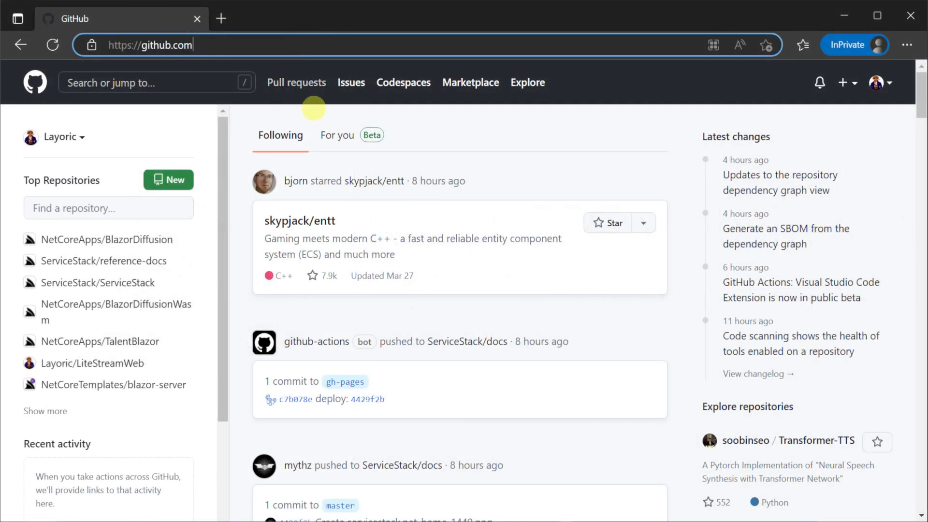
# Create the MyBlogExample repository from the NetCoreTemplates/razor-ssg template and view its workflow runs.
pyautogui.write('/NetCoreTemplates/razor-ssg')
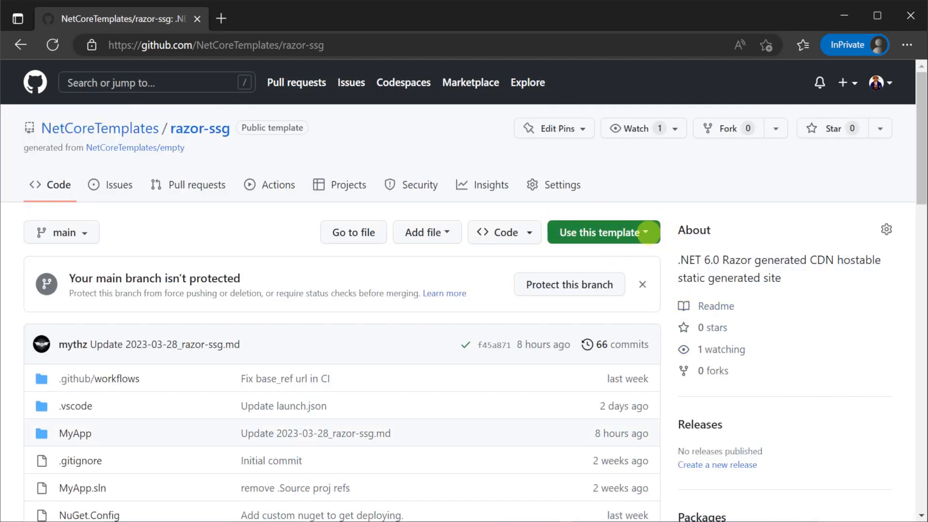
pyautogui.click(603, 232)
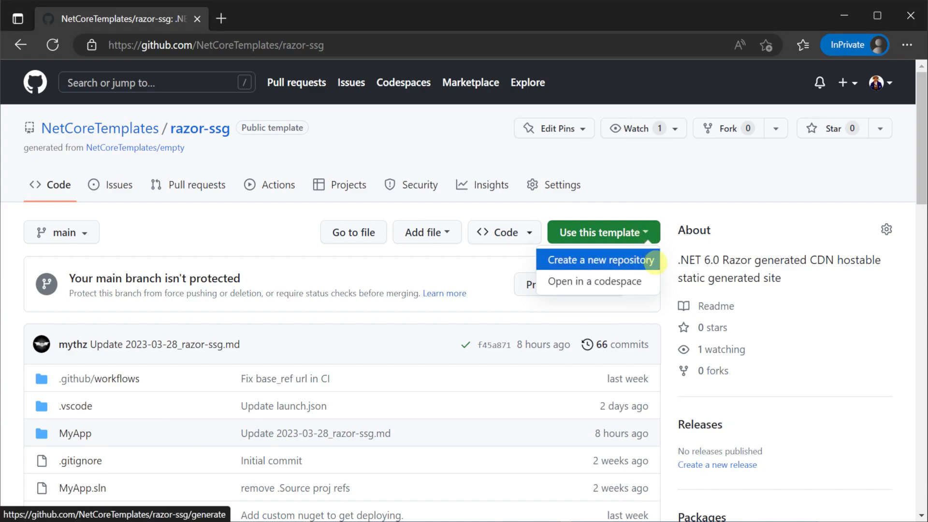
pyautogui.click(598, 260)
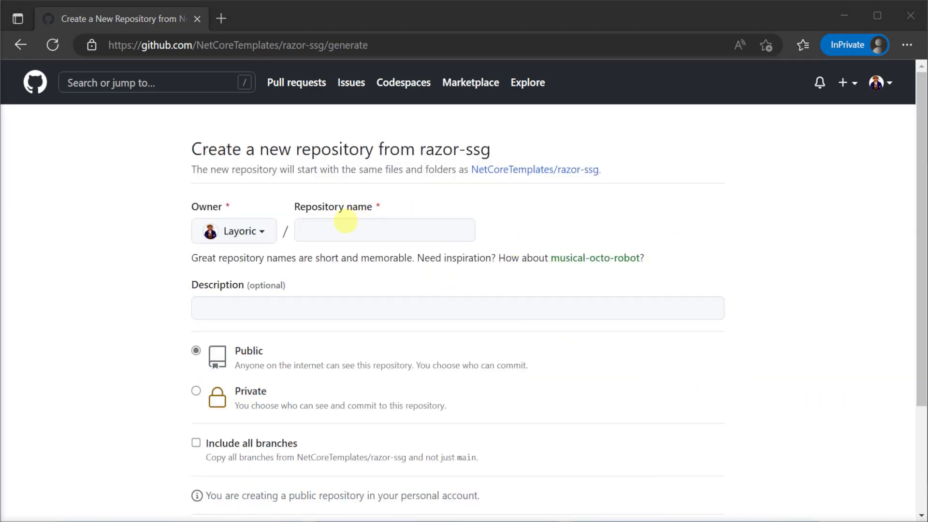
pyautogui.click(277, 395)
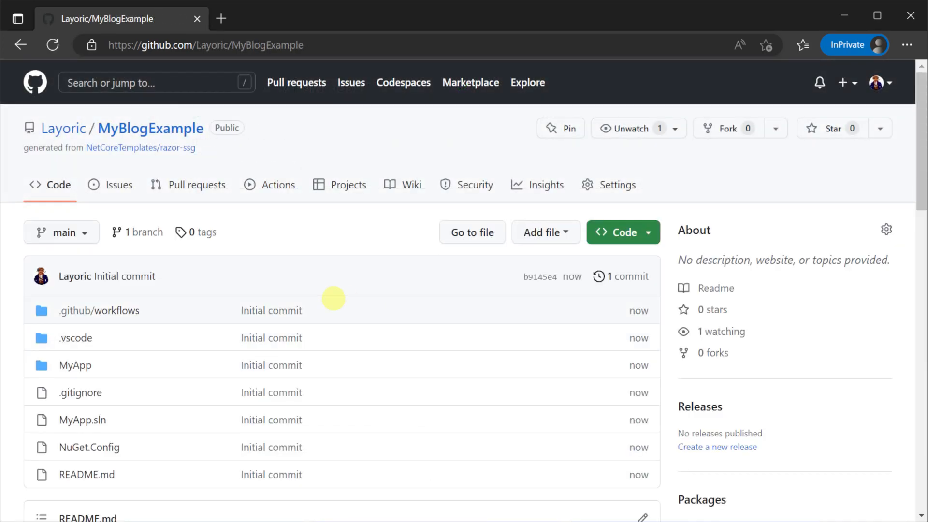
pyautogui.click(277, 184)
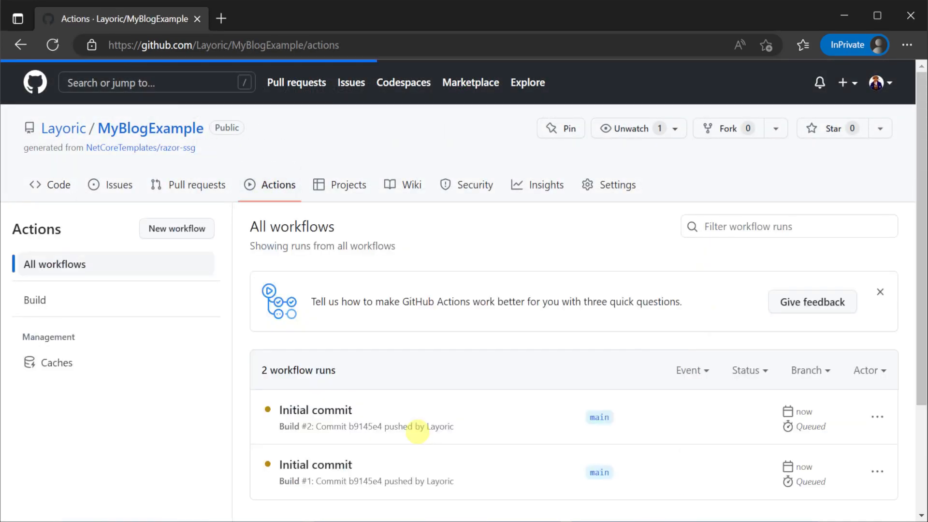
pyautogui.moveTo(150, 128)
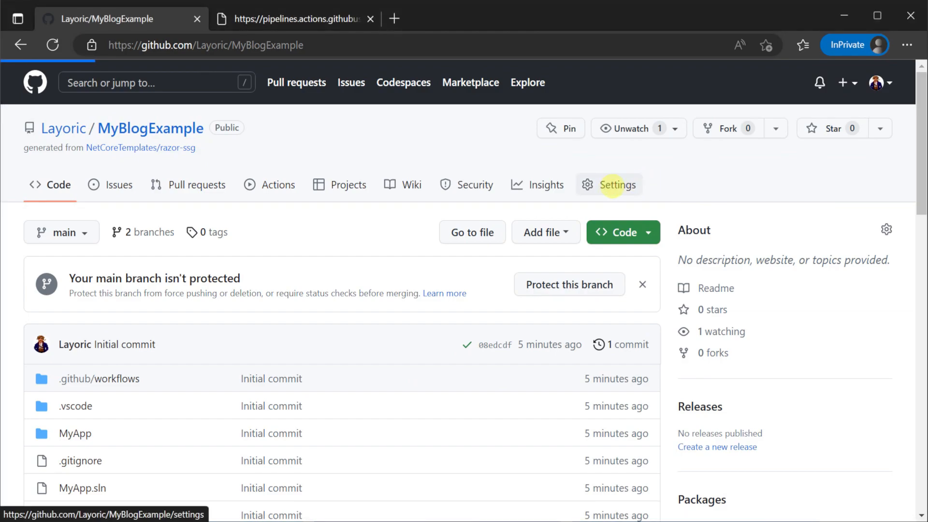
# Publish MyBlogExample's Pages site from the gh-pages branch root and check the deployment run.
pyautogui.click(617, 184)
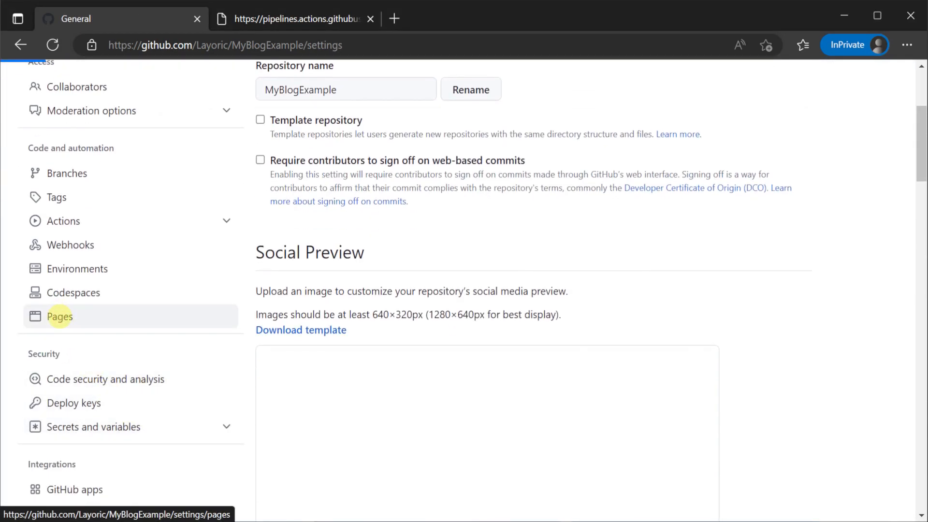
pyautogui.click(59, 316)
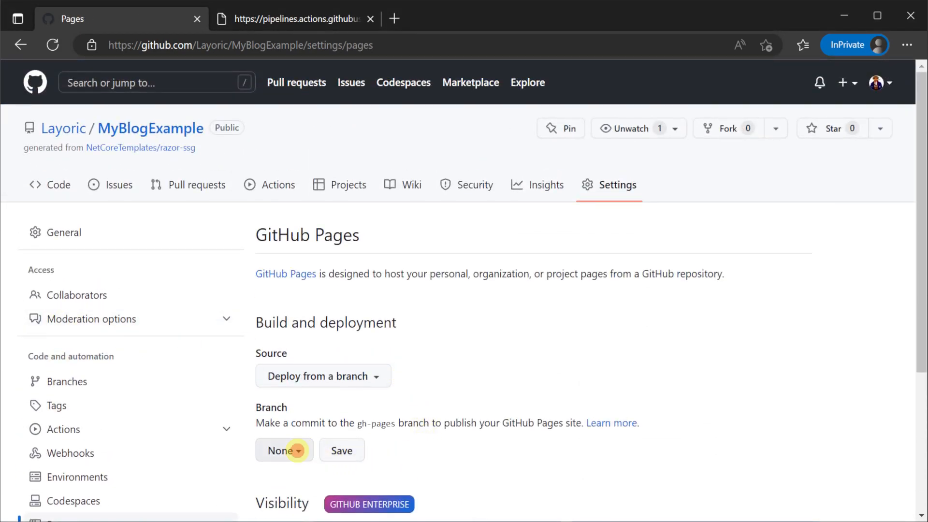
pyautogui.click(284, 450)
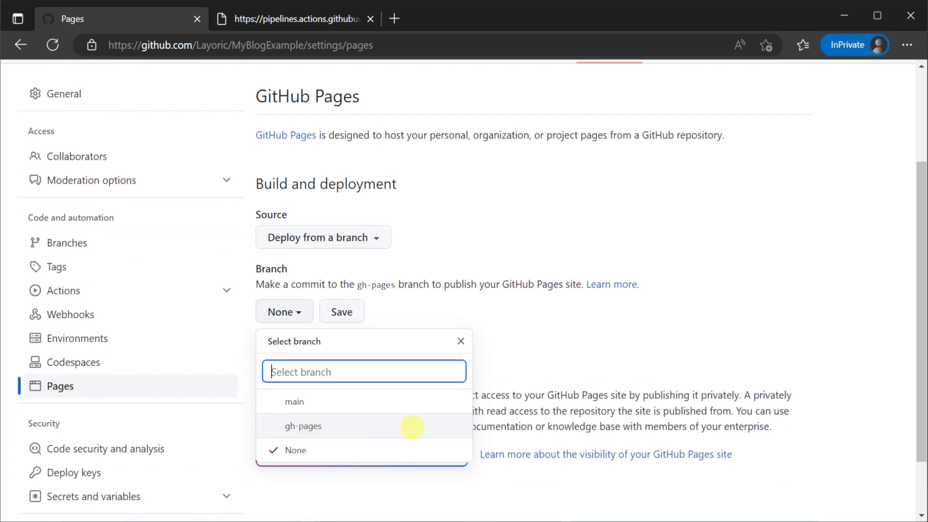
pyautogui.click(302, 425)
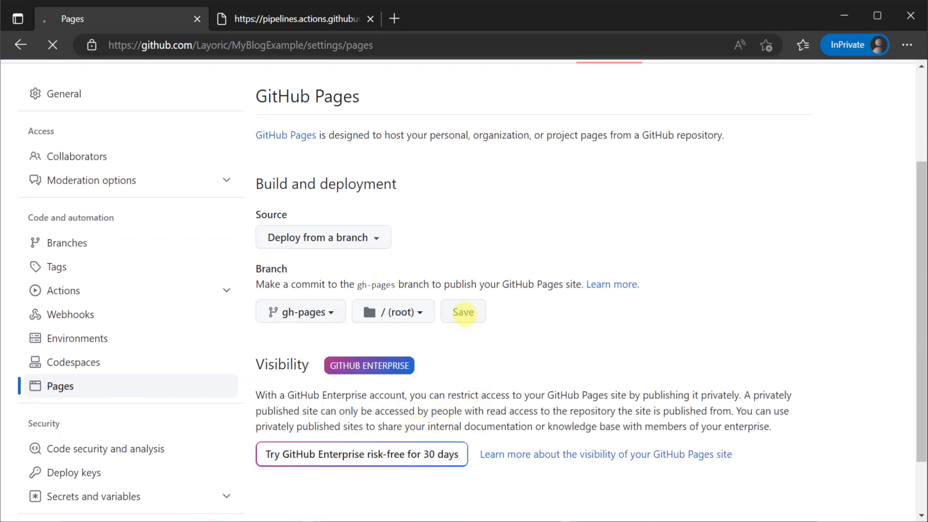
pyautogui.click(463, 312)
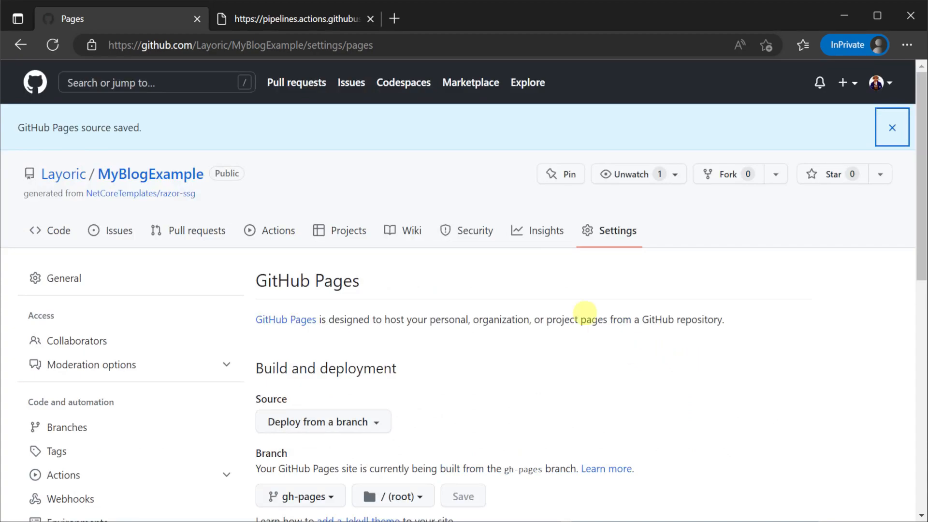
pyautogui.click(277, 230)
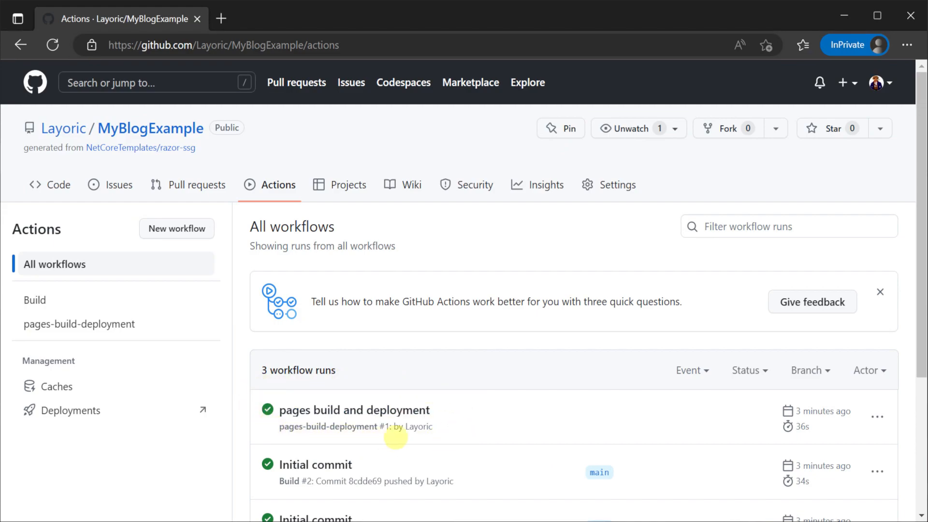
pyautogui.moveTo(431, 427)
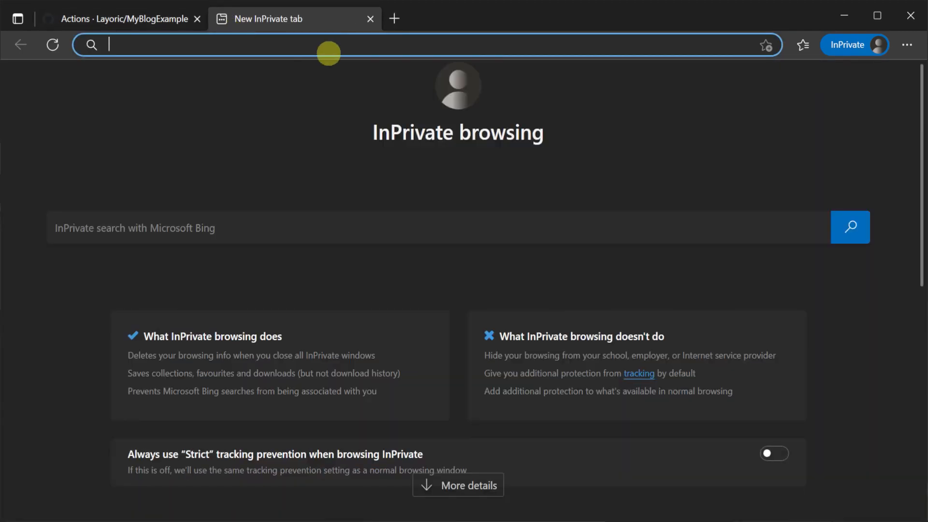
# Load layoric.github.io/MyBlogExample/ in a new tab, view its Blog page, then return to Actions.
pyautogui.write('layoric.github.io/')
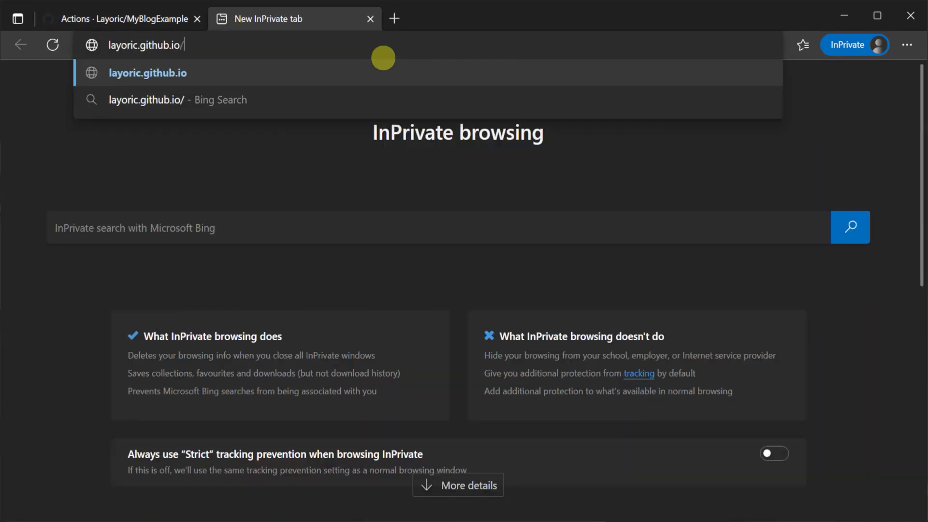
pyautogui.write('MyBlogExample/')
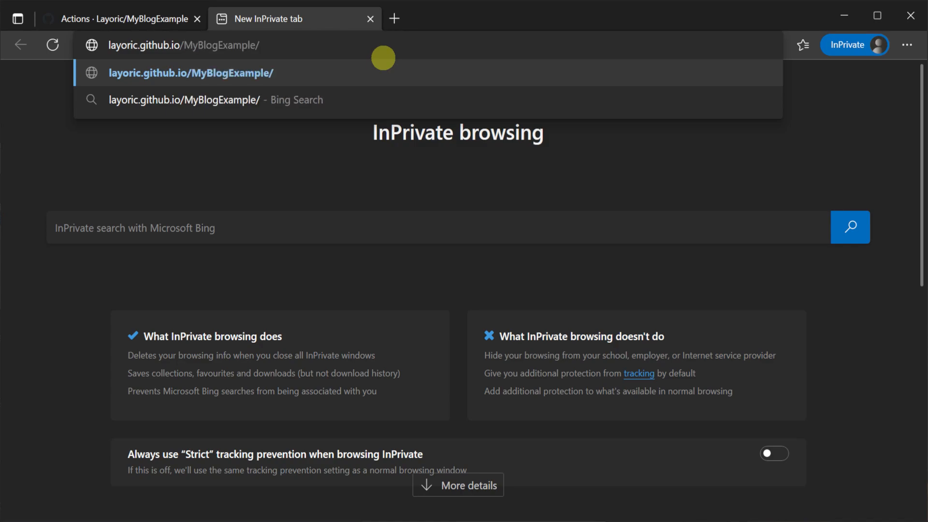
pyautogui.click(191, 72)
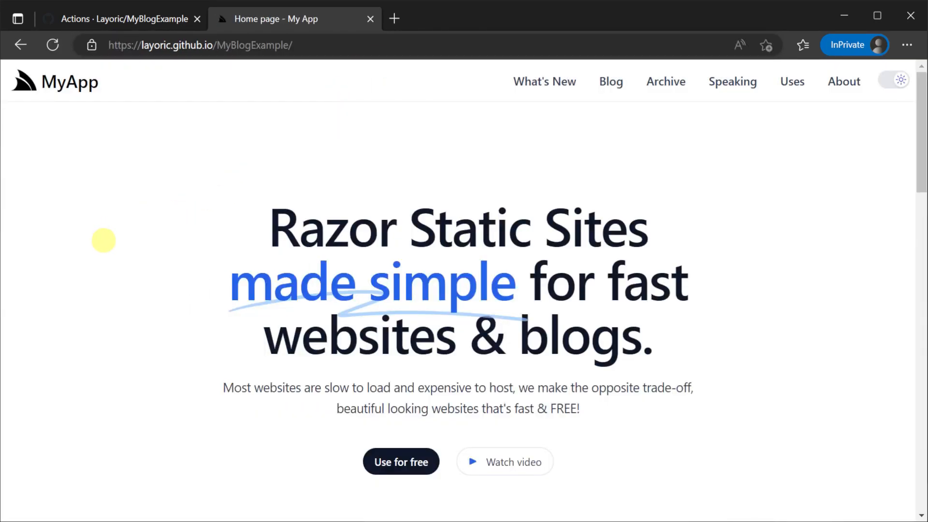
pyautogui.moveTo(144, 287)
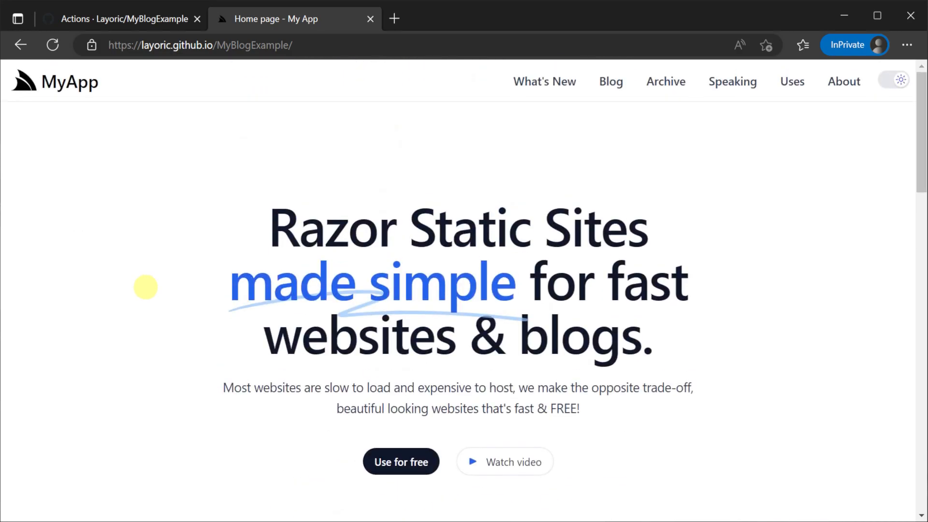
pyautogui.click(610, 81)
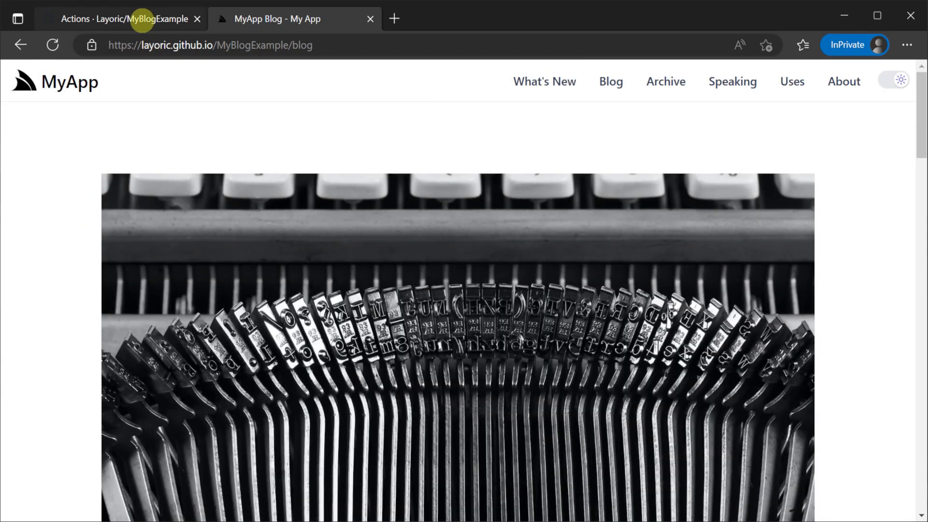
pyautogui.click(119, 19)
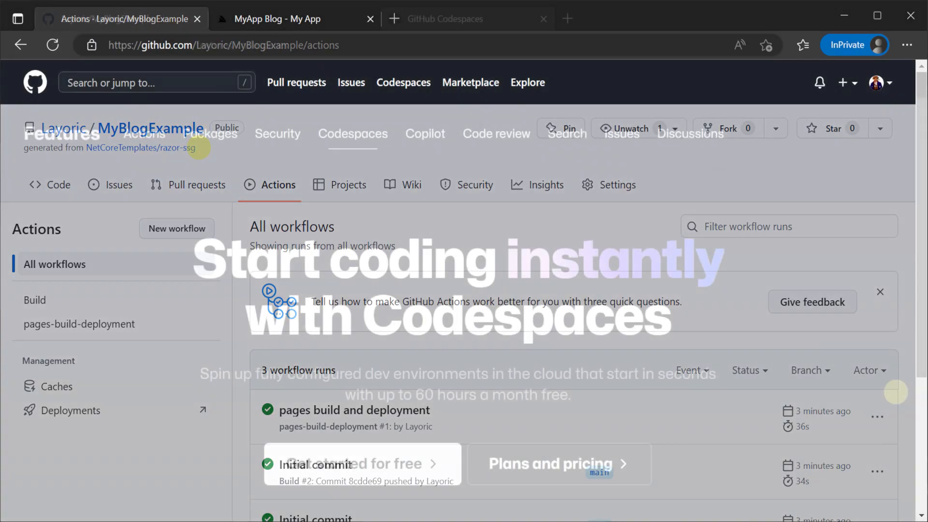
# Scroll GitHub's Codespaces feature page down to its free-hours and per-core pricing table.
pyautogui.click(467, 18)
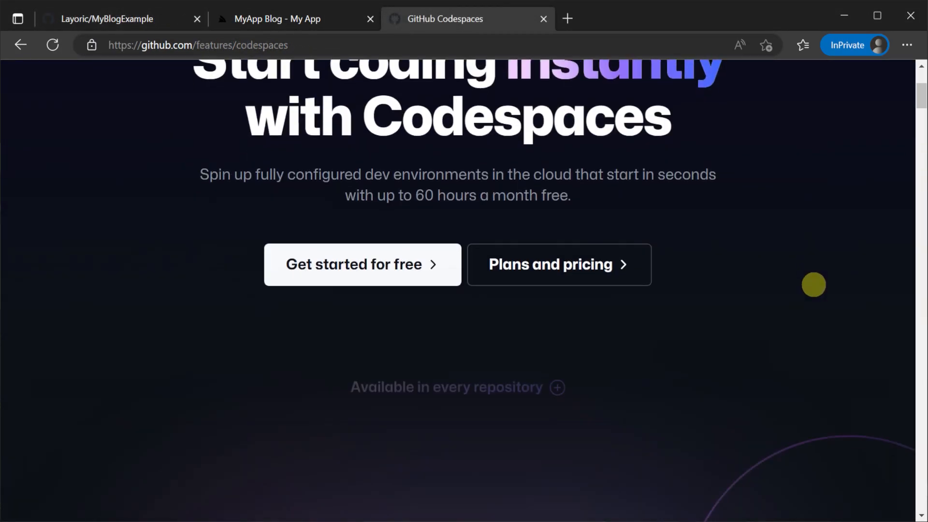
pyautogui.scroll(-3)
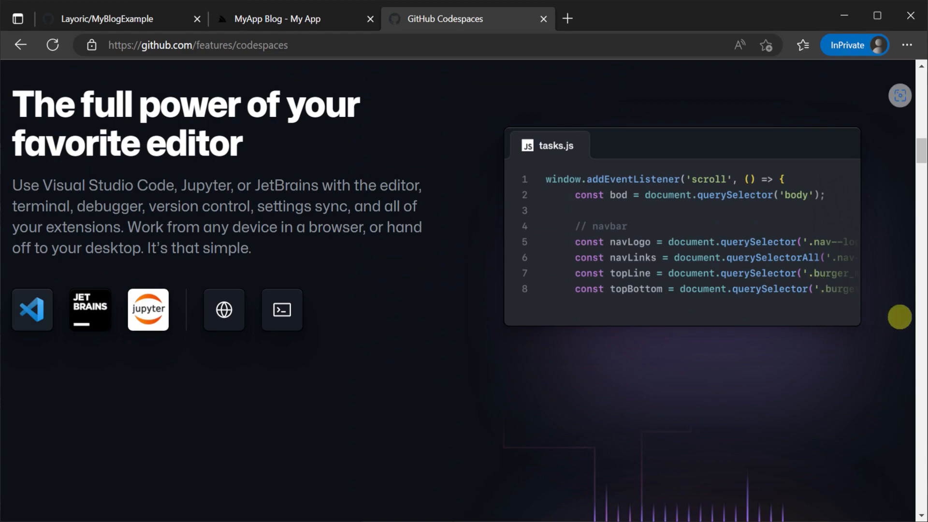
pyautogui.scroll(-3)
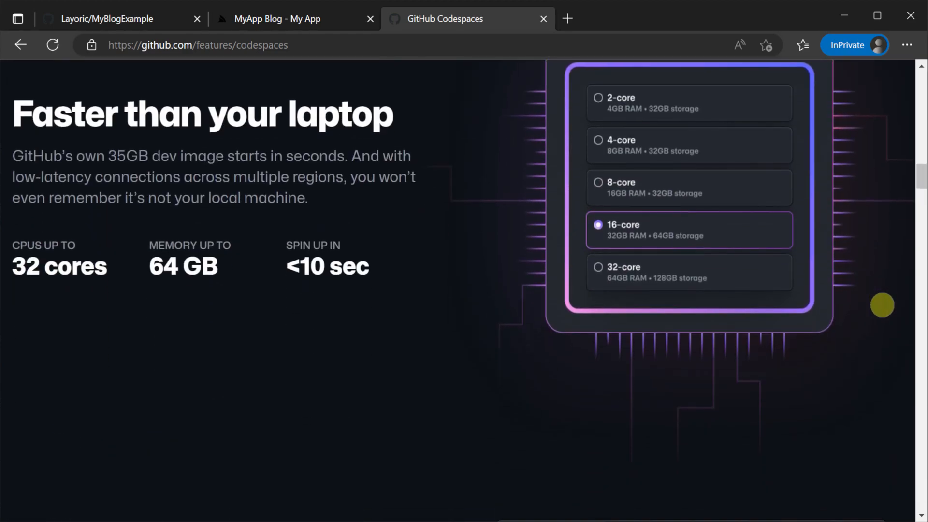
pyautogui.scroll(-3)
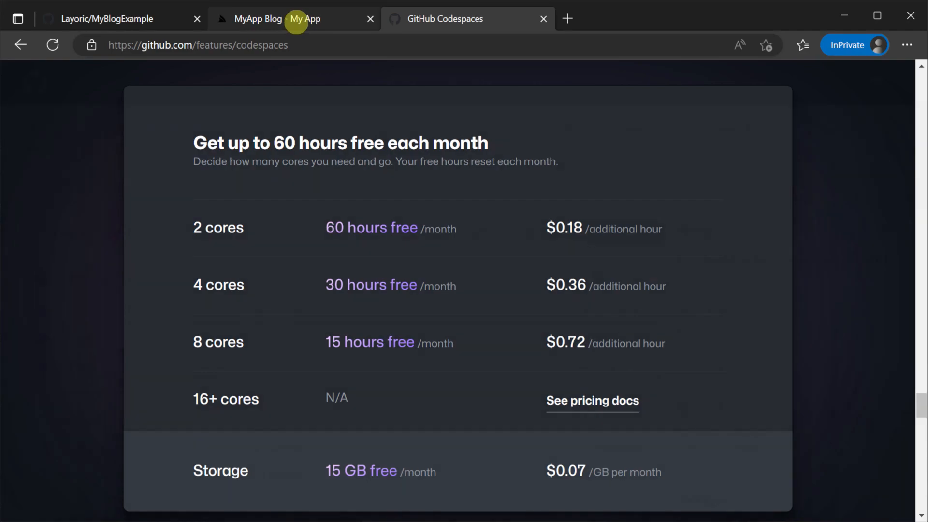
# Create a codespace on MyBlogExample's main branch from the Code > Codespaces menu.
pyautogui.click(112, 18)
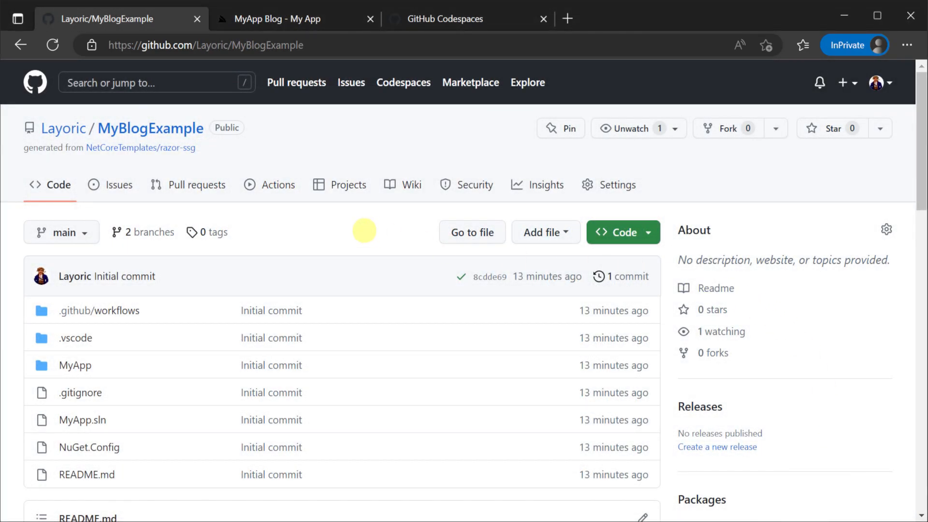
pyautogui.click(615, 232)
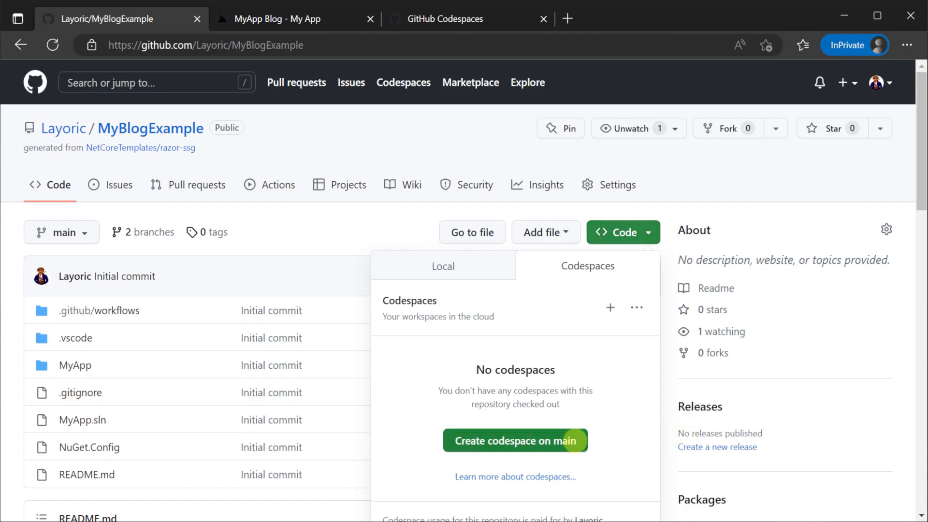
pyautogui.click(514, 440)
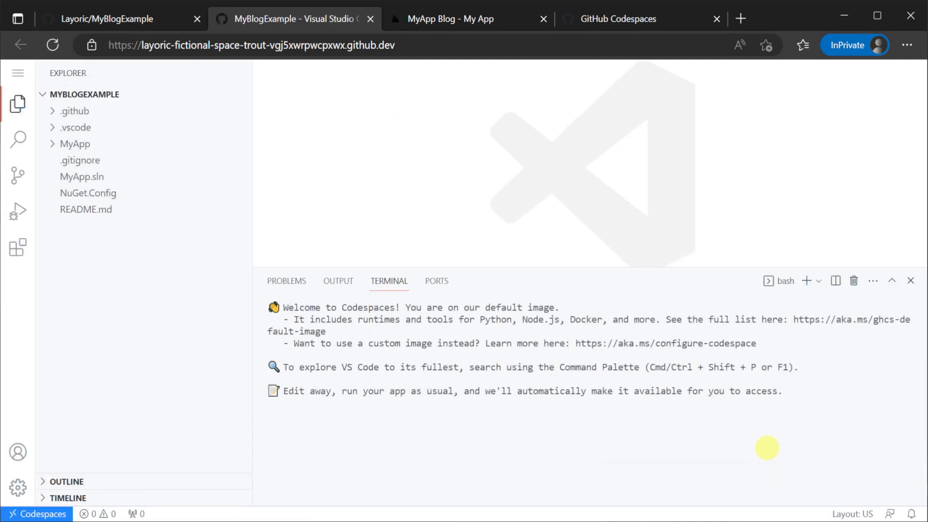
# Run the web app under the .NET Core Launch (web) debug configuration on port 5000.
pyautogui.click(74, 144)
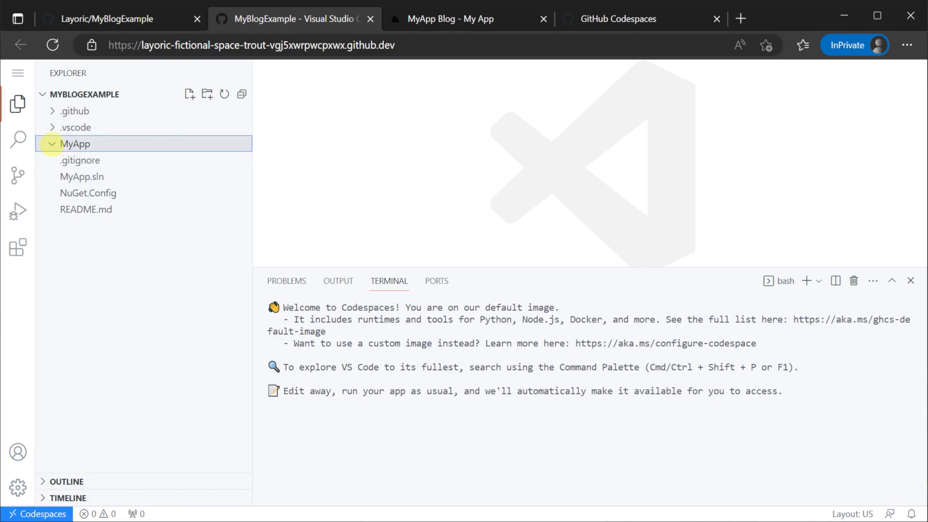
pyautogui.click(74, 144)
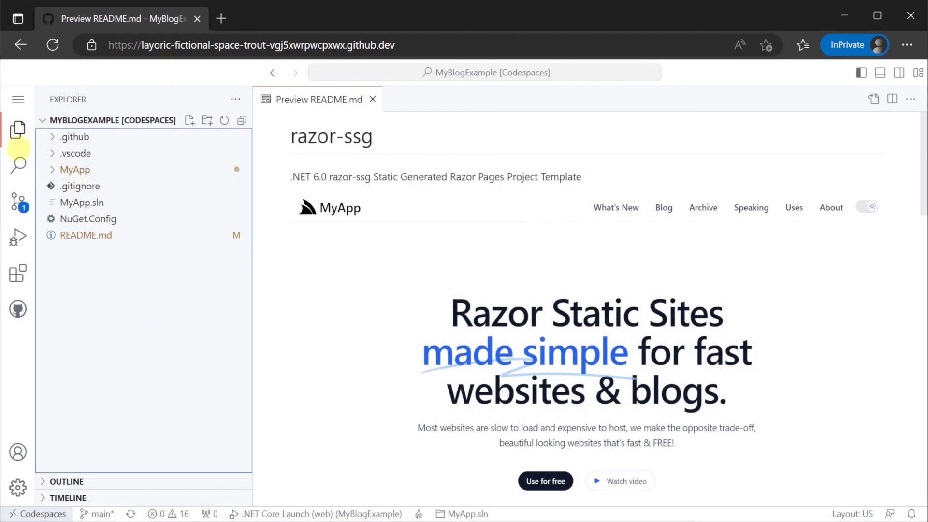
pyautogui.click(18, 236)
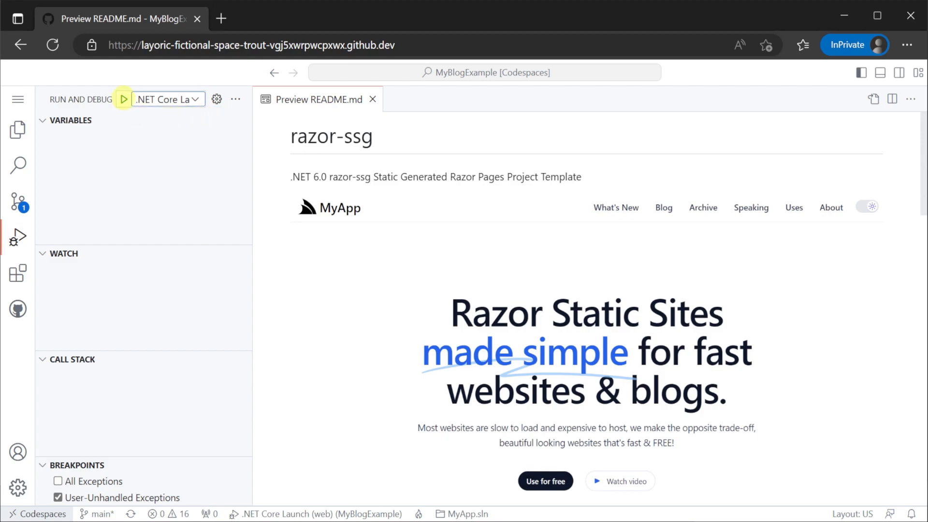
pyautogui.click(123, 98)
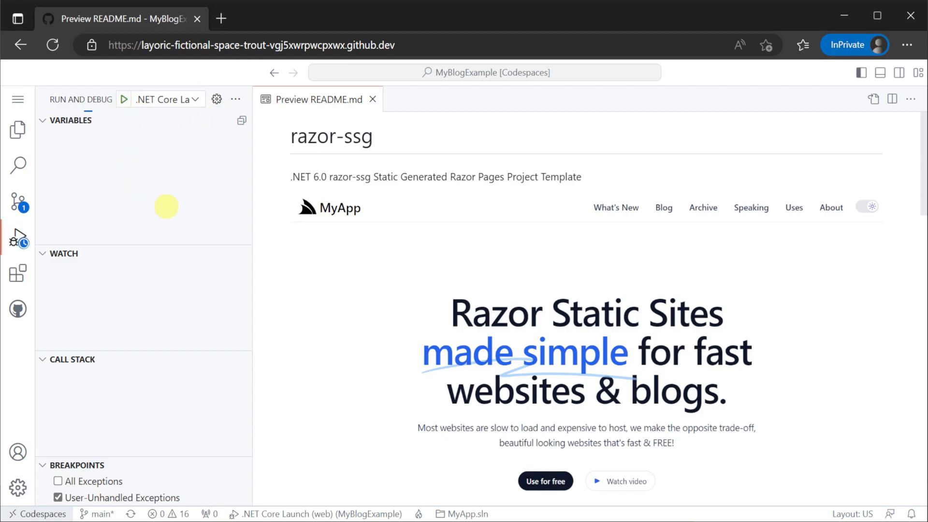
pyautogui.click(123, 99)
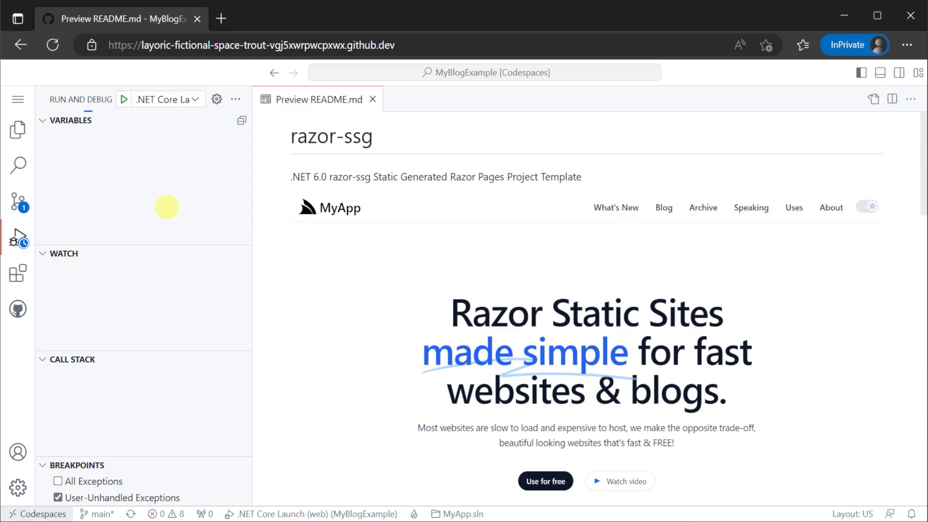
pyautogui.click(123, 98)
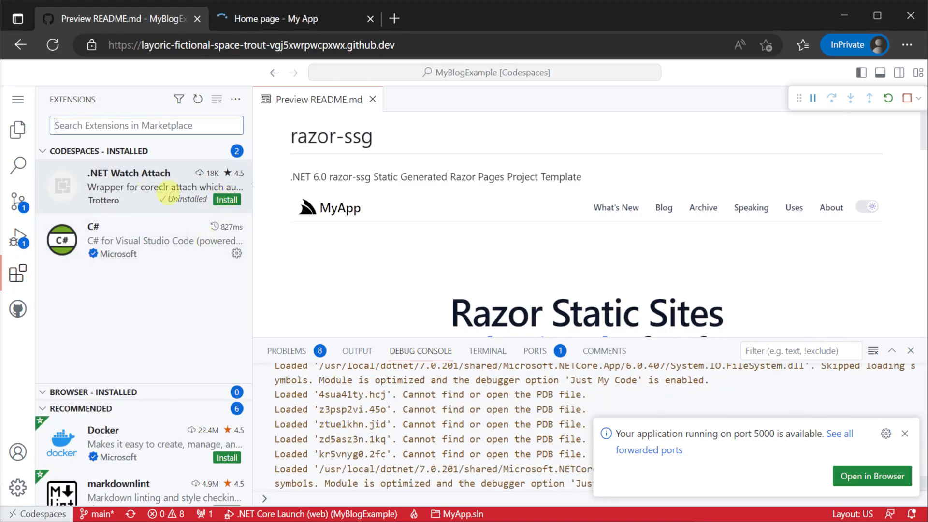
# Install the .NET Watch Attach extension in the codespace and return to the Explorer.
pyautogui.click(129, 186)
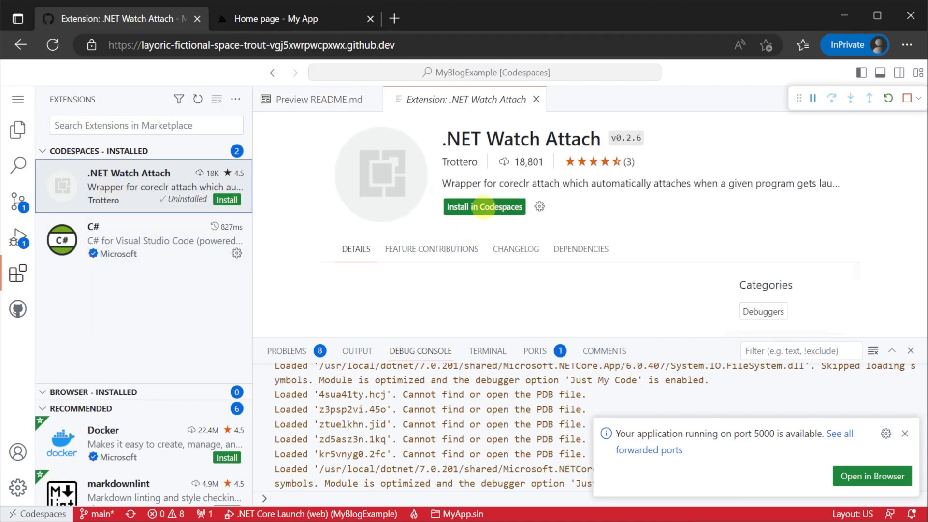
pyautogui.click(483, 207)
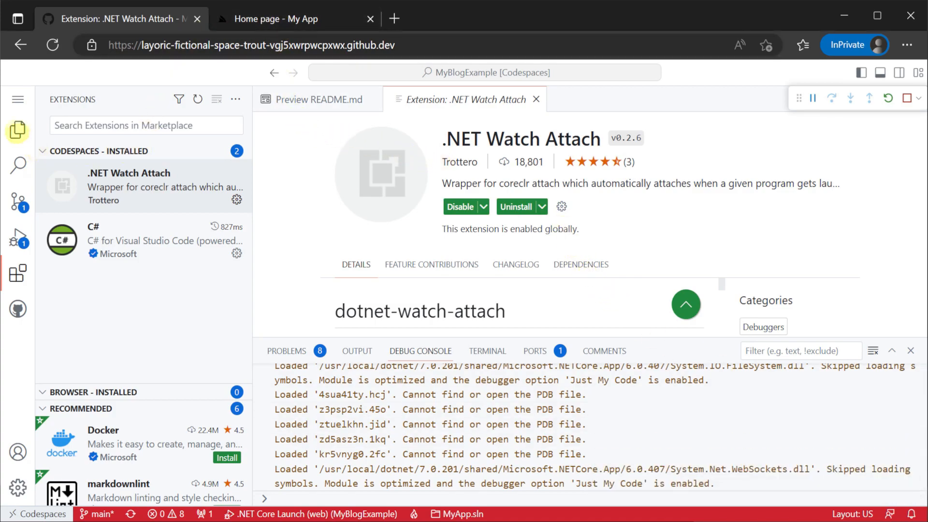
pyautogui.click(18, 129)
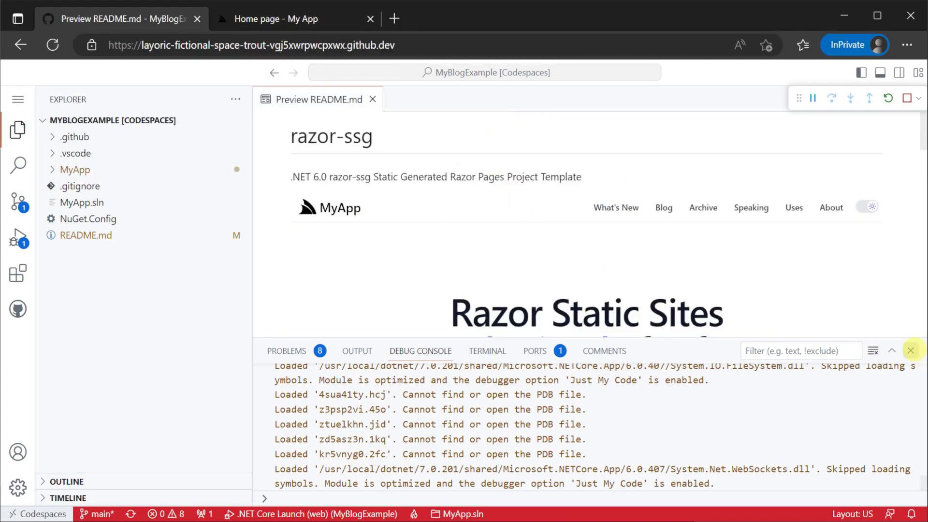
pyautogui.click(279, 19)
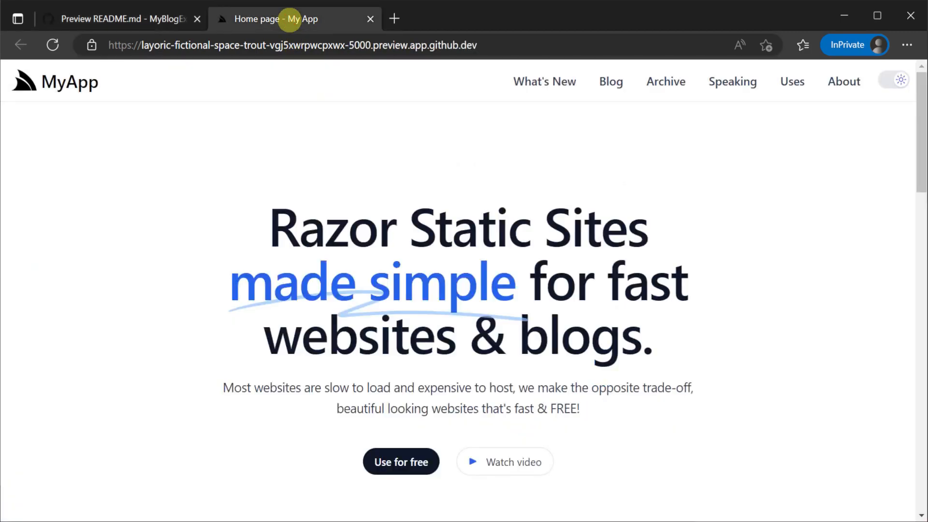
pyautogui.moveTo(180, 94)
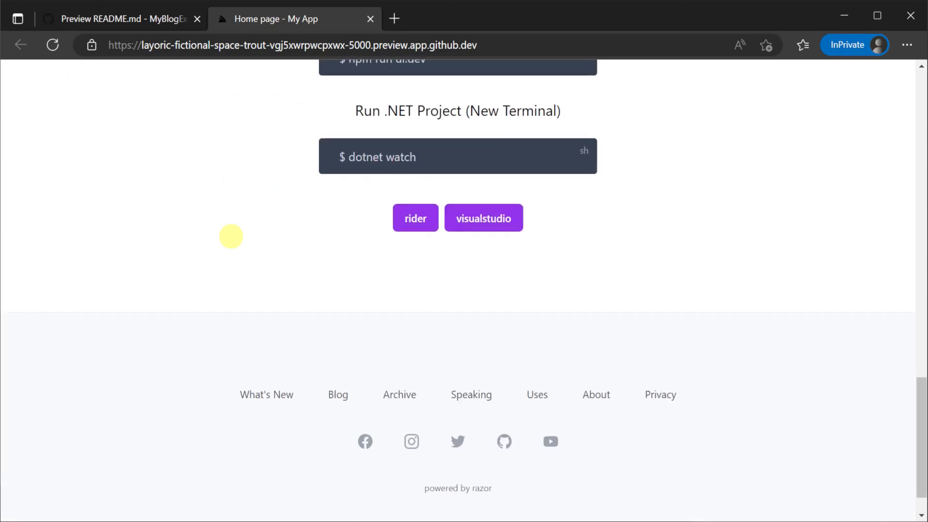
pyautogui.scroll(3)
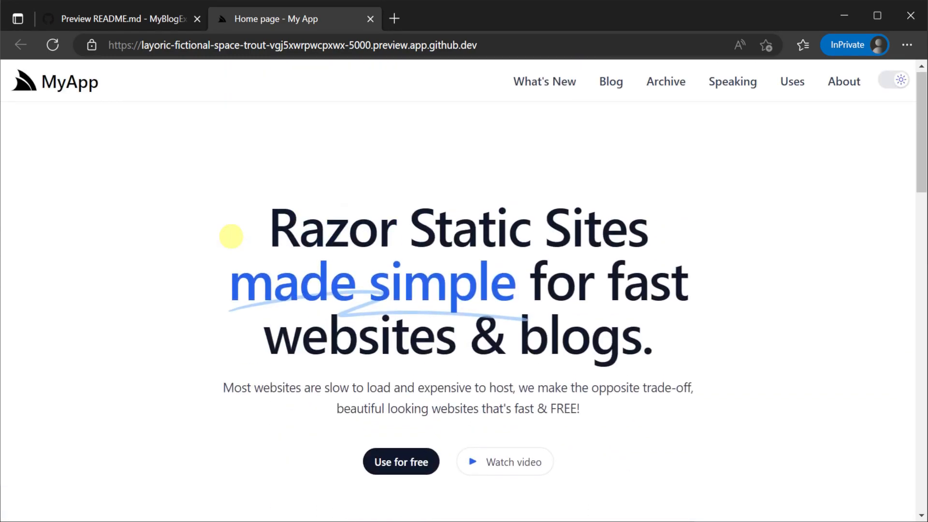
pyautogui.click(118, 18)
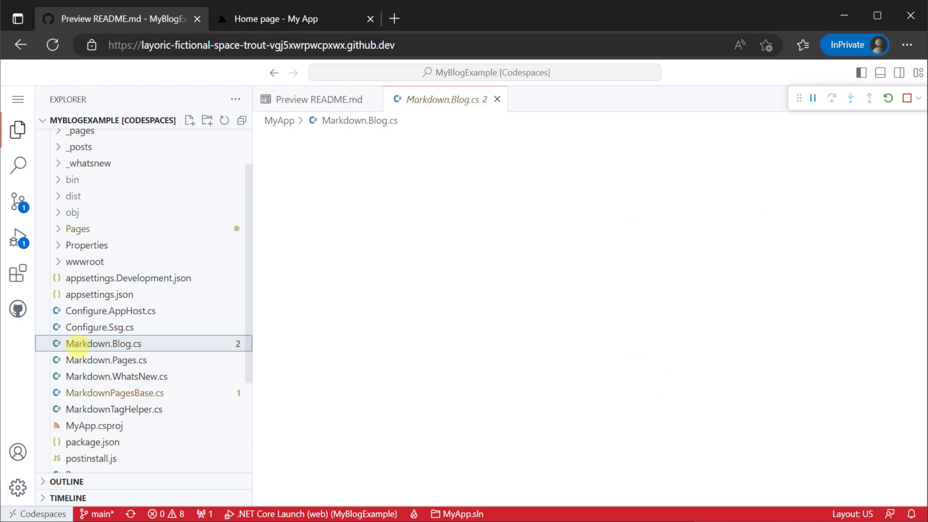
# Inspect Markdown.WhatsNew.cs, Markdown.Blog.cs, then Configure.Ssg.cs's singleton service registrations.
pyautogui.click(116, 376)
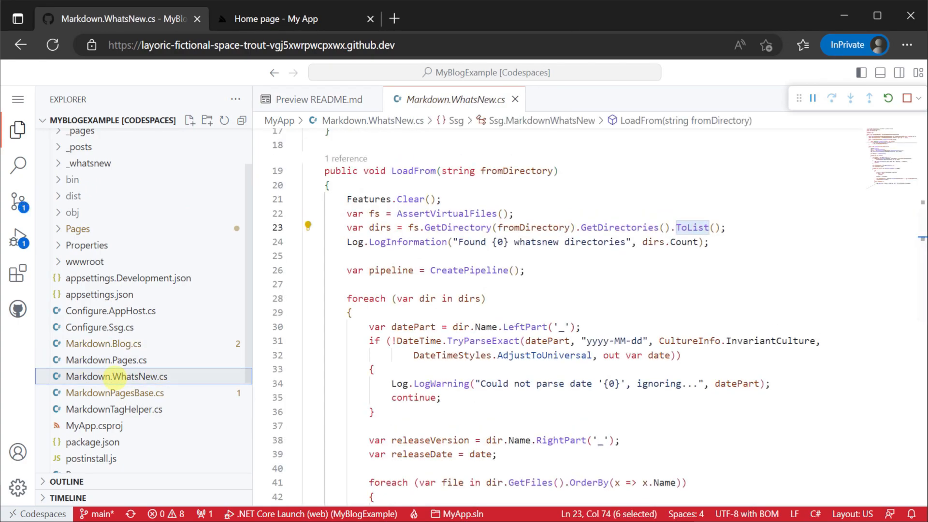
pyautogui.click(102, 343)
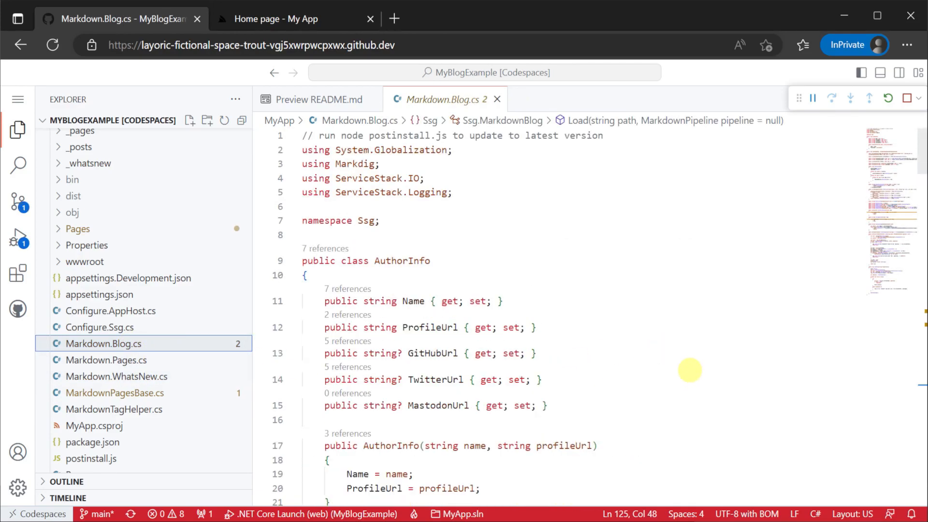
pyautogui.scroll(-3)
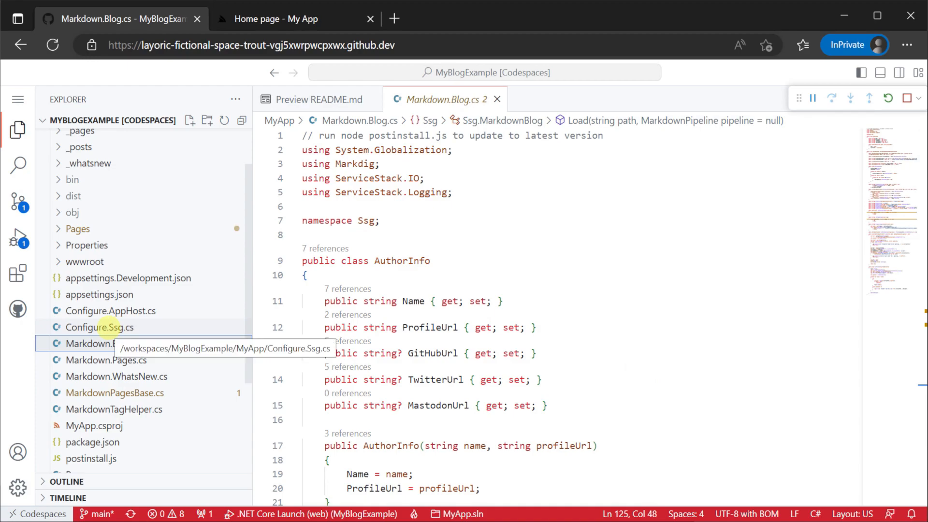
pyautogui.click(101, 327)
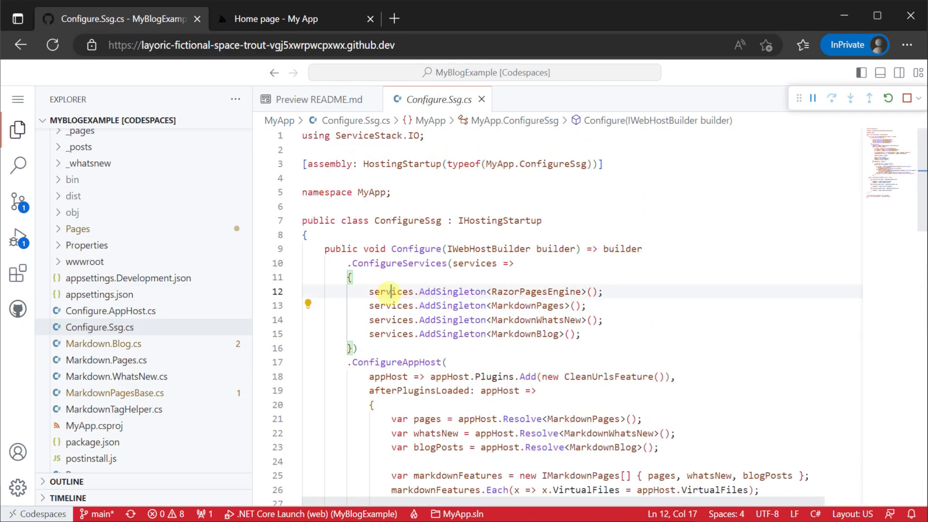
# Highlight the services registration, then open WhatsNew.cshtml under Pages to review it.
pyautogui.doubleClick(536, 320)
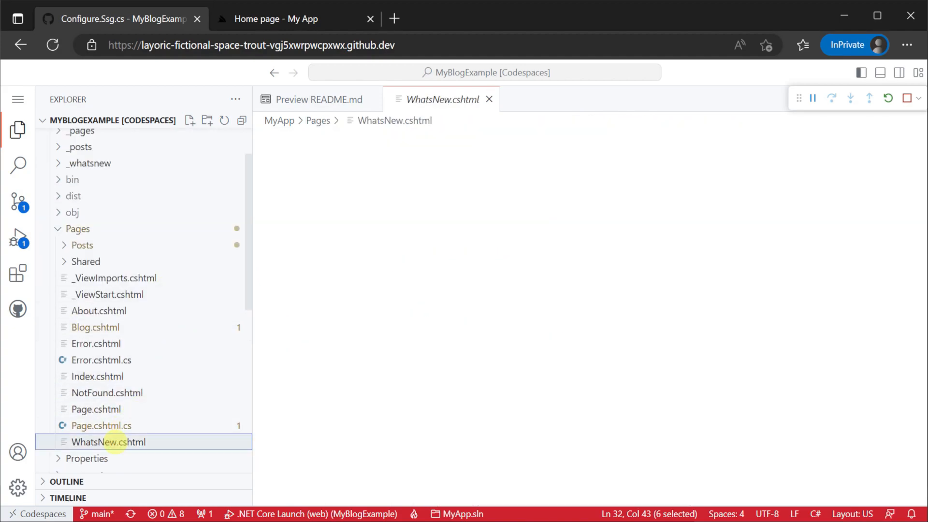
pyautogui.doubleClick(108, 442)
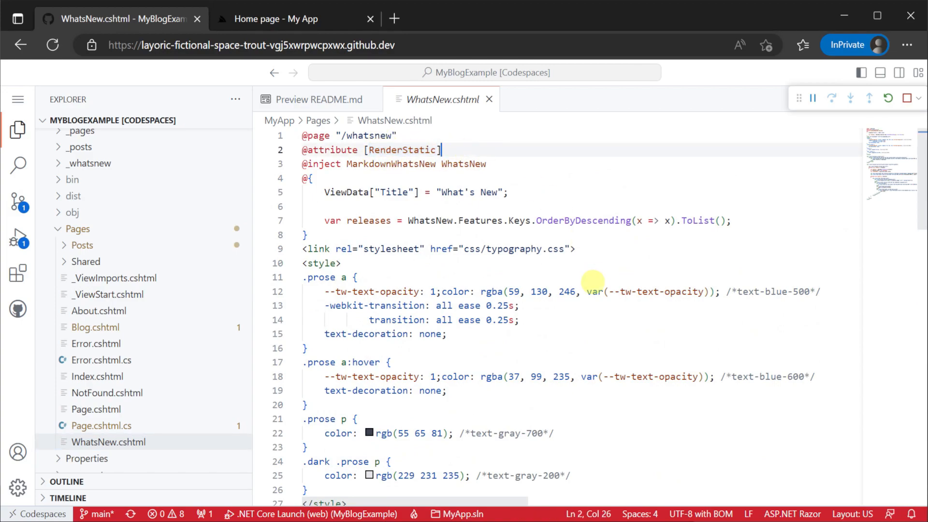
pyautogui.moveTo(158, 352)
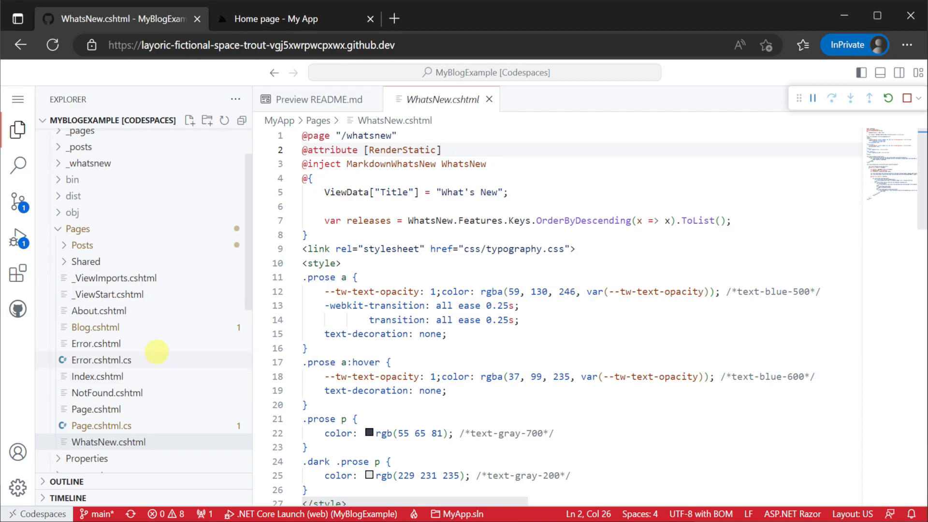
pyautogui.scroll(-3)
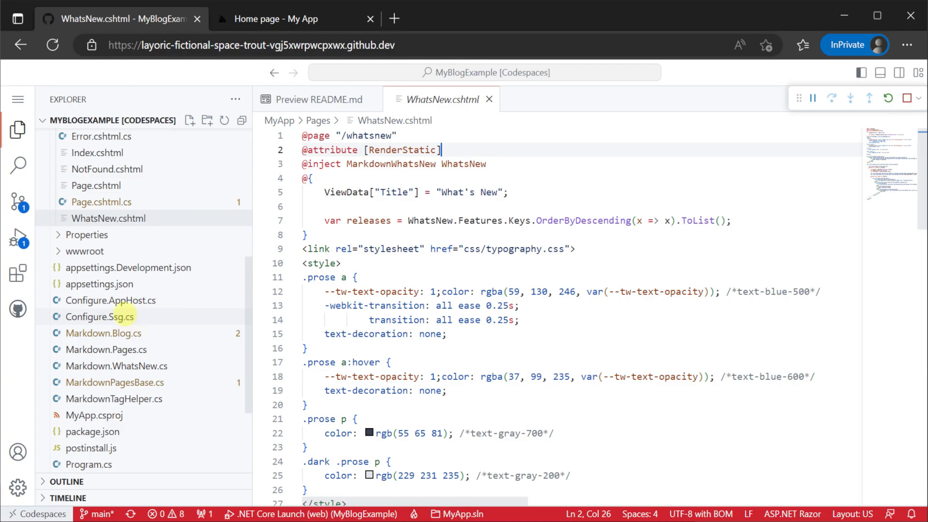
# Review the AppTasks.Register prerender task in Configure.Ssg.cs, then view the running site.
pyautogui.click(99, 316)
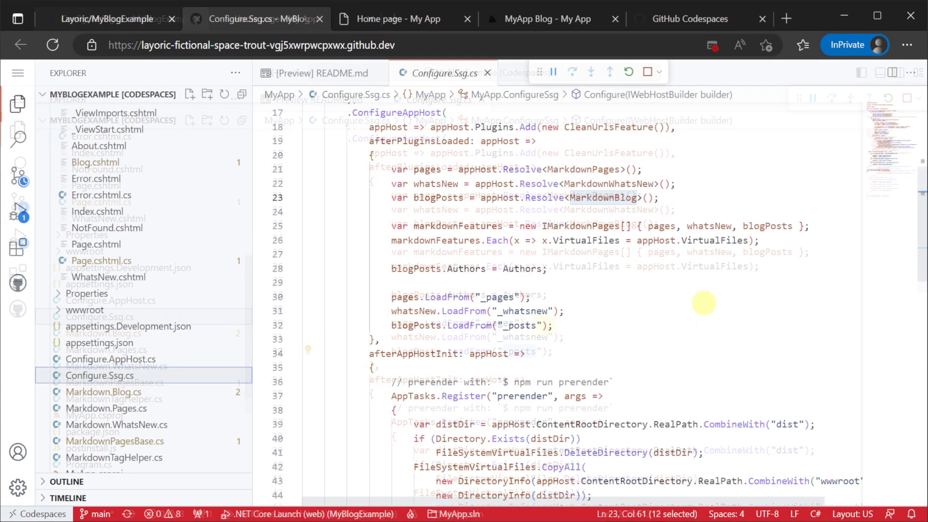
pyautogui.scroll(-3)
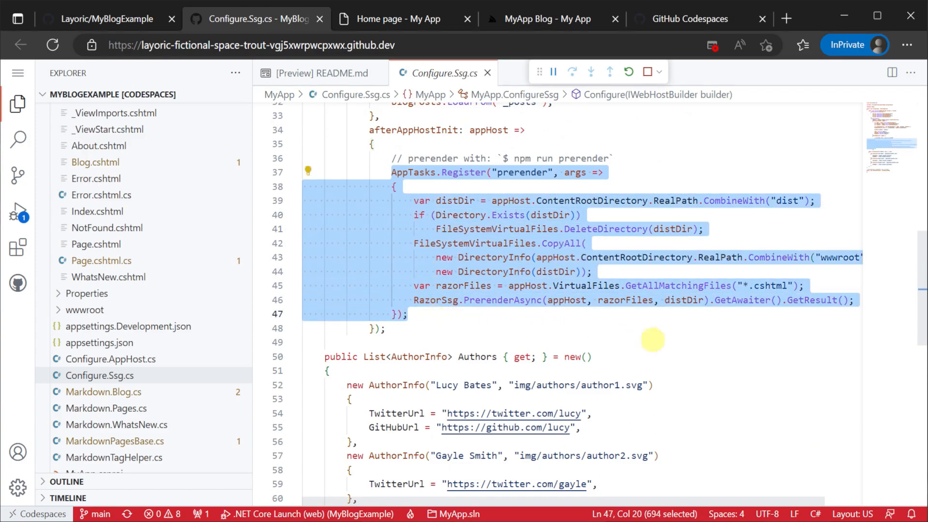
pyautogui.doubleClick(523, 172)
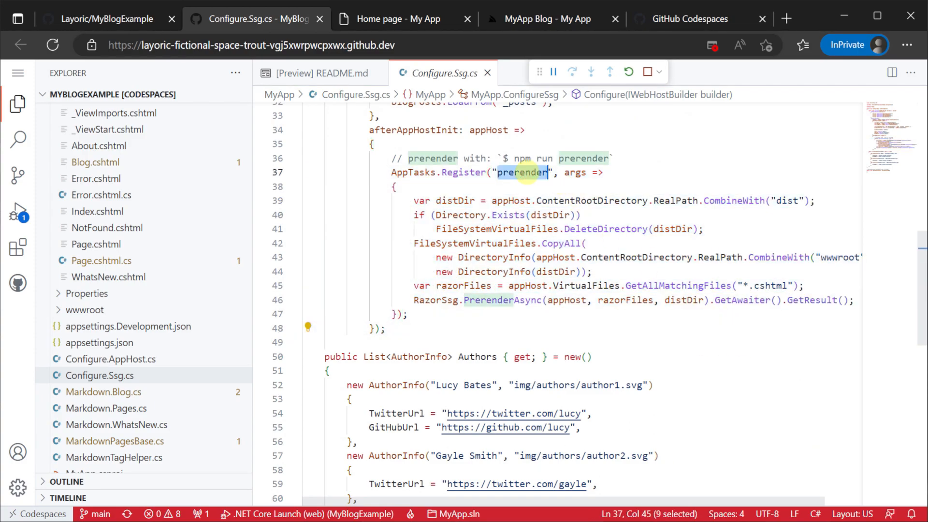
pyautogui.click(700, 314)
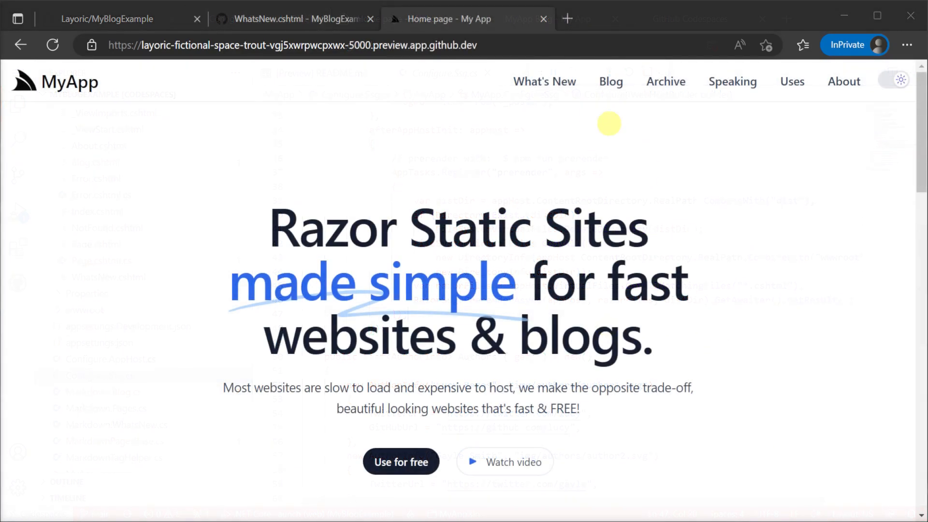
# Browse the site's What's New releases page, then return to the WhatsNew.cshtml editor.
pyautogui.click(543, 81)
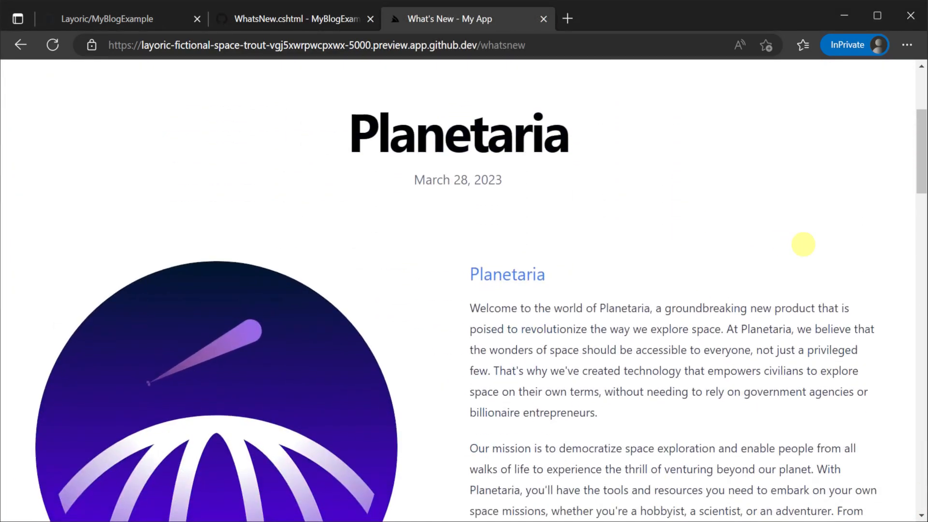
pyautogui.scroll(-3)
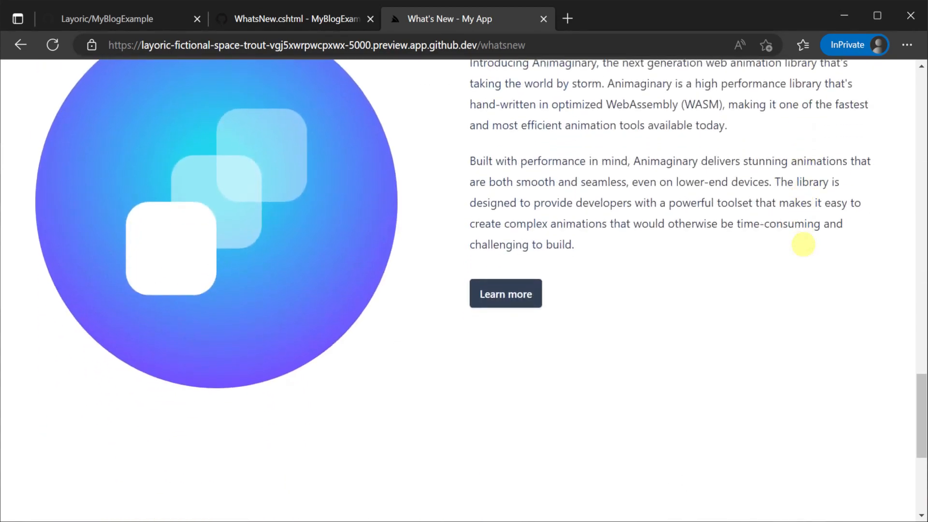
pyautogui.click(289, 18)
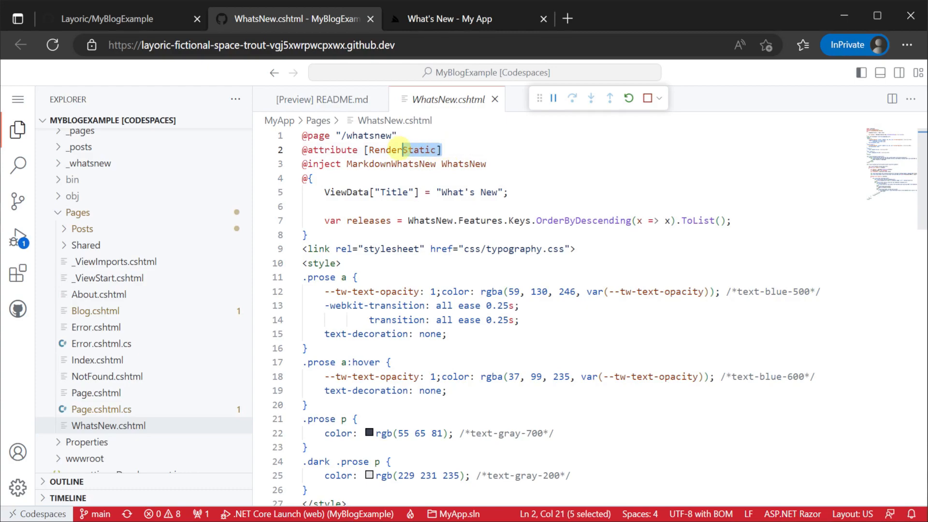
# Review the RenderStatic attribute and LoadFrom feature-directory gathering in Markdown.WhatsNew.cs.
pyautogui.tripleClick(371, 149)
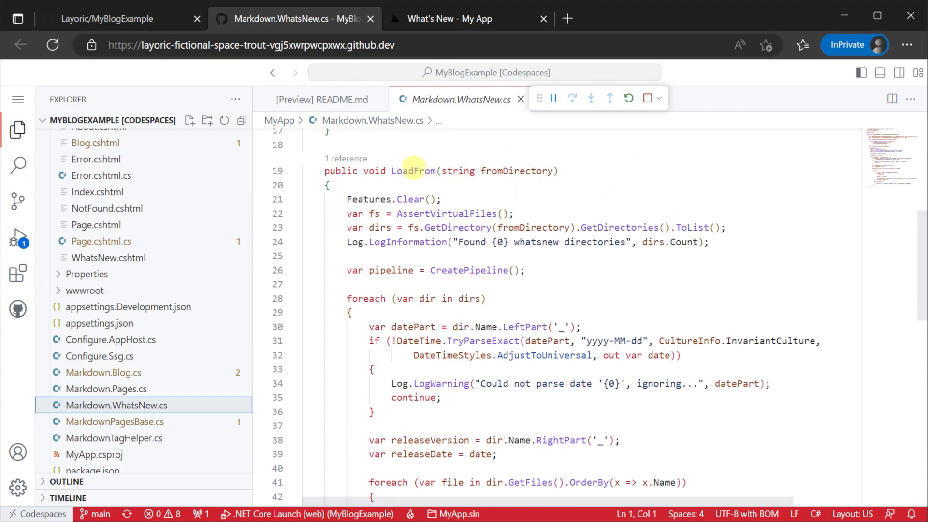
pyautogui.doubleClick(413, 170)
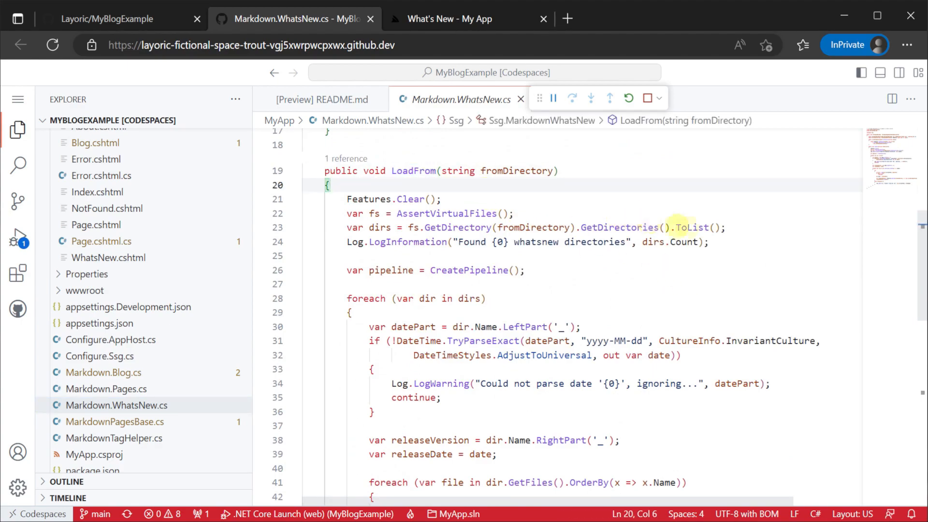
pyautogui.doubleClick(690, 227)
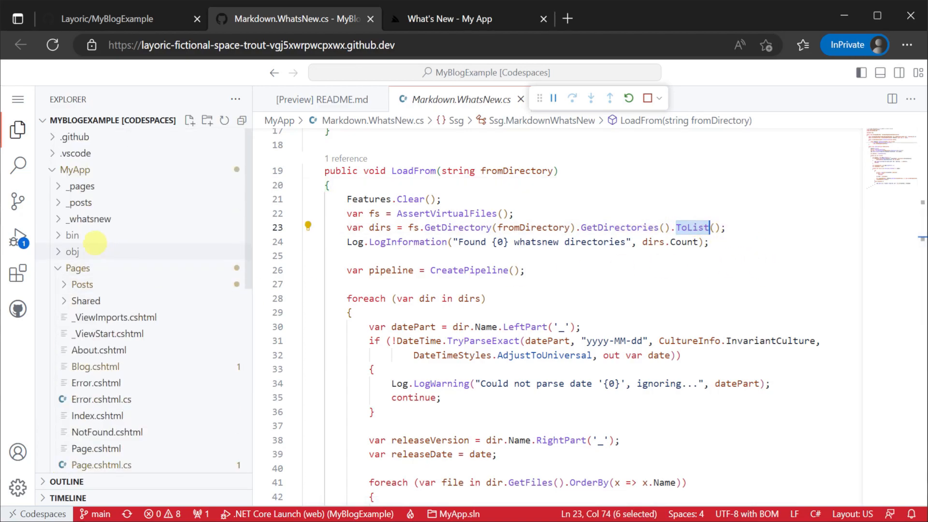
# Expand _whatsnew, view Animaginary's feature1.md, then reopen Pages/WhatsNew.cshtml.
pyautogui.click(90, 218)
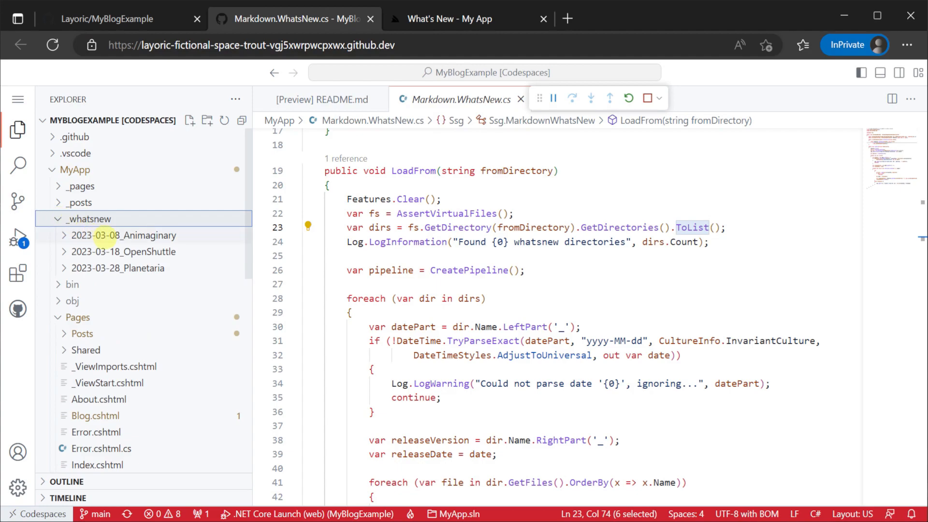
pyautogui.click(122, 235)
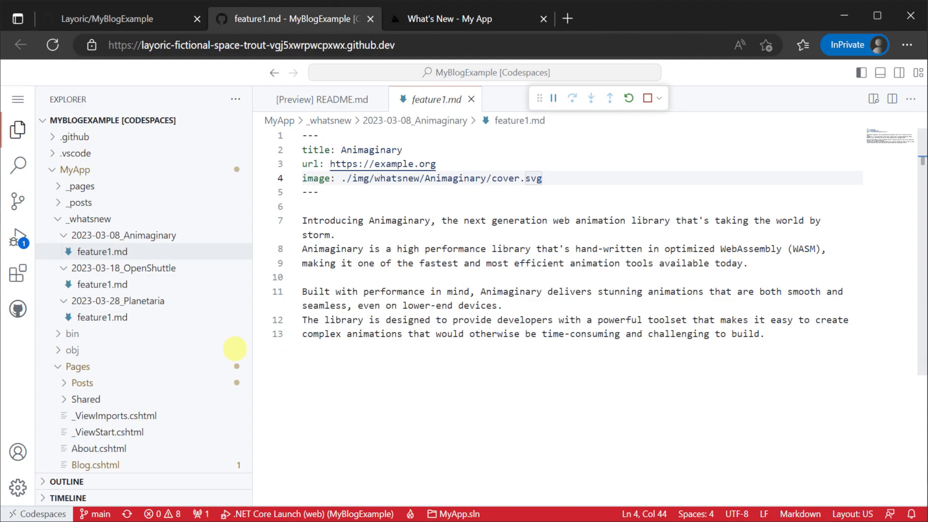
pyautogui.scroll(-3)
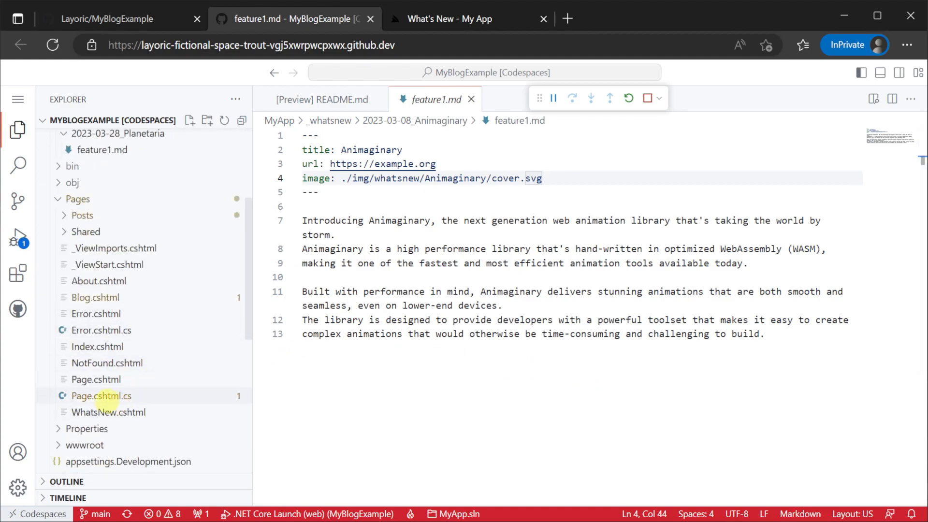
pyautogui.click(108, 412)
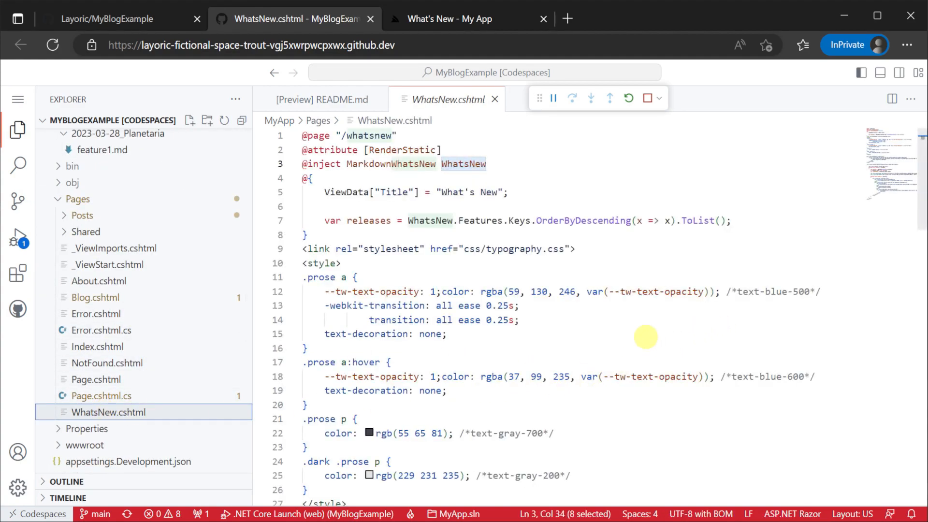
# Review the WhatsNew.cshtml features loop, then browse the running site's Blog page before returning.
pyautogui.scroll(-3)
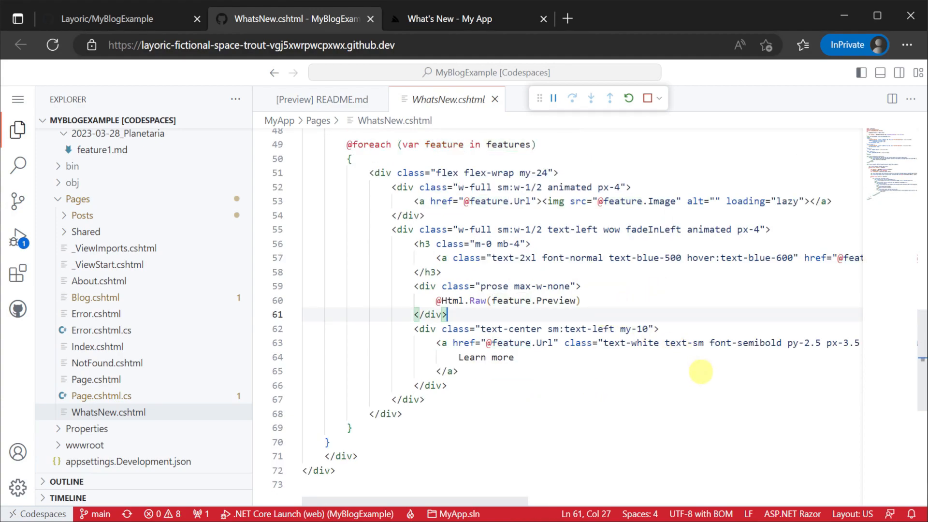
pyautogui.click(467, 18)
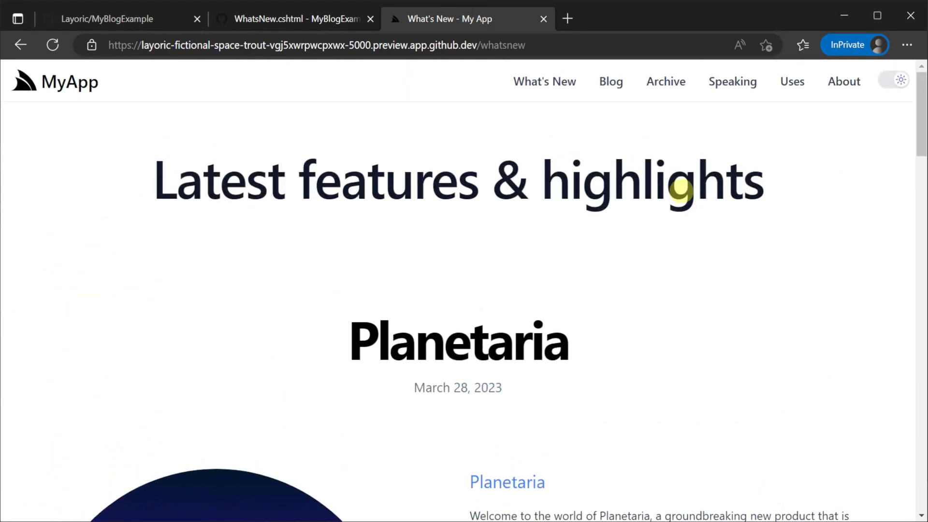
pyautogui.click(610, 82)
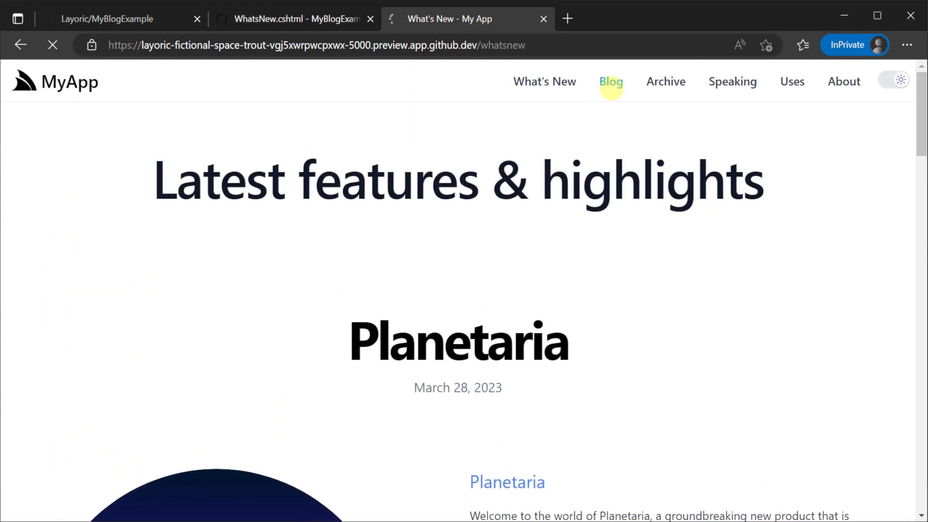
pyautogui.click(611, 81)
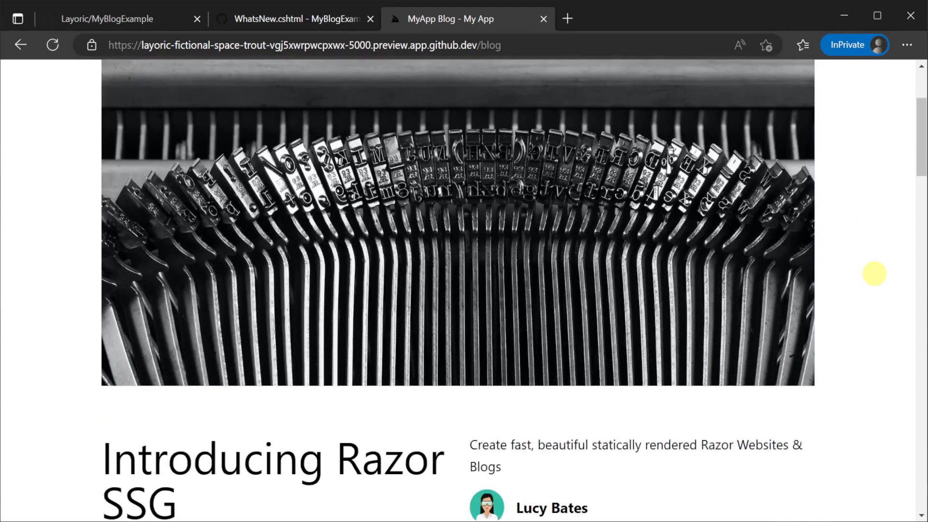
pyautogui.scroll(-3)
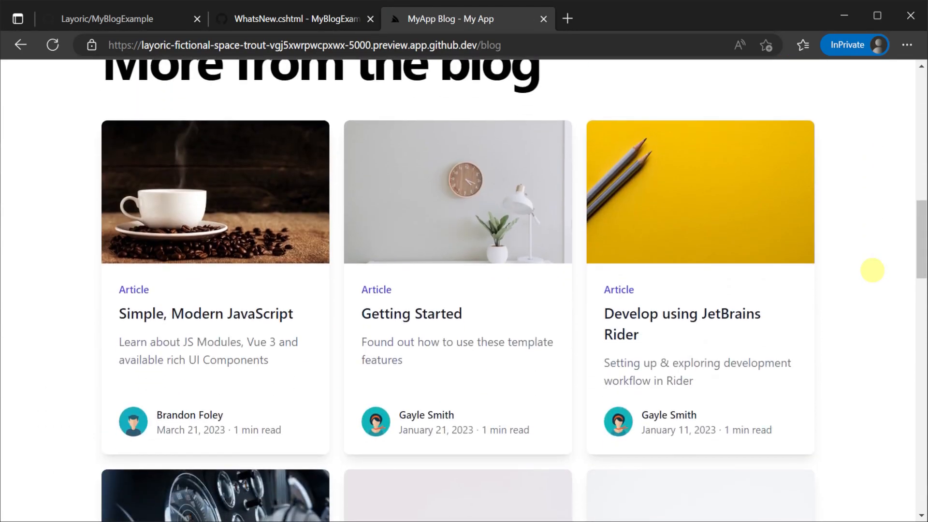
pyautogui.click(293, 18)
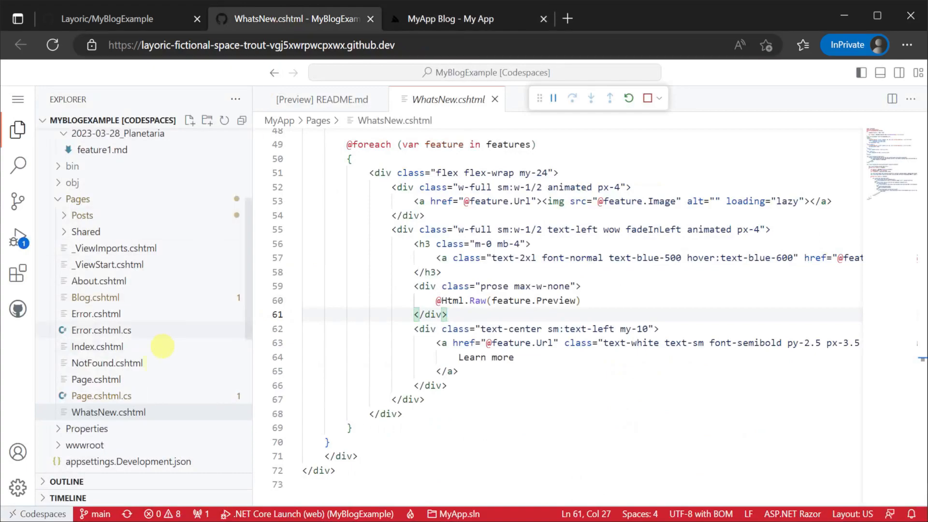
# Open Markdown.Blog.cs and Configure.Ssg.cs, highlighting where blog posts load from _posts.
pyautogui.scroll(-3)
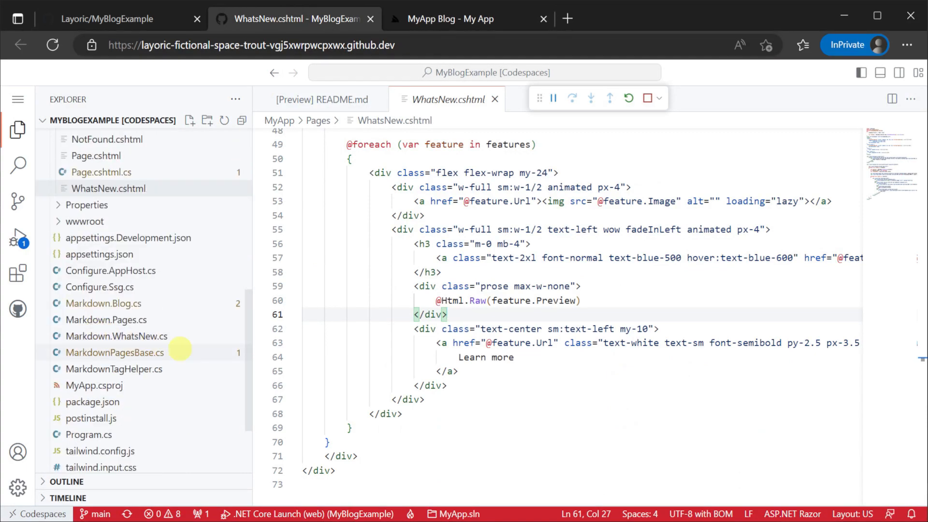
pyautogui.click(103, 303)
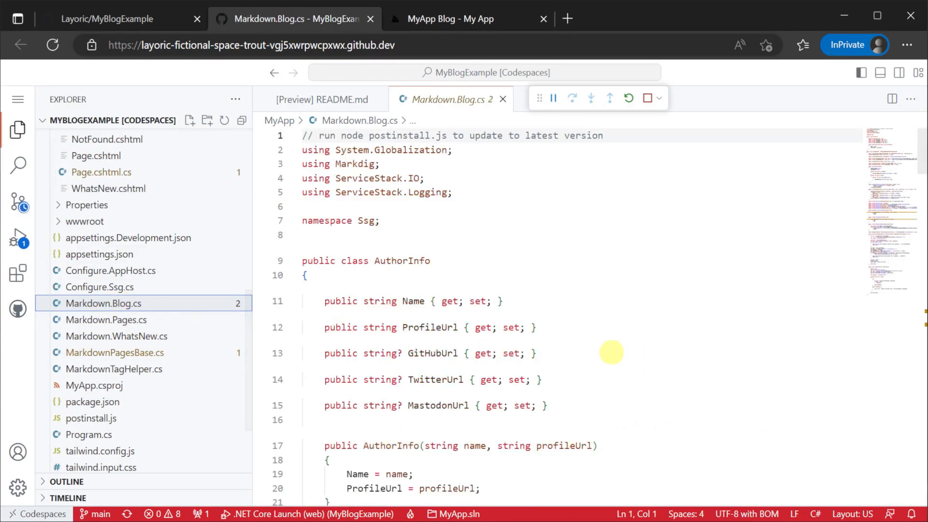
pyautogui.click(101, 287)
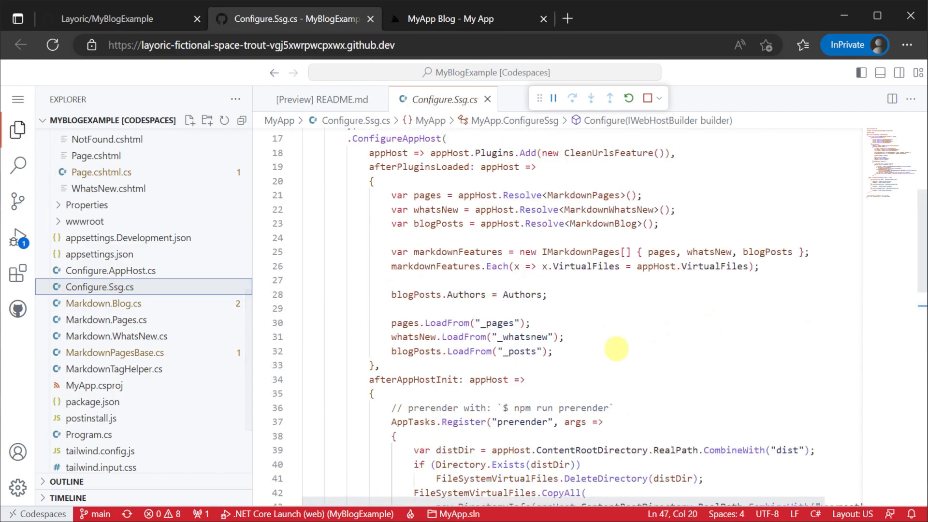
pyautogui.scroll(3)
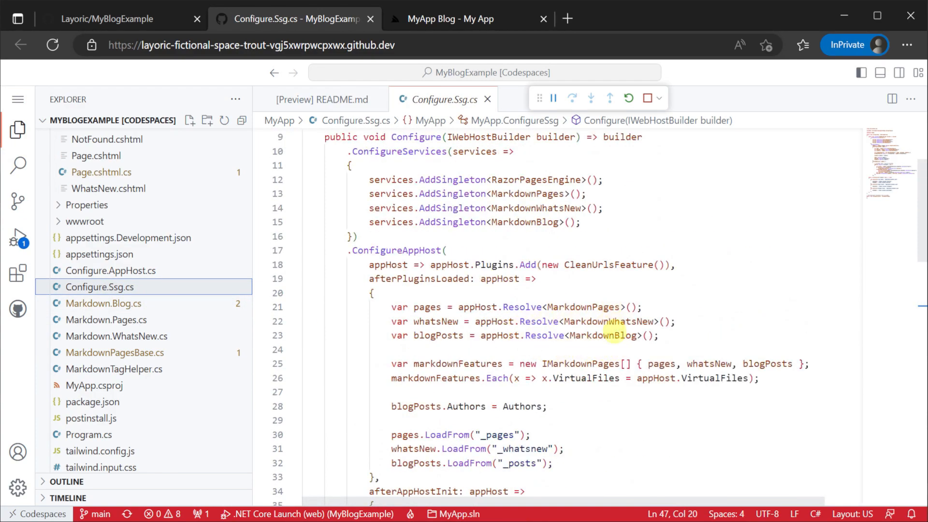
pyautogui.doubleClick(437, 335)
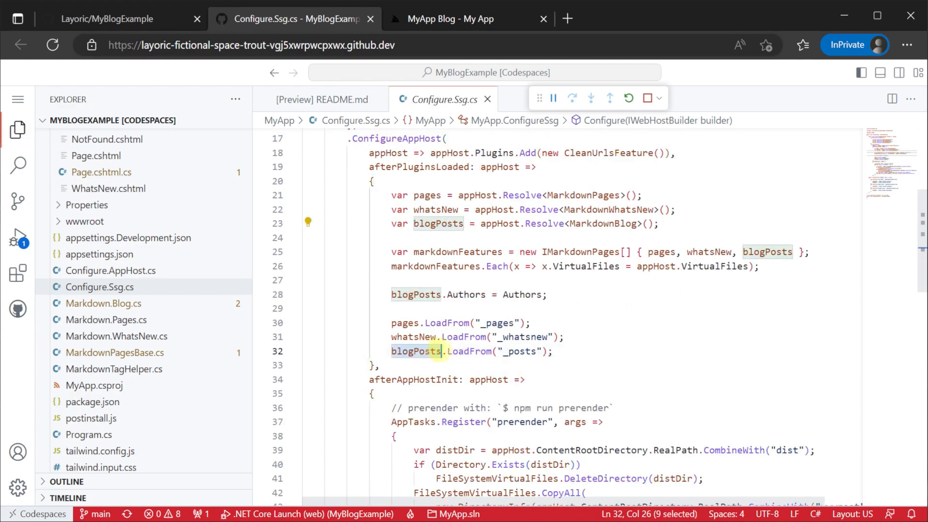
pyautogui.doubleClick(520, 351)
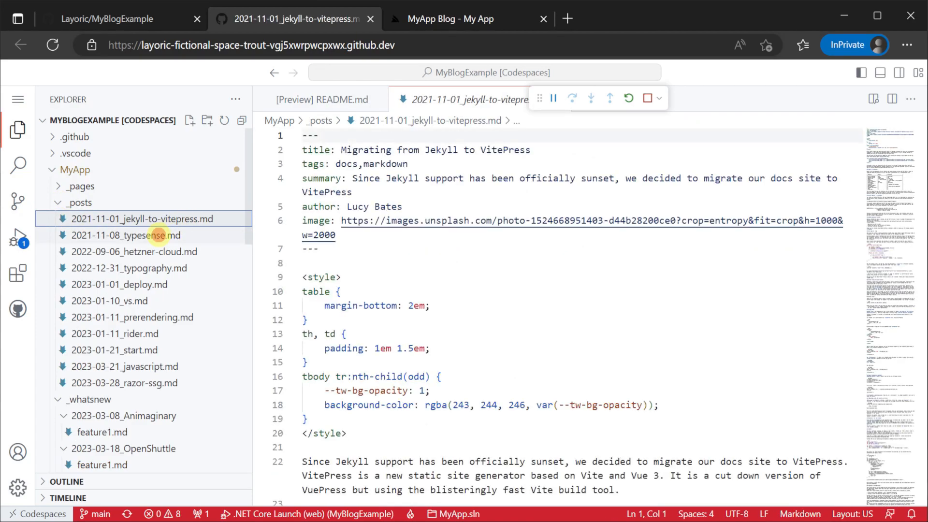
# Inspect the Typesense post's author frontmatter and Markdown.Blog.cs Load method, then open Blog.cshtml.
pyautogui.click(126, 235)
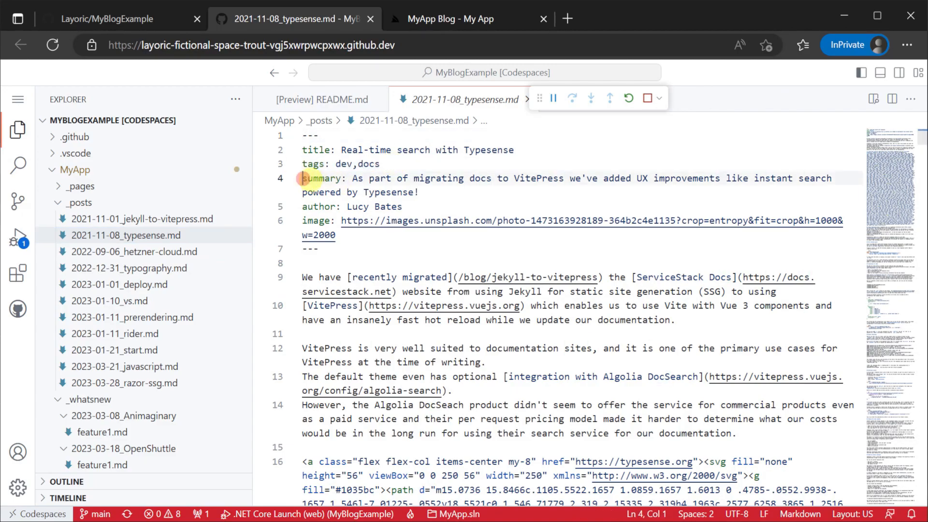
pyautogui.doubleClick(320, 206)
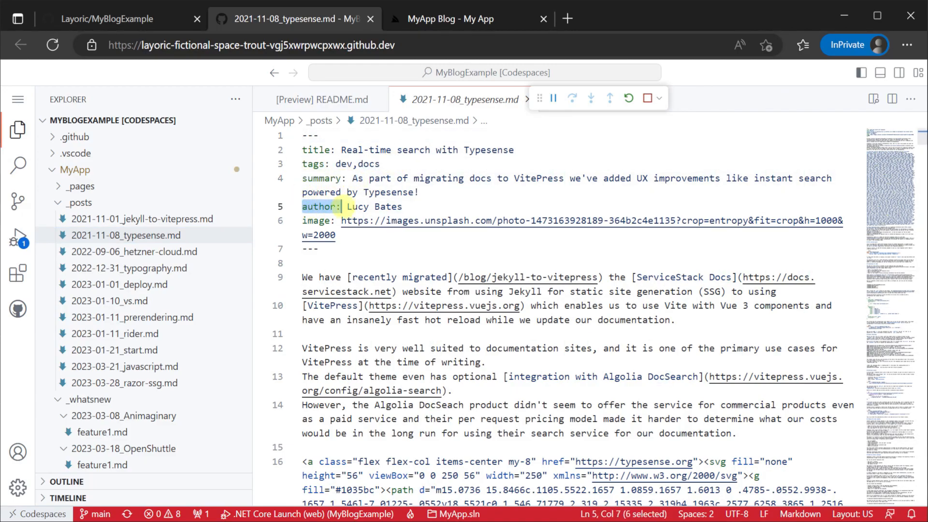
pyautogui.click(106, 316)
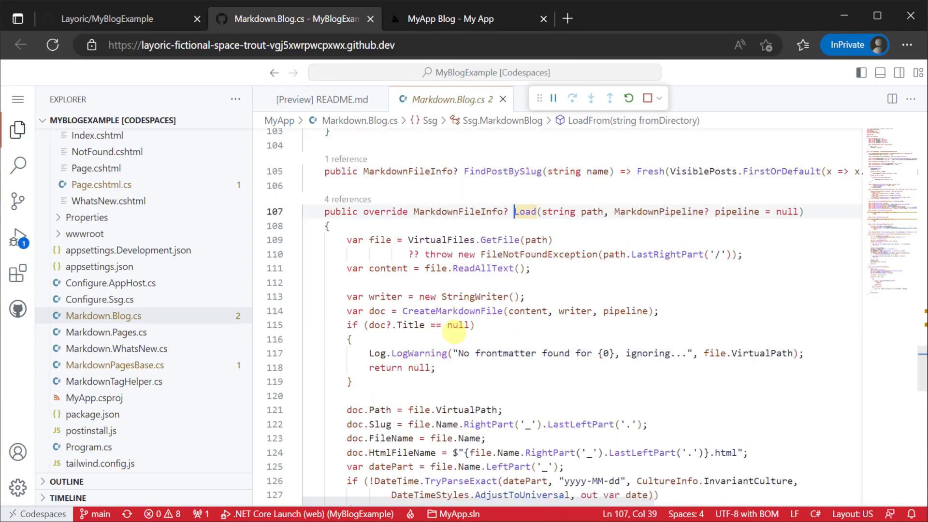
pyautogui.scroll(-3)
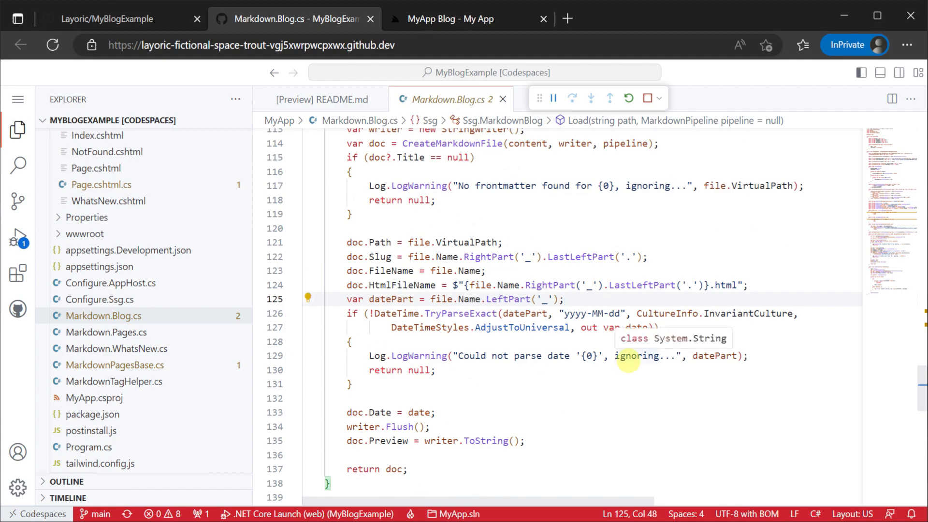
pyautogui.scroll(-3)
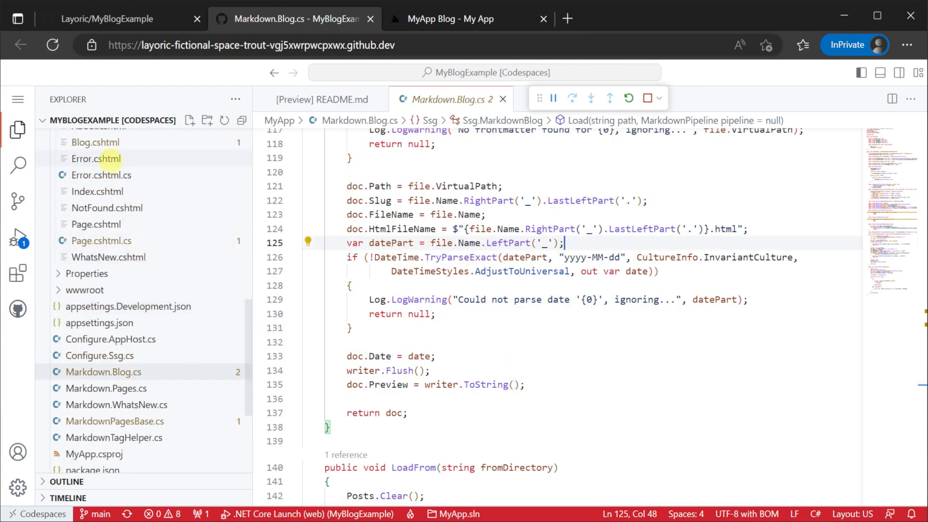
pyautogui.click(95, 142)
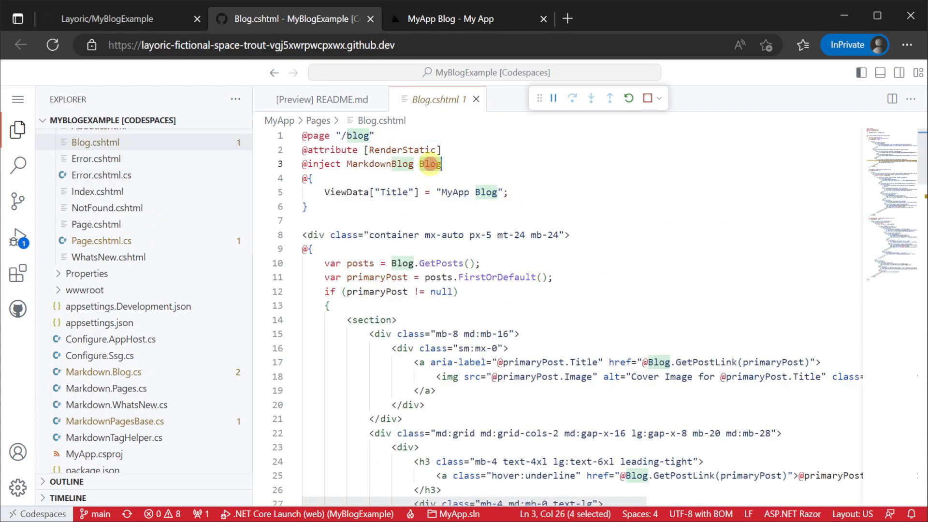
# Highlight the injected Blog service in Blog.cshtml and expand the Pages/Posts folder.
pyautogui.doubleClick(439, 263)
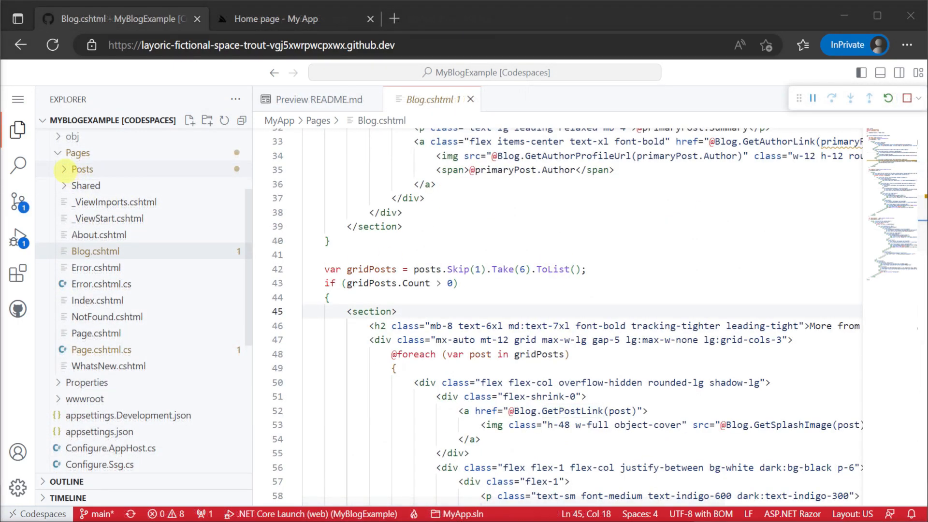
pyautogui.click(81, 168)
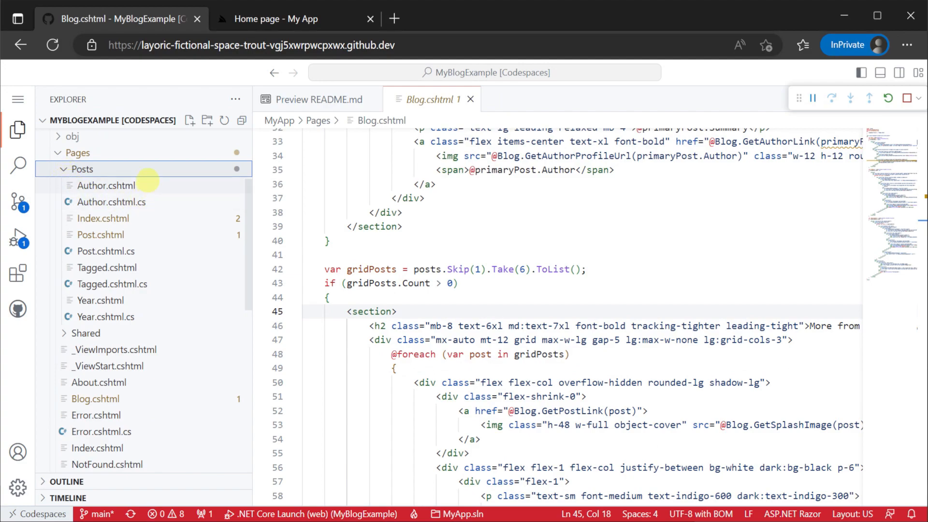
pyautogui.moveTo(147, 274)
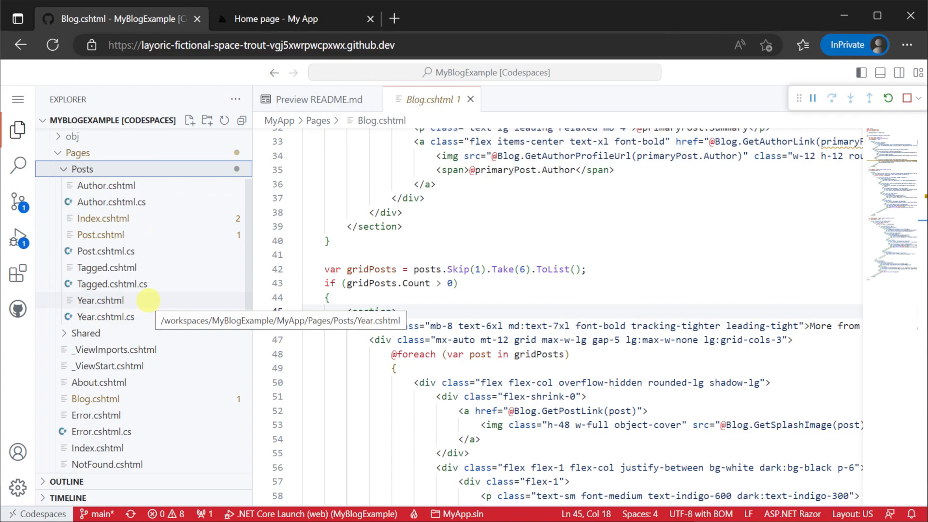
pyautogui.moveTo(100, 234)
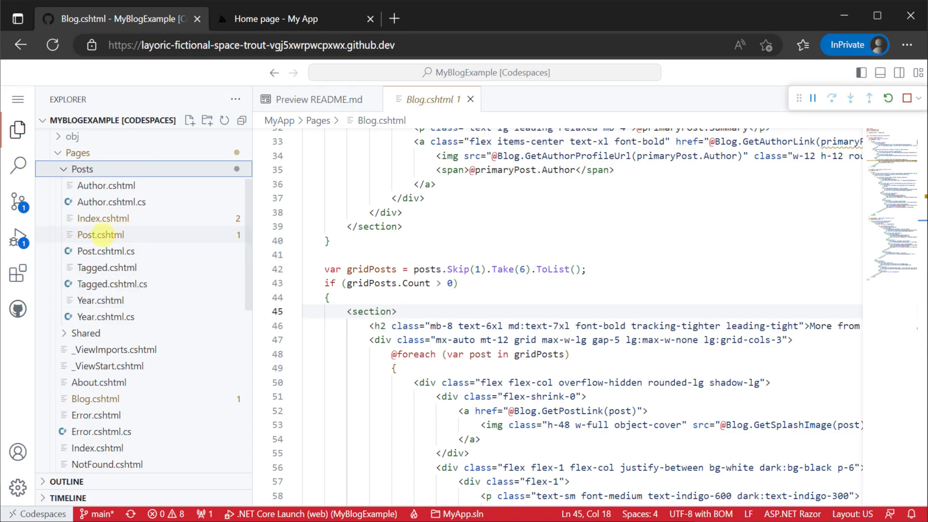
# Open Post.cshtml and Post.cshtml.cs, highlighting PostModel and its route-bound Slug property.
pyautogui.click(101, 234)
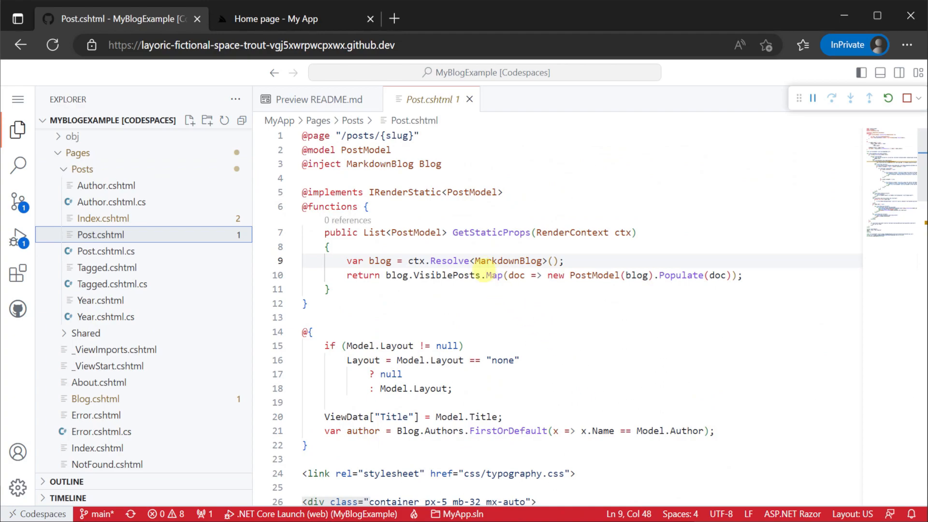
pyautogui.doubleClick(365, 150)
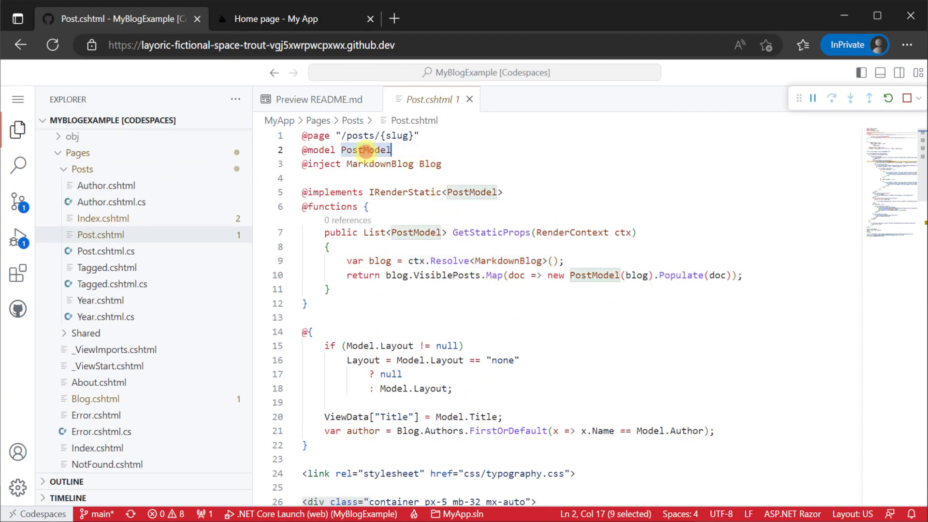
pyautogui.moveTo(195, 267)
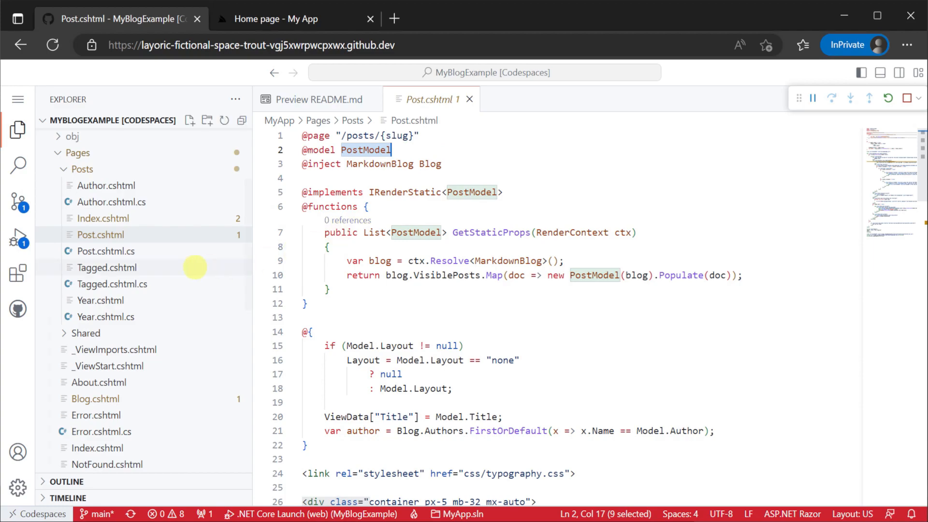
pyautogui.click(109, 251)
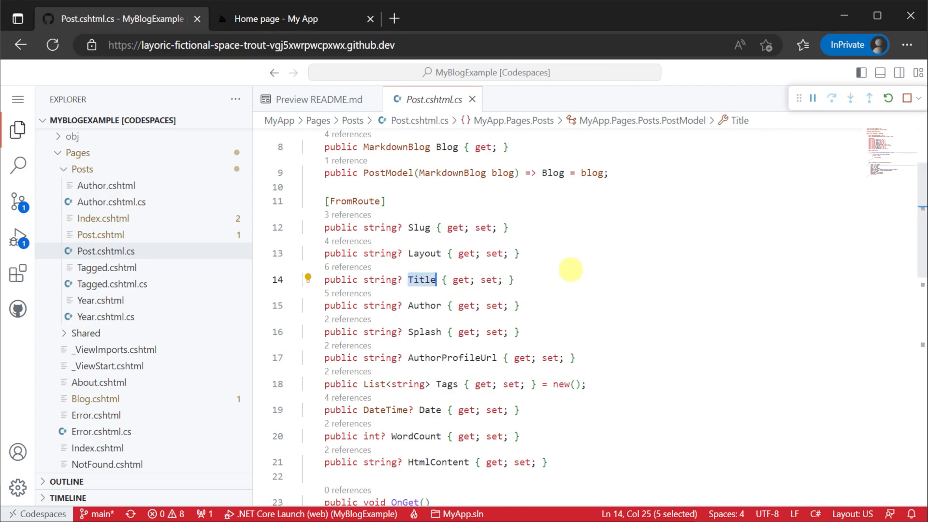
pyautogui.moveTo(419, 227)
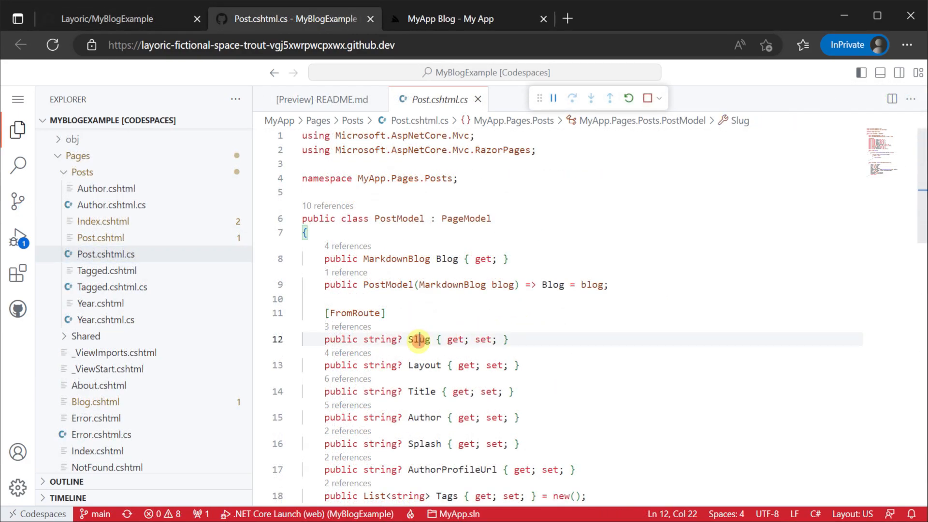
pyautogui.doubleClick(354, 312)
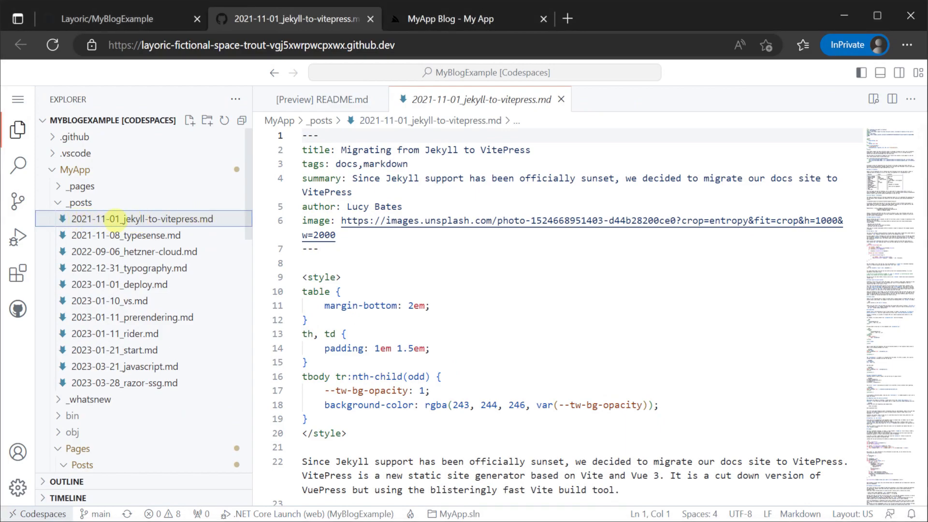
pyautogui.moveTo(152, 219)
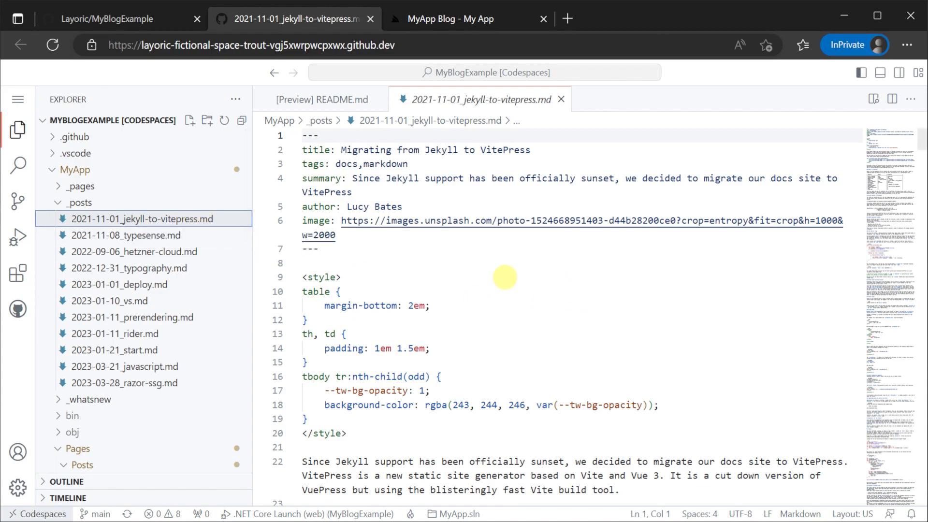
# Reopen Post.cshtml and highlight GetStaticProps, its return type, and VisiblePosts.
pyautogui.scroll(-3)
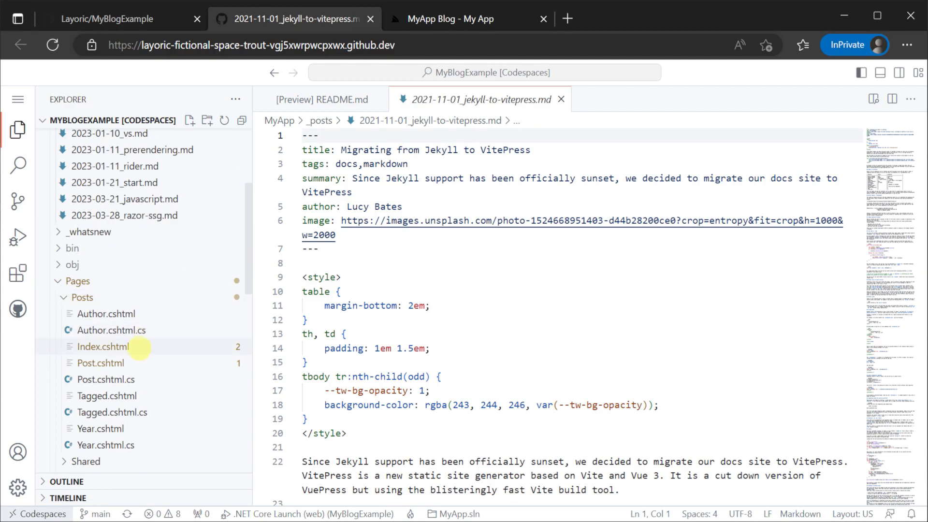
pyautogui.click(100, 363)
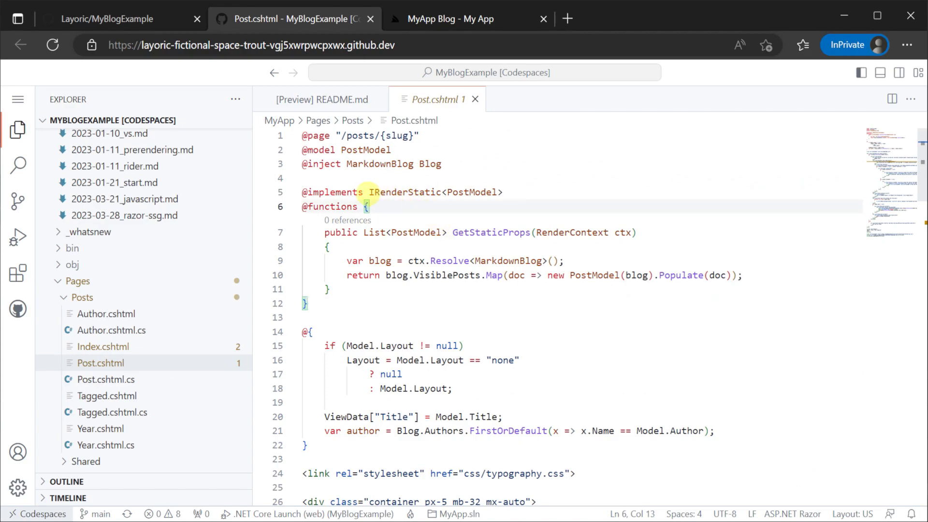
pyautogui.moveTo(368, 192); pyautogui.dragTo(503, 193)
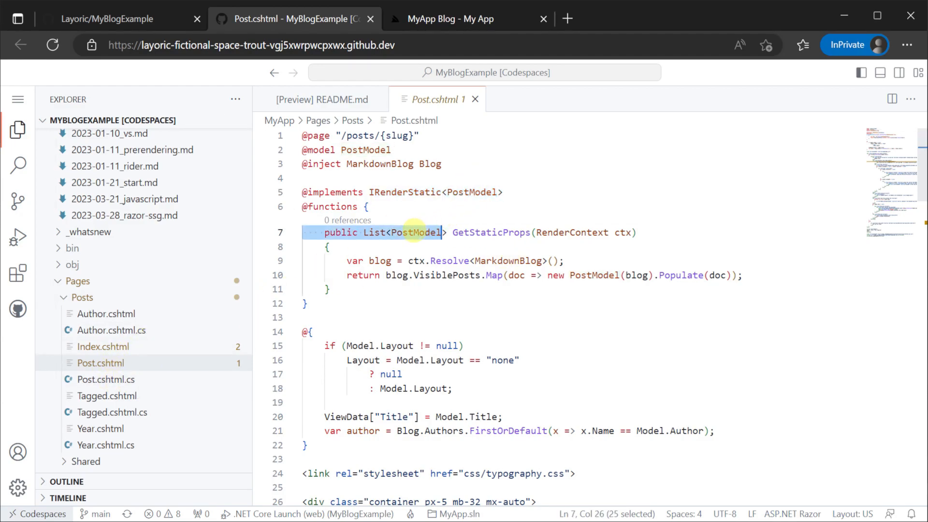
pyautogui.doubleClick(490, 232)
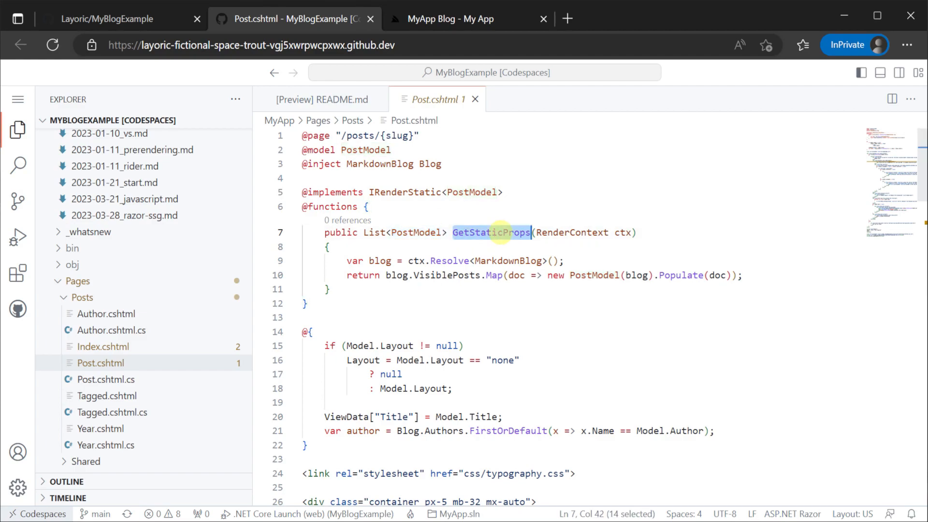
pyautogui.doubleClick(507, 261)
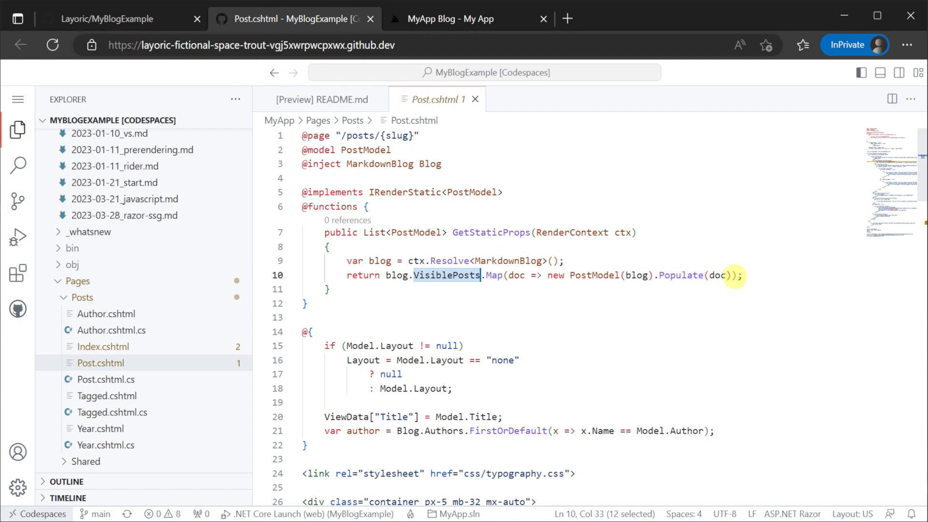
pyautogui.doubleClick(371, 232)
pyautogui.write('npm')
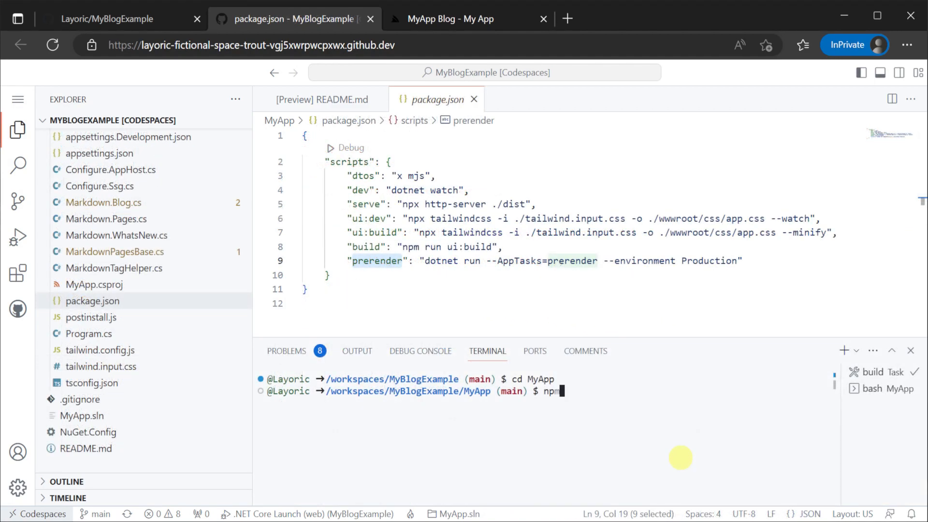
# Run npm run prerender and browse the generated dist/posts author, tagged and year pages.
pyautogui.write('run prerender')
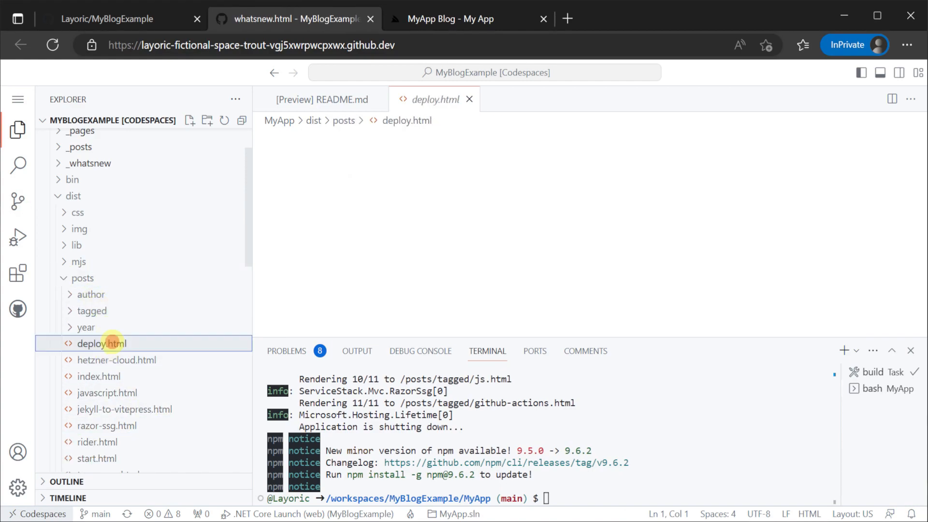
pyautogui.click(124, 409)
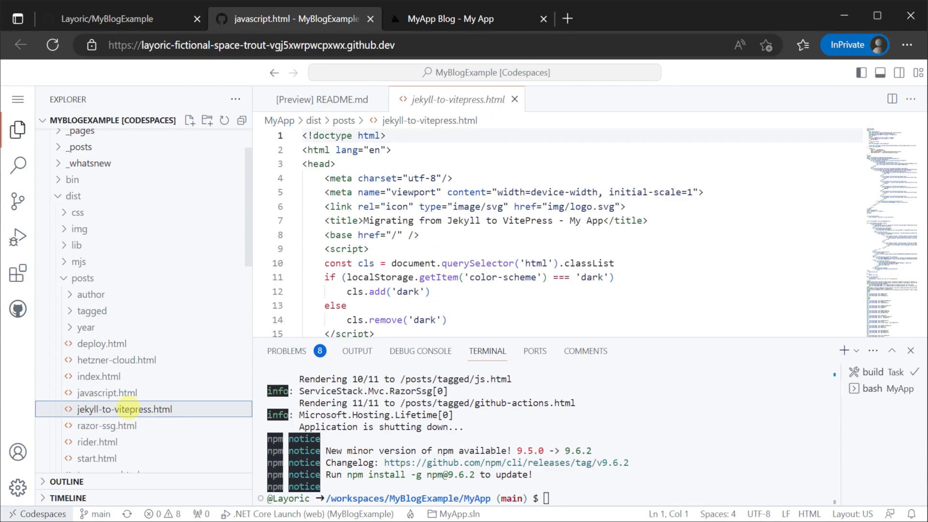
pyautogui.click(90, 294)
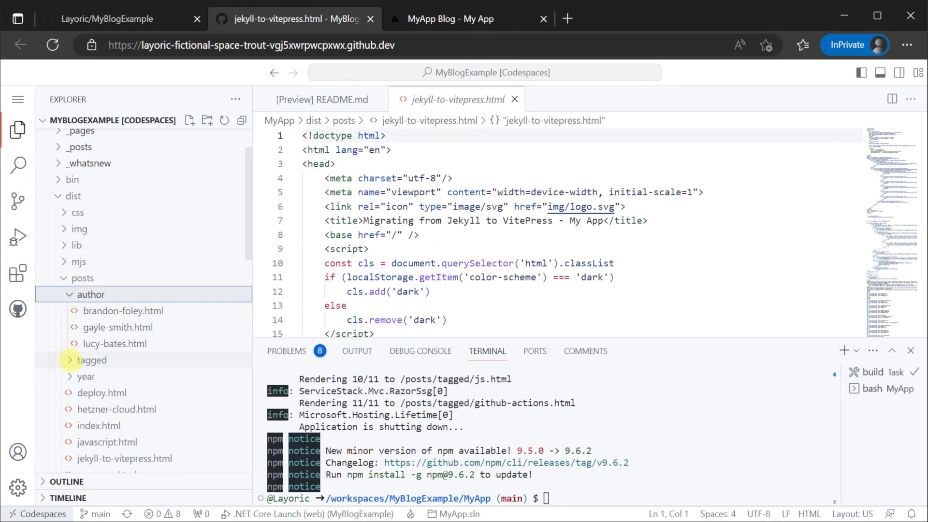
pyautogui.click(92, 359)
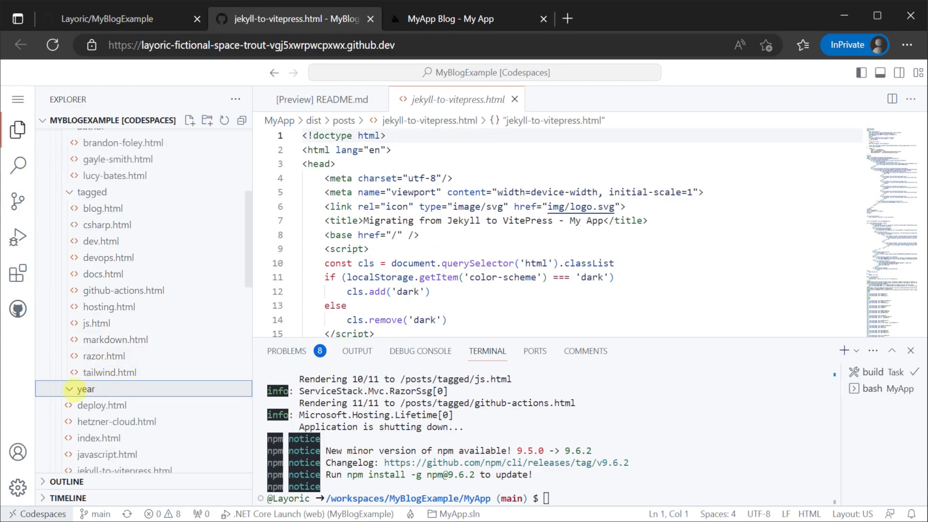
pyautogui.click(87, 389)
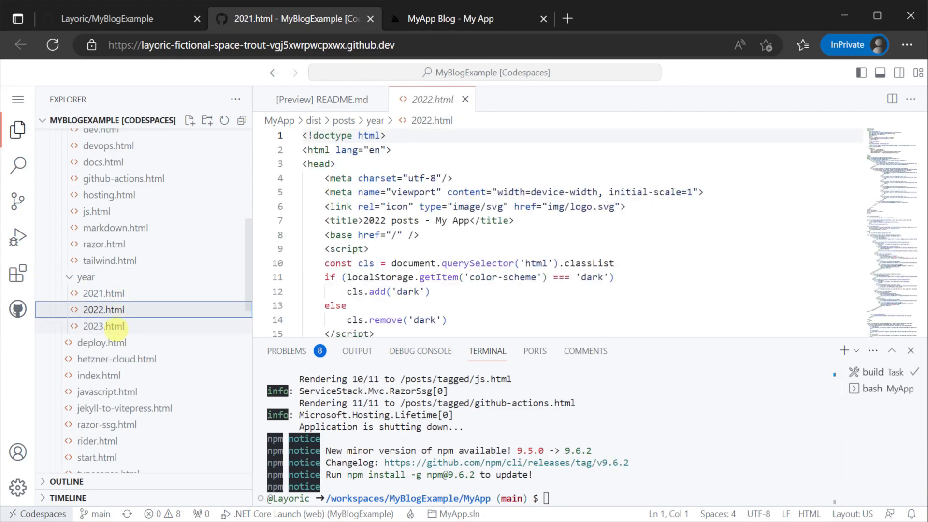
pyautogui.click(106, 326)
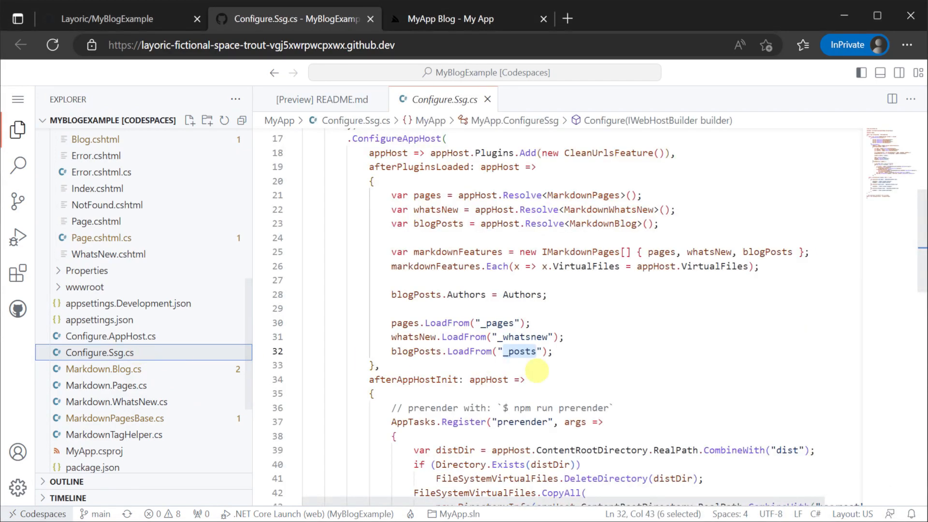
# Review the _posts loading and Post.cshtml's MarkdownBlog dependency, typing 'My Blog Post'.
pyautogui.doubleClick(415, 351)
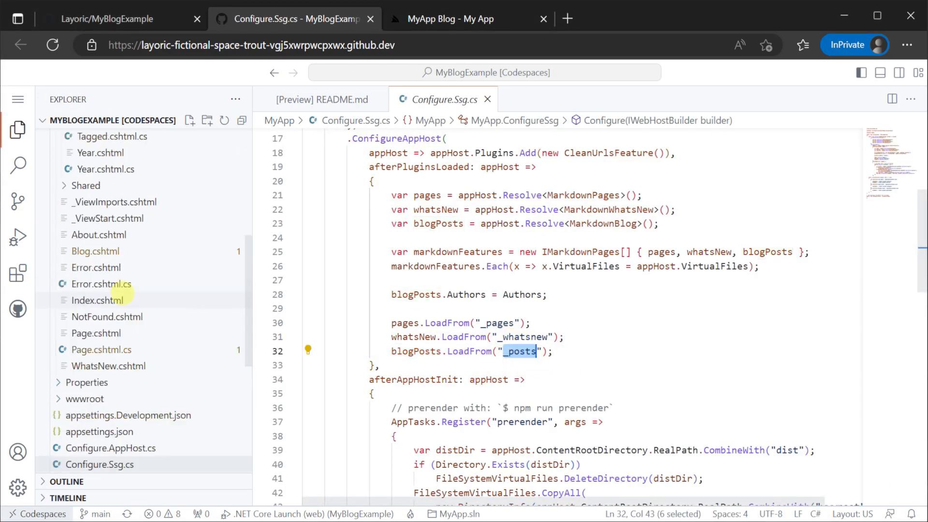
pyautogui.click(80, 203)
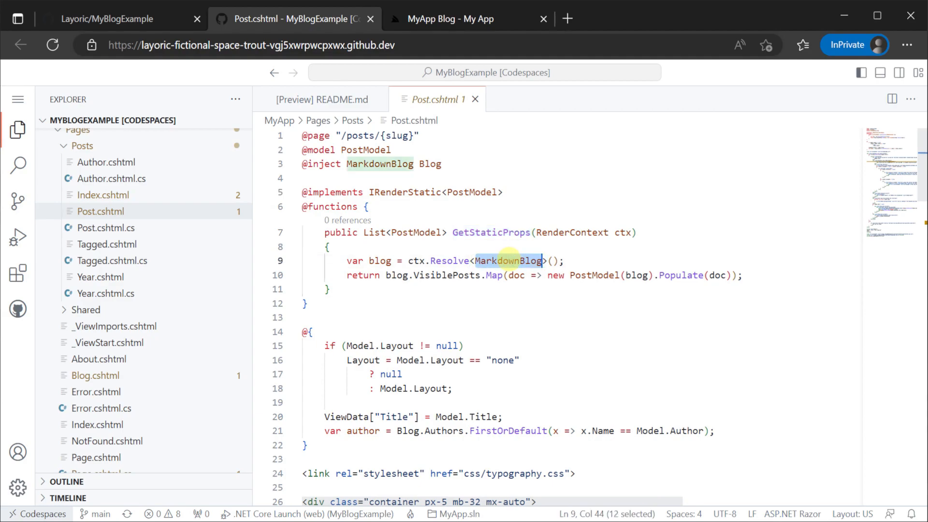
pyautogui.doubleClick(379, 260)
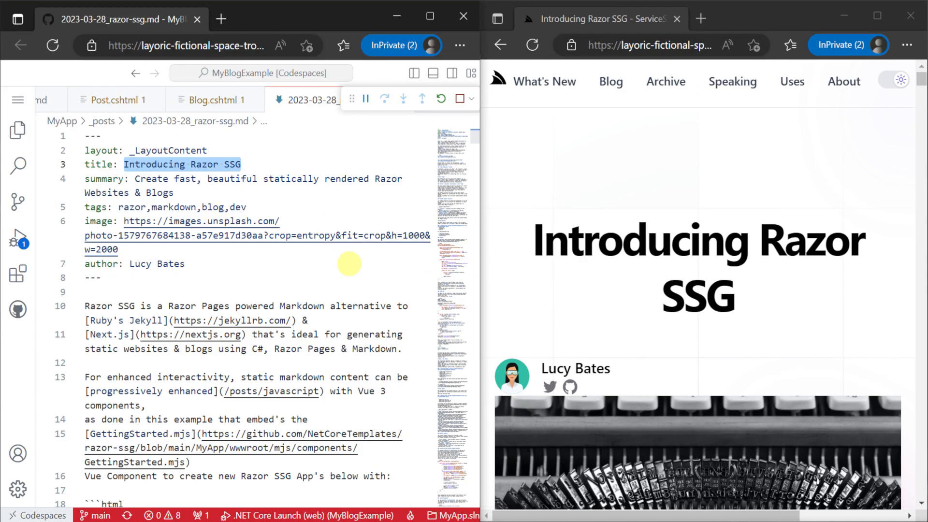
pyautogui.write('My Blog Post')
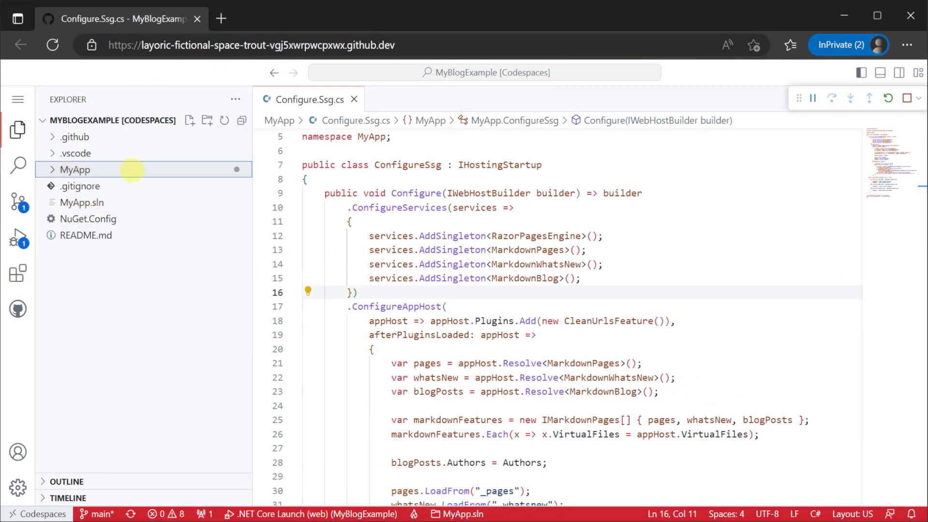
# Create Markdown.Videos.cs in MyApp and highlight its MarkdownVideos class name.
pyautogui.rightClick(74, 170)
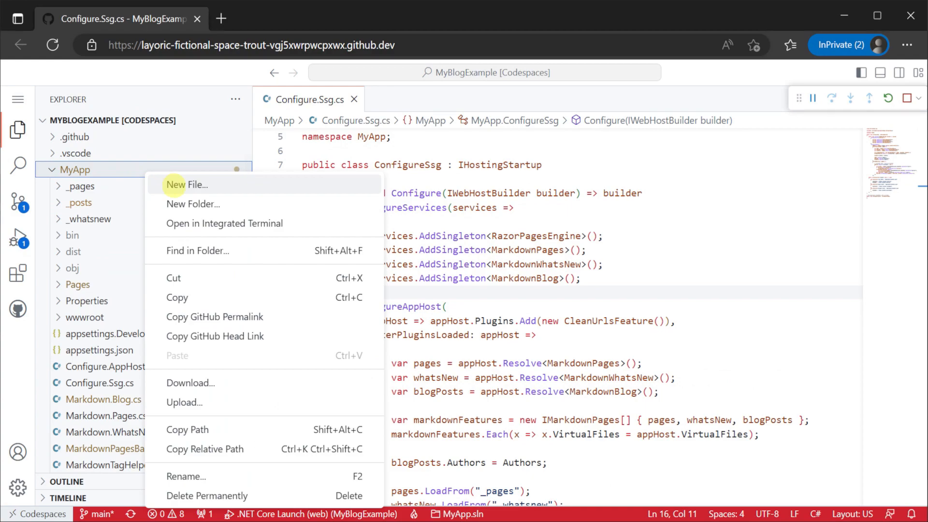
pyautogui.click(187, 184)
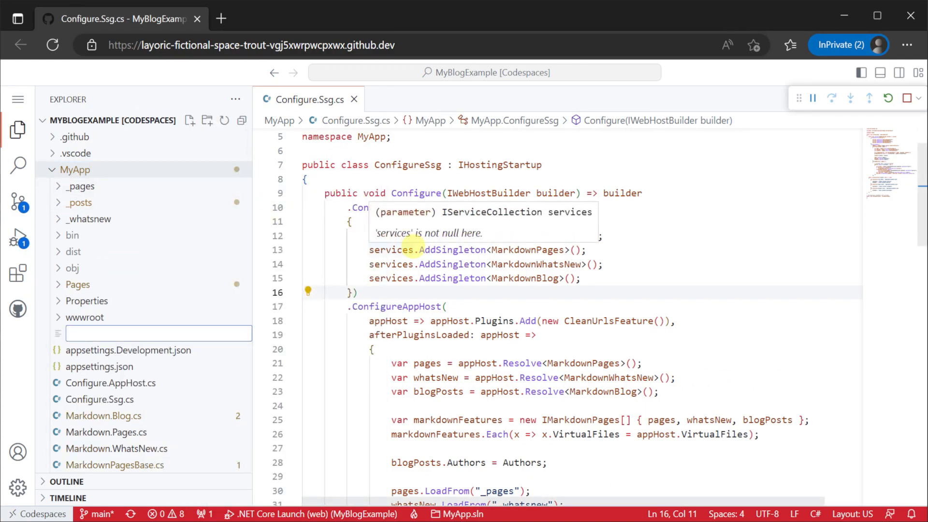
pyautogui.write('Markdown.Videos.cs')
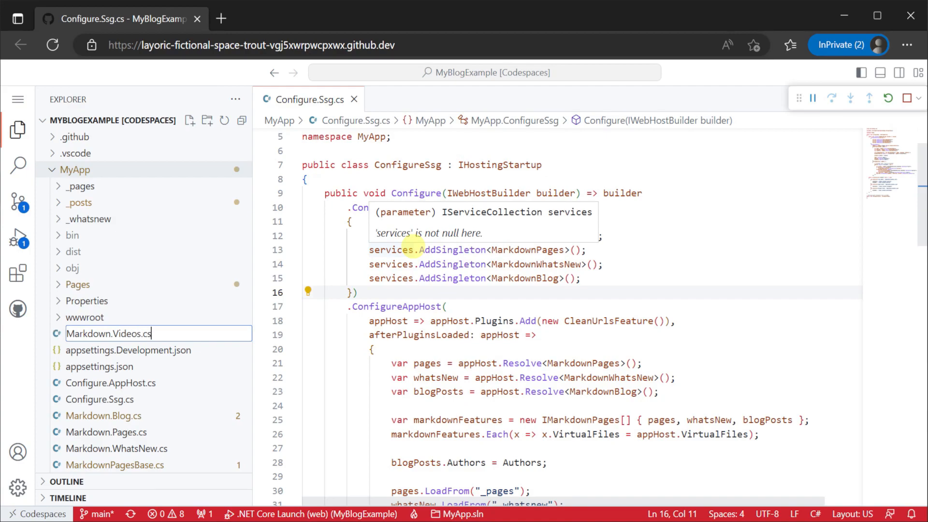
pyautogui.press('Enter')
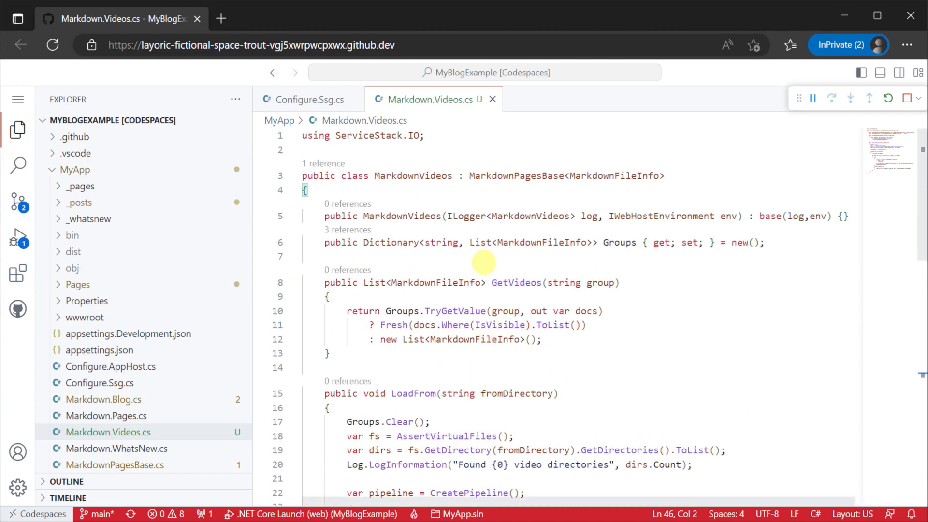
pyautogui.doubleClick(412, 176)
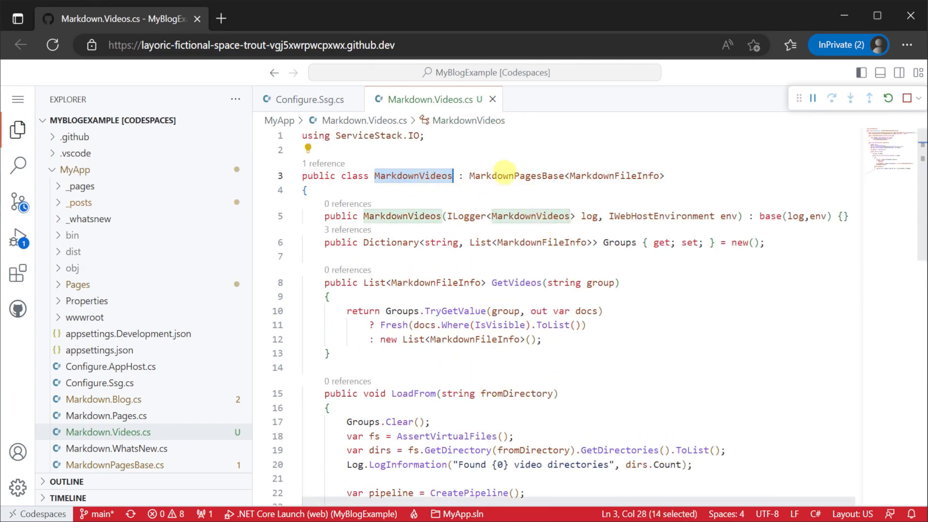
pyautogui.doubleClick(516, 176)
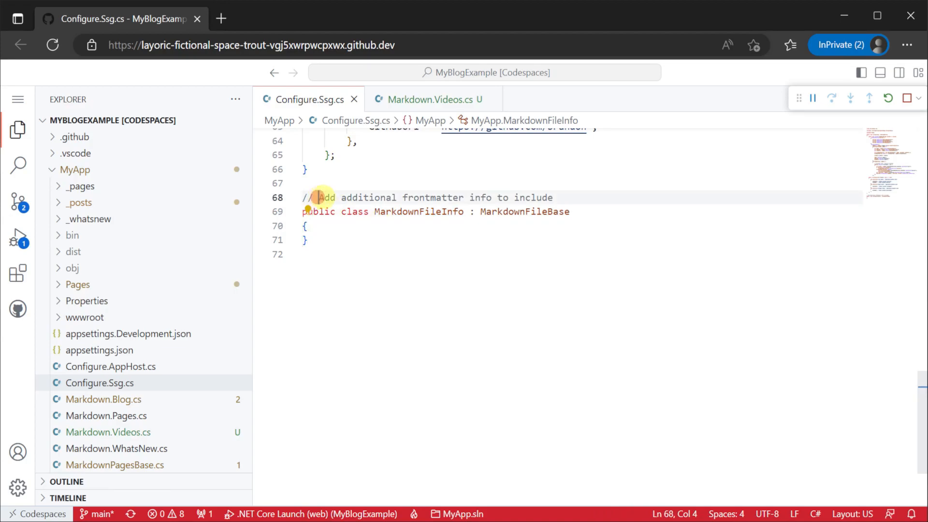
# Select the MarkdownFileInfo class, then switch to Markdown.Videos.cs and highlight its LoadFrom method.
pyautogui.moveTo(318, 197); pyautogui.dragTo(553, 197)
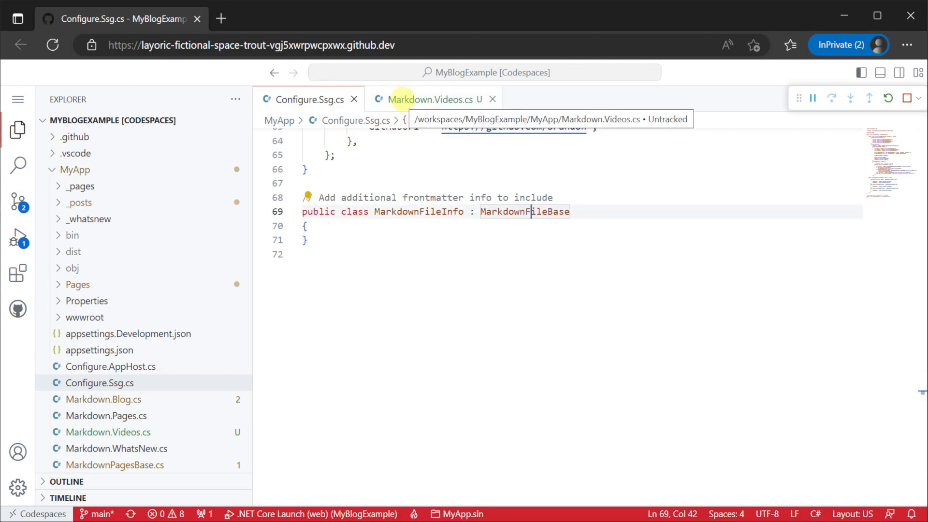
pyautogui.click(435, 98)
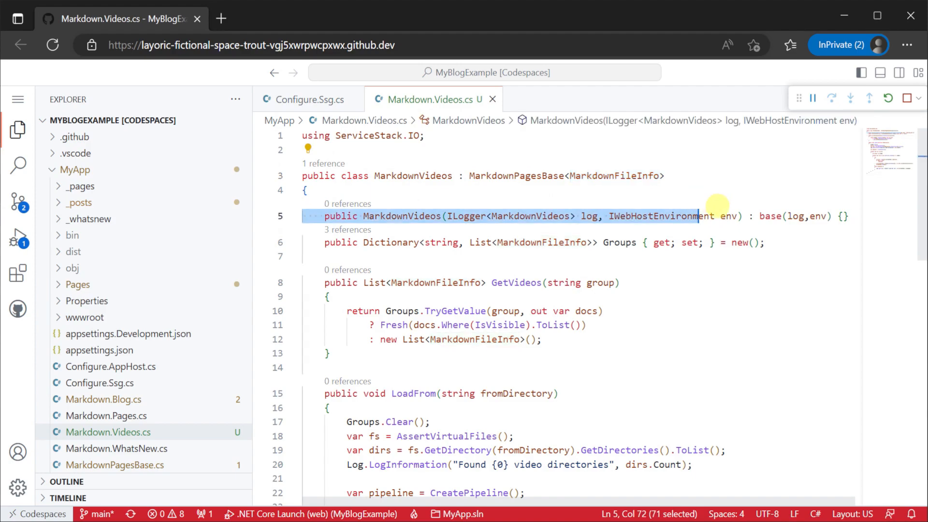
pyautogui.click(666, 256)
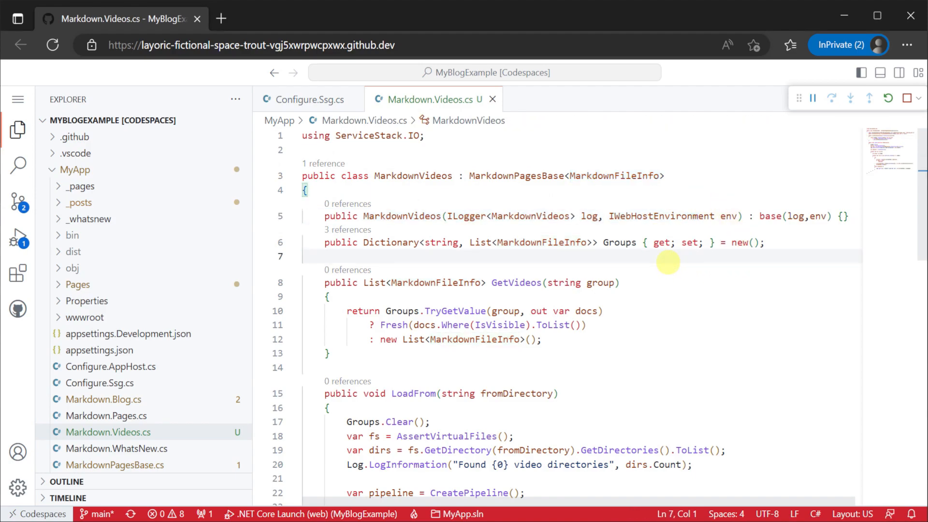
pyautogui.doubleClick(413, 393)
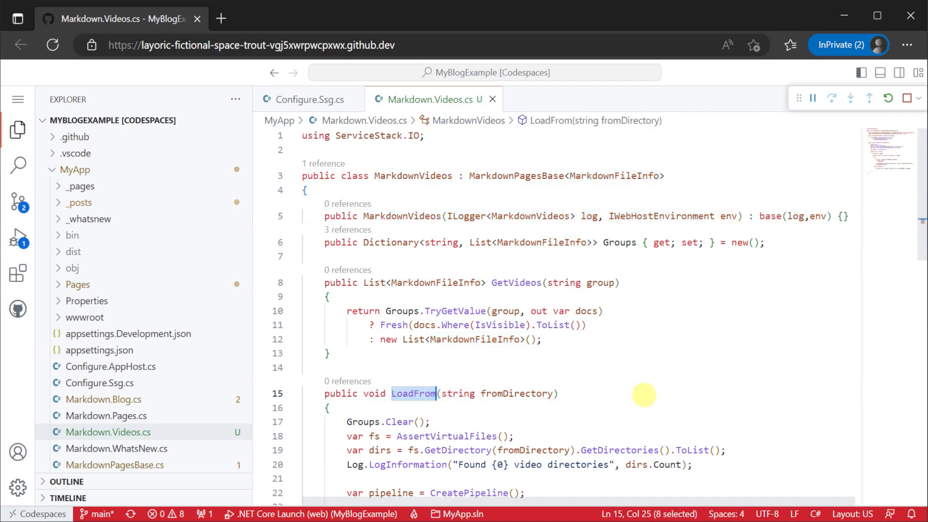
# Walk through the LoadFrom loop over dirs and the line loading each Markdown file.
pyautogui.scroll(-3)
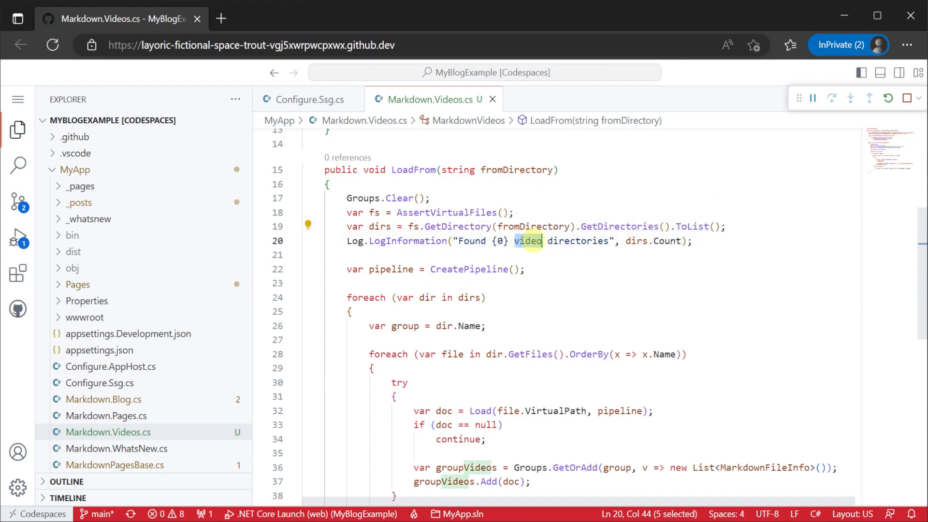
pyautogui.scroll(-3)
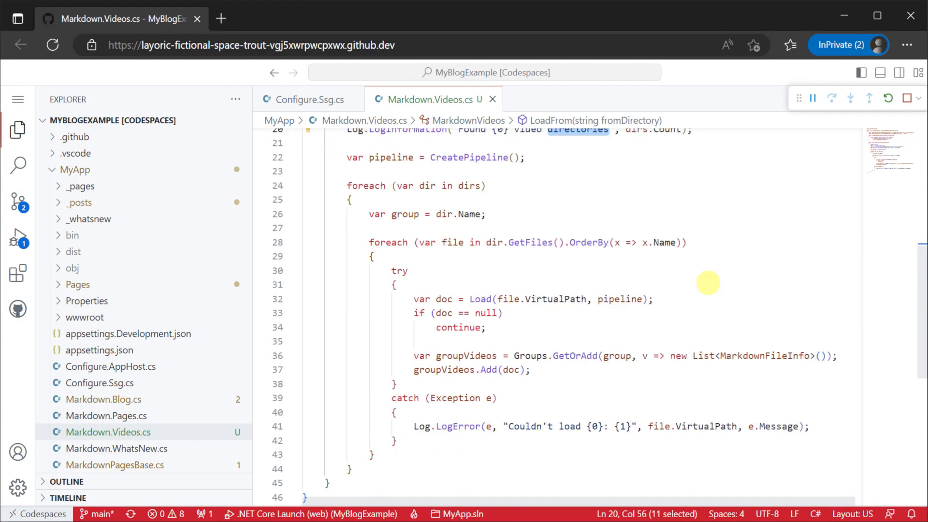
pyautogui.moveTo(522, 242)
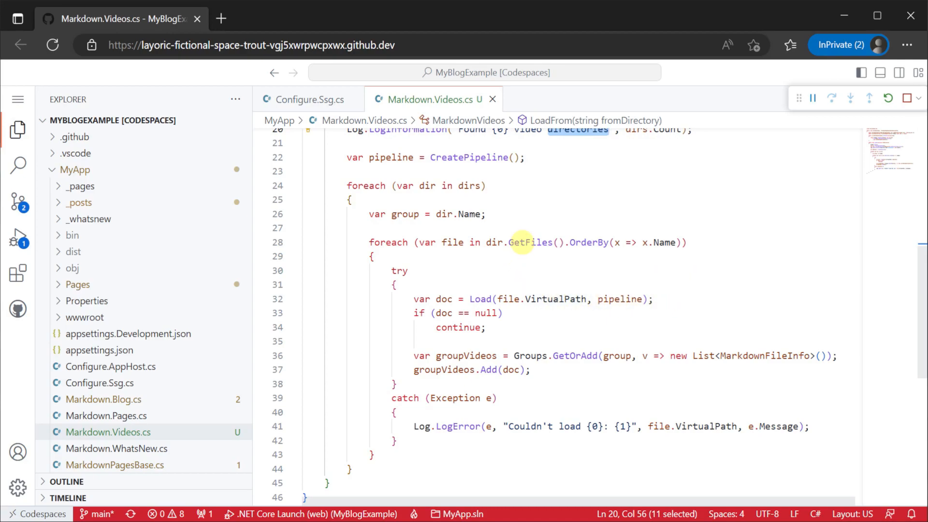
pyautogui.doubleClick(469, 185)
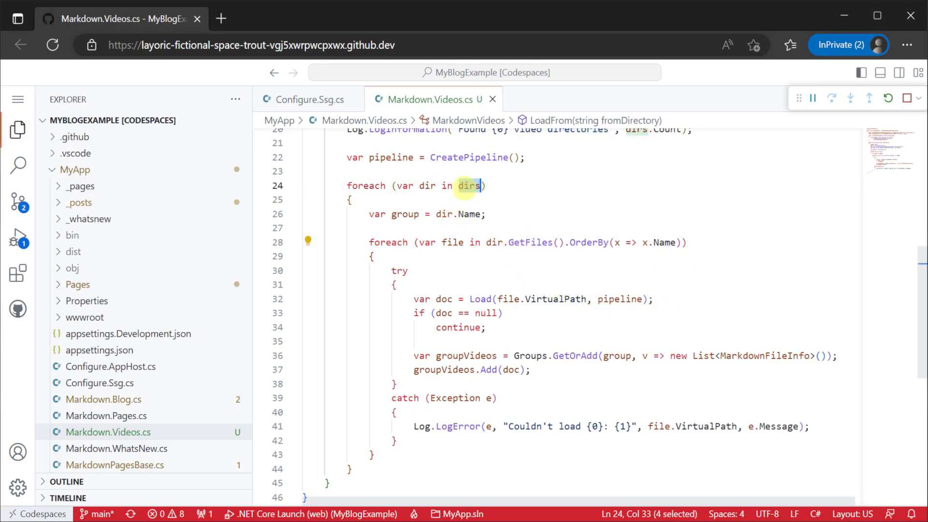
pyautogui.click(533, 242)
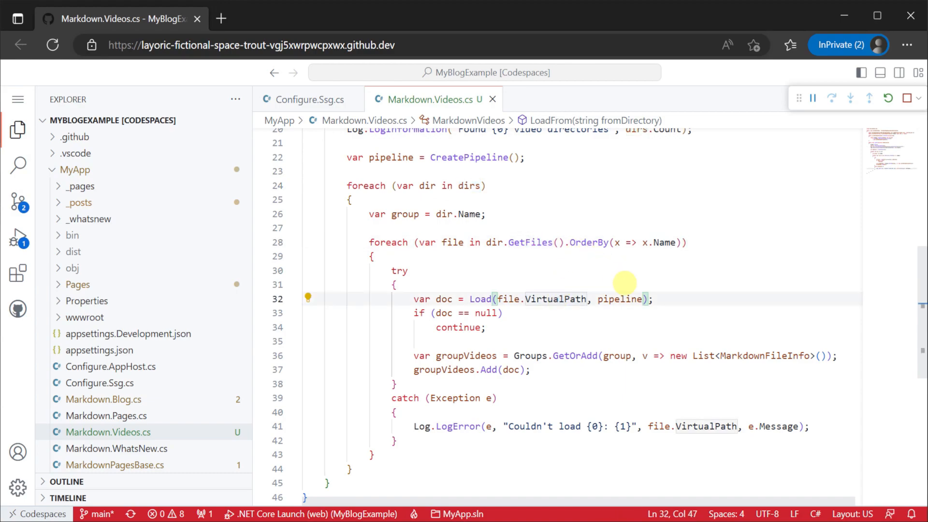
pyautogui.doubleClick(442, 298)
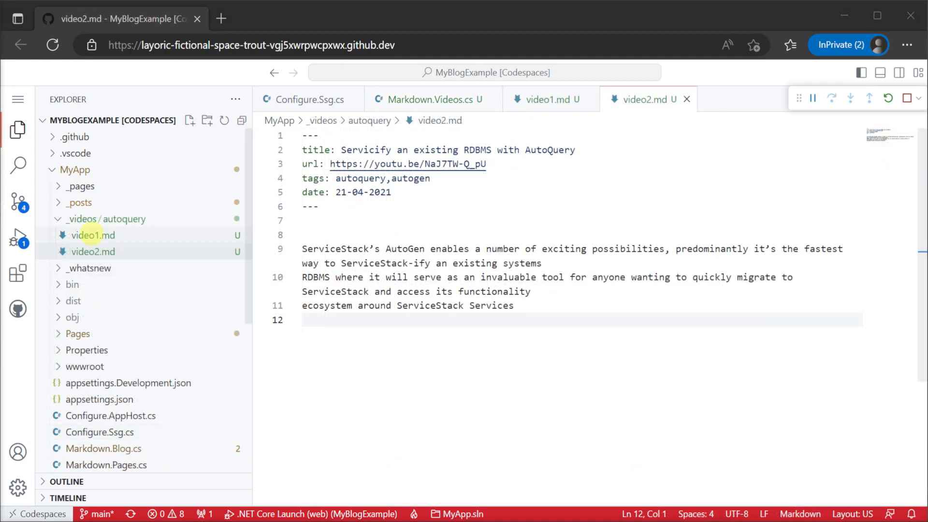
# Open video1.md from the _videos/autoquery folder to show its frontmatter.
pyautogui.click(92, 235)
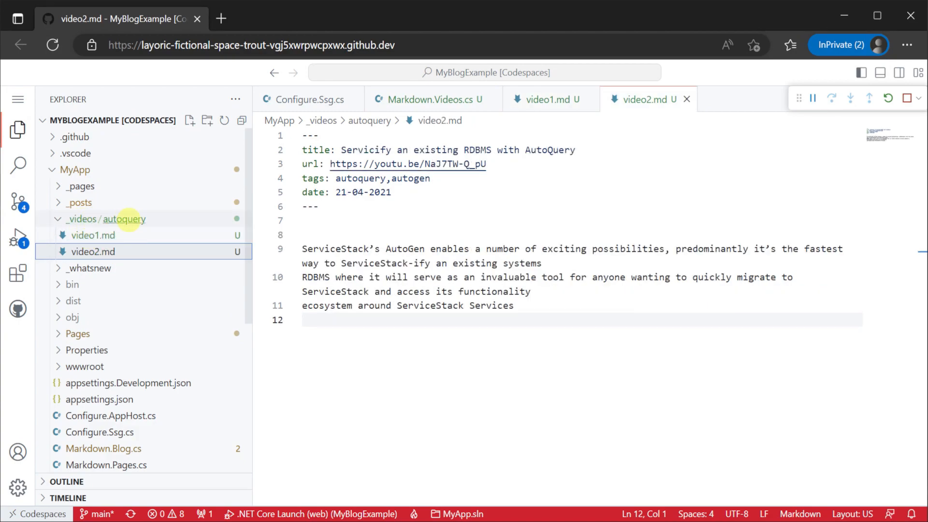
pyautogui.moveTo(123, 218)
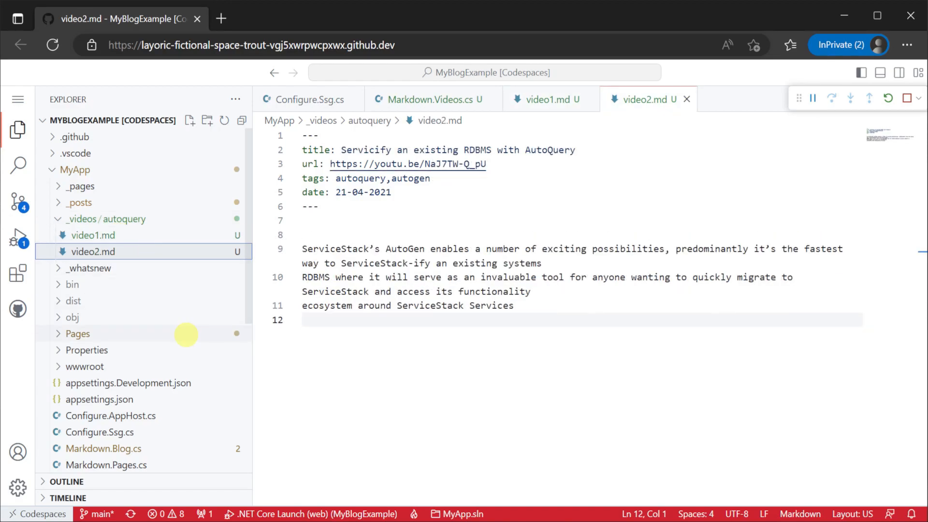
pyautogui.moveTo(154, 432)
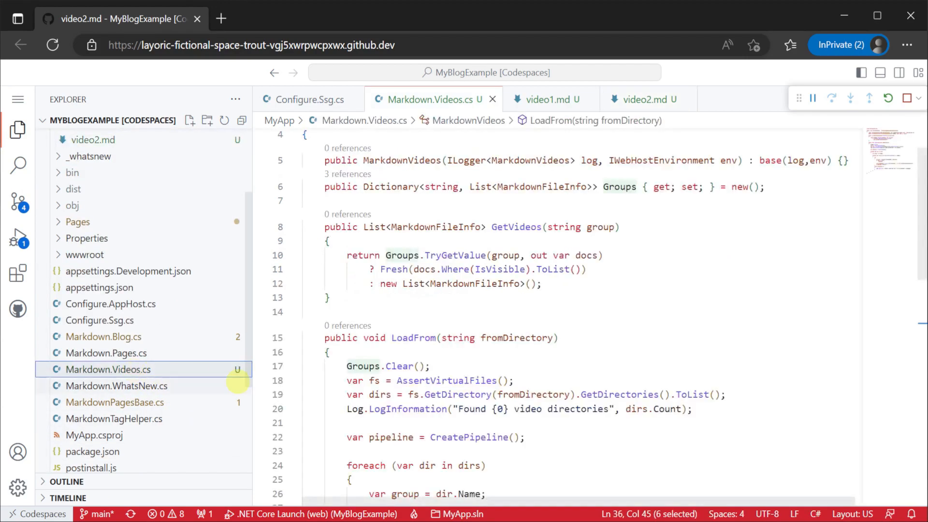
pyautogui.scroll(-3)
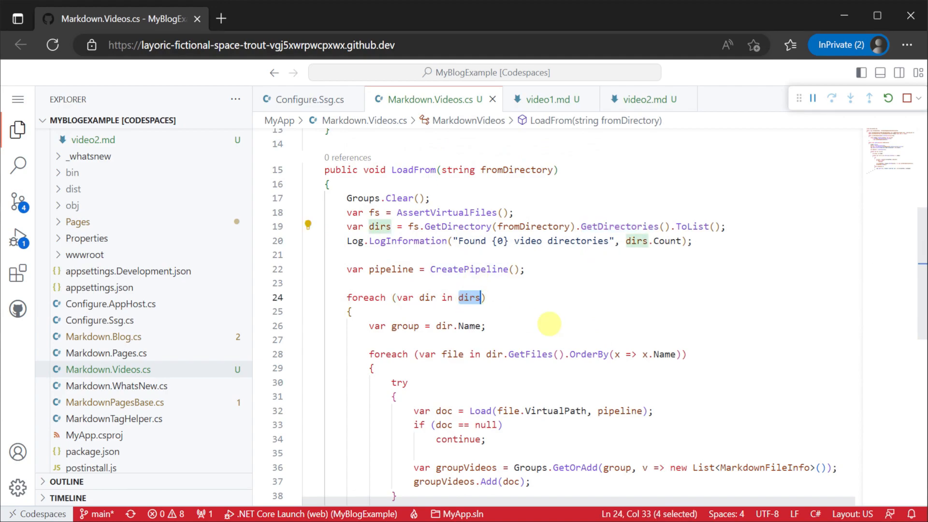
pyautogui.scroll(-3)
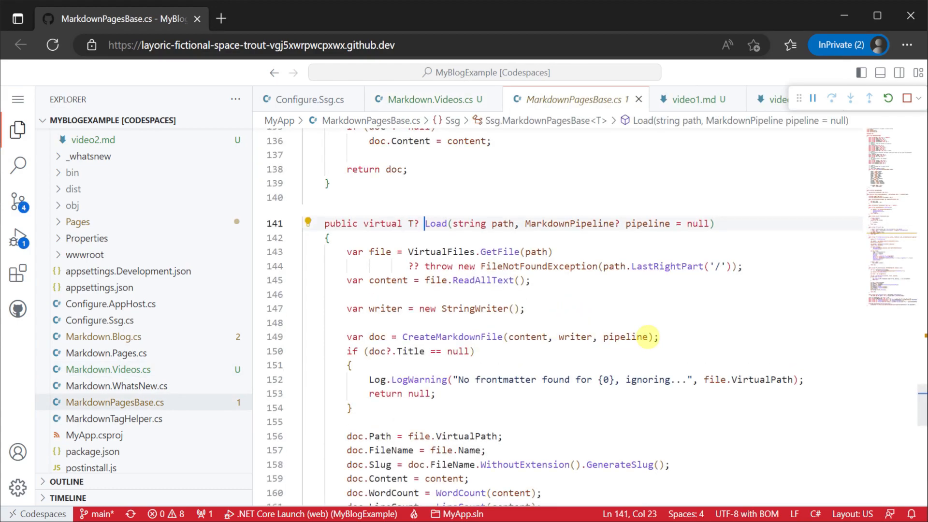
pyautogui.scroll(-3)
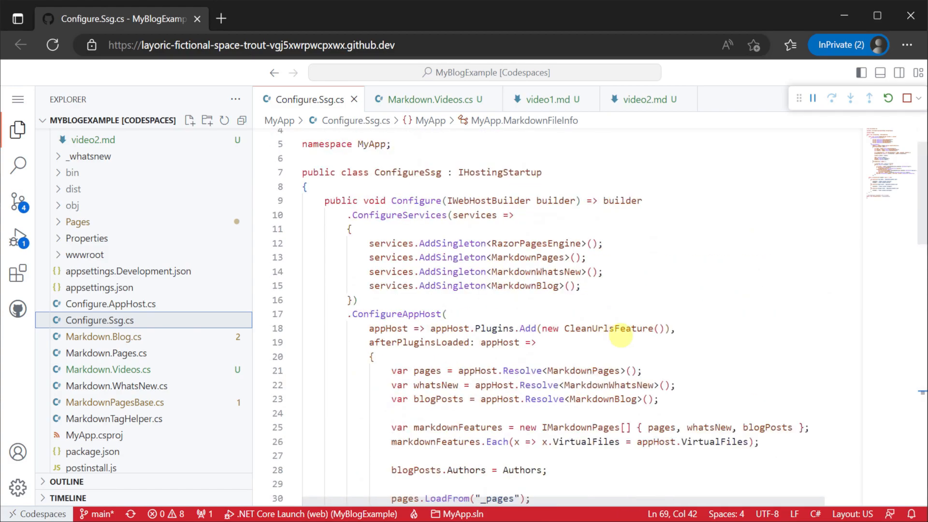
# Add services.AddSingleton<MarkdownVideos>() and videos.LoadFrom("_videos") to Configure.Ssg.cs.
pyautogui.write('services.AddSin')
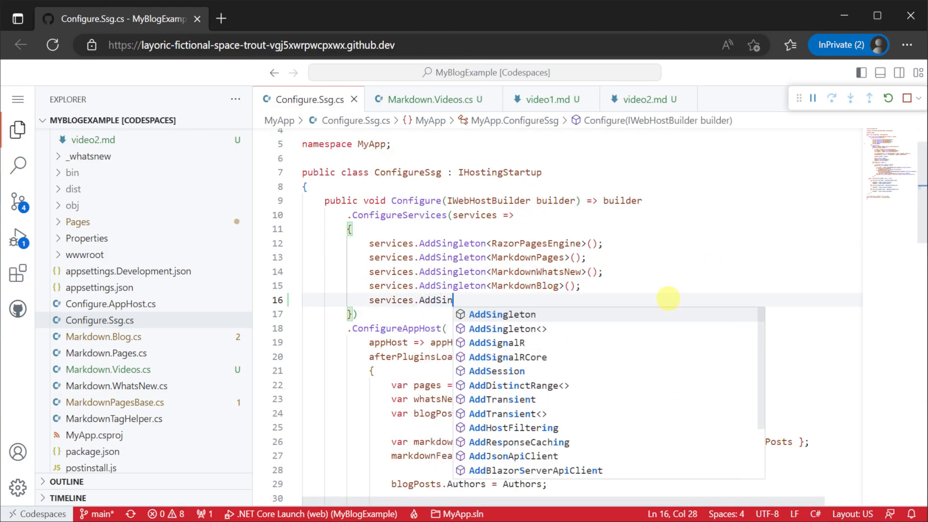
pyautogui.write('gleton<MarkdownVideos>();')
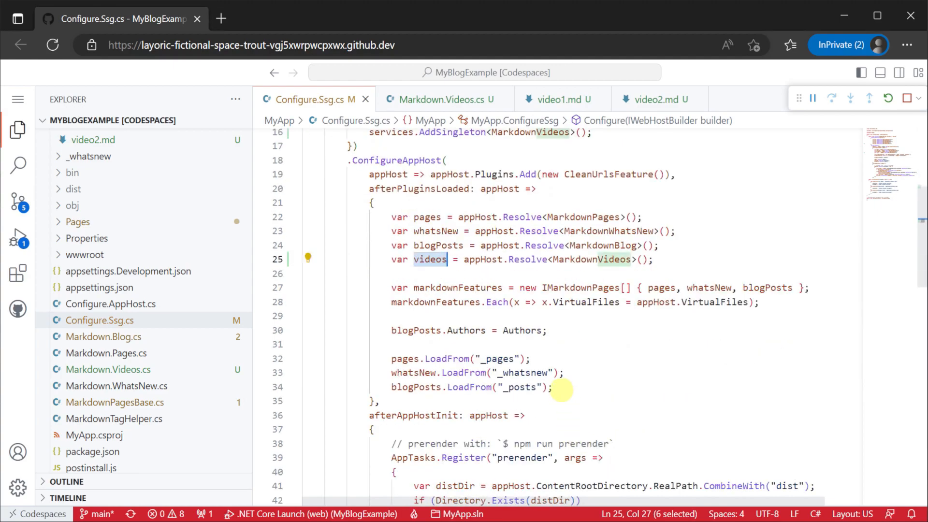
pyautogui.write('videos.LoadFrom')
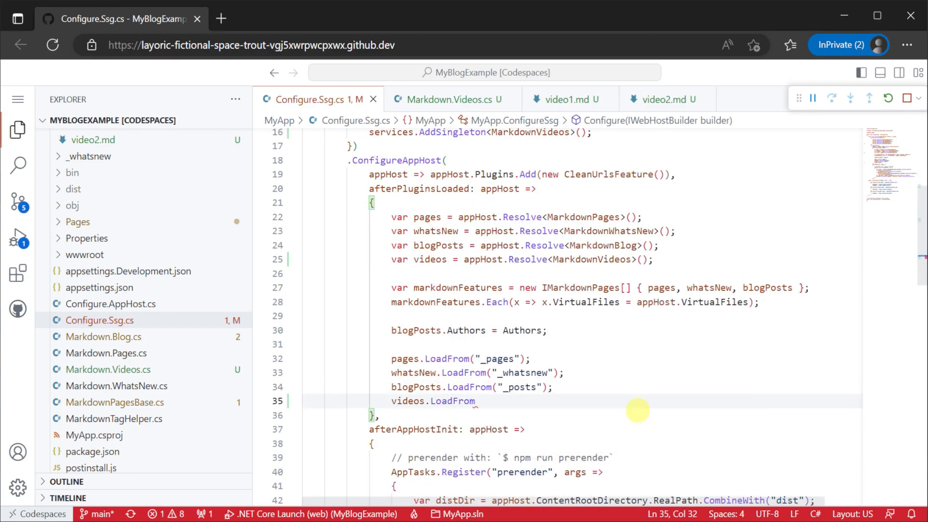
pyautogui.write('("_videos");')
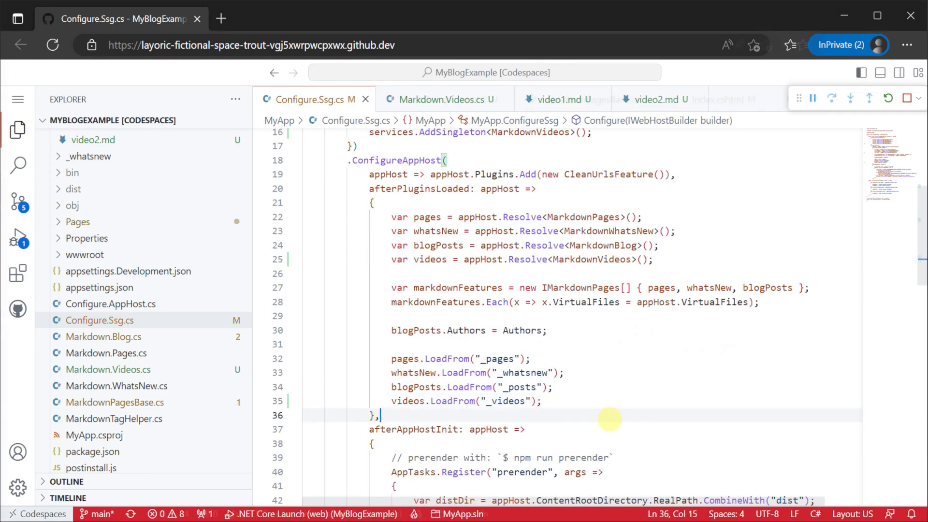
pyautogui.click(428, 259)
pyautogui.write(', videos')
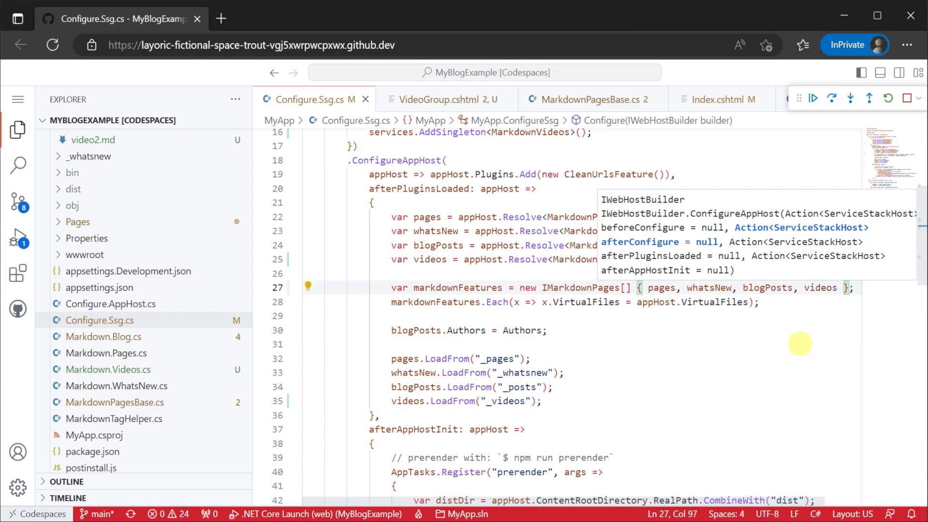
pyautogui.doubleClick(819, 287)
pyautogui.write('VideoIncludes.cshtml')
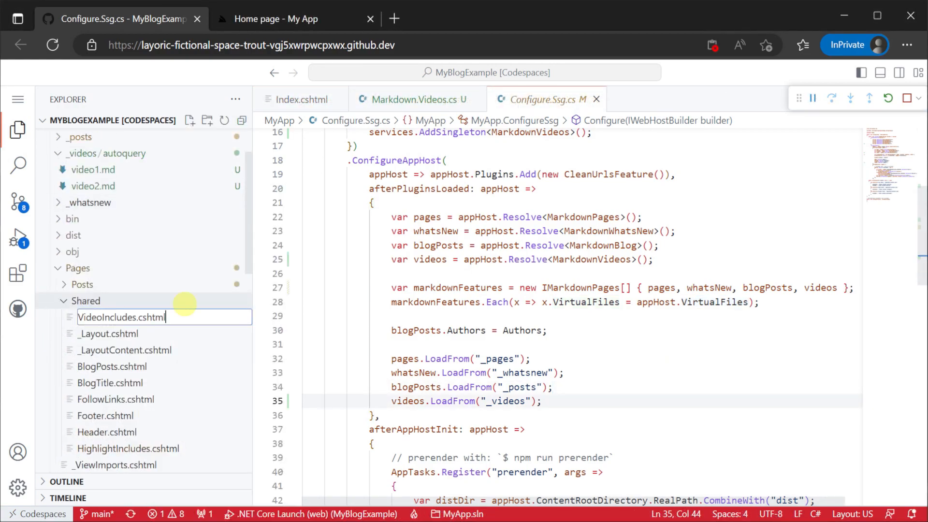
# Create VideoIncludes.cshtml with the css/typography.css link and lite-yt-embed assets under lib/.
pyautogui.press('Enter')
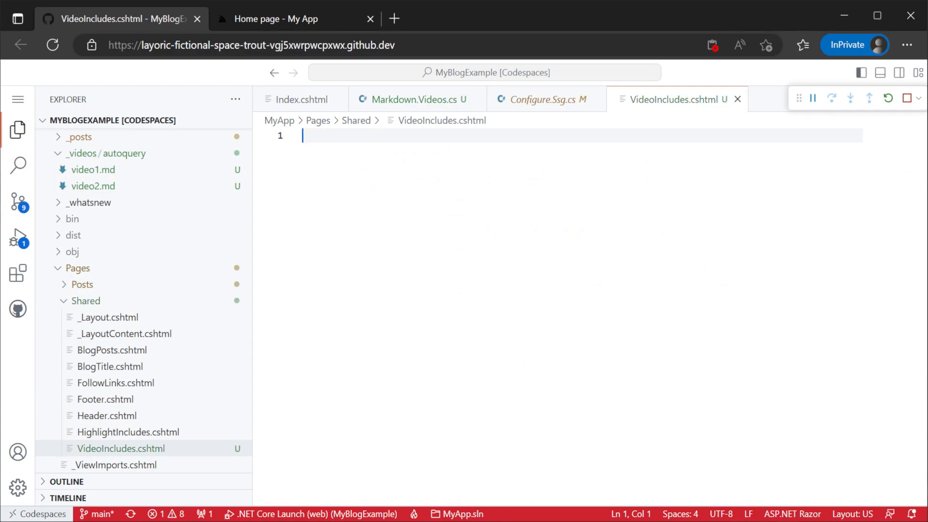
pyautogui.write('<link rel="stylesheet" href="css/typography.css">')
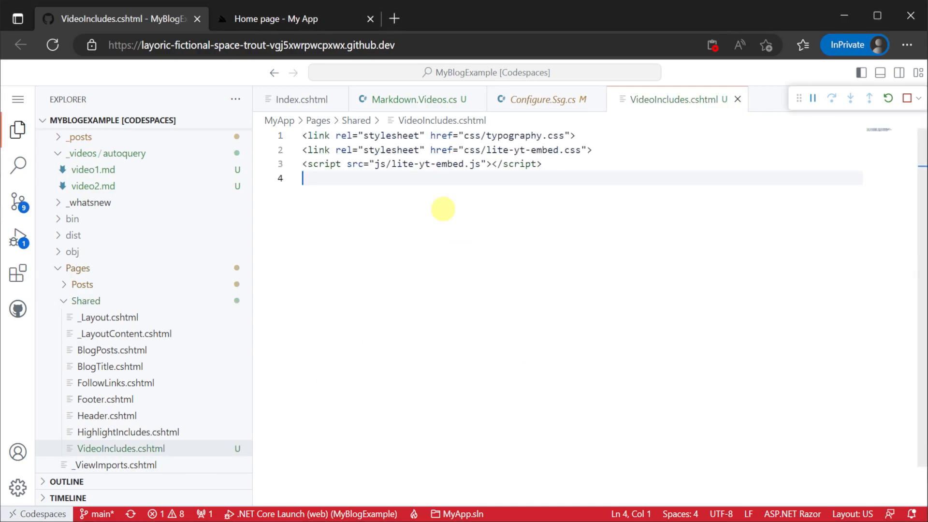
pyautogui.write('lib/')
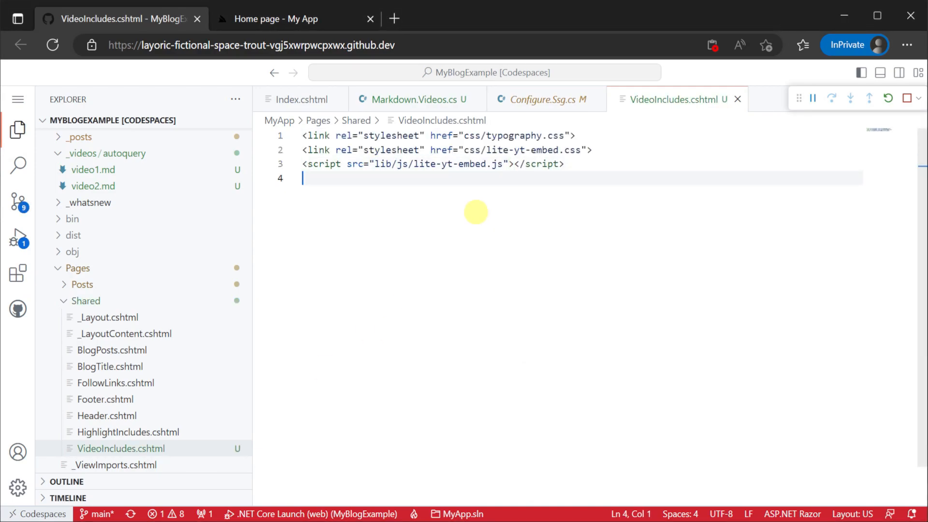
pyautogui.rightClick(84, 300)
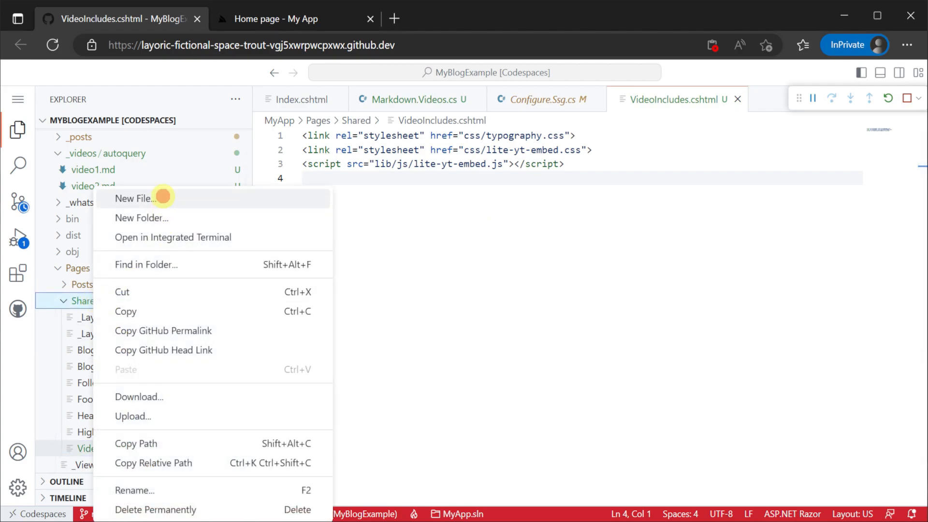
# Add VideoGroup to Shared and review its Group and optional LearnMore properties.
pyautogui.click(137, 198)
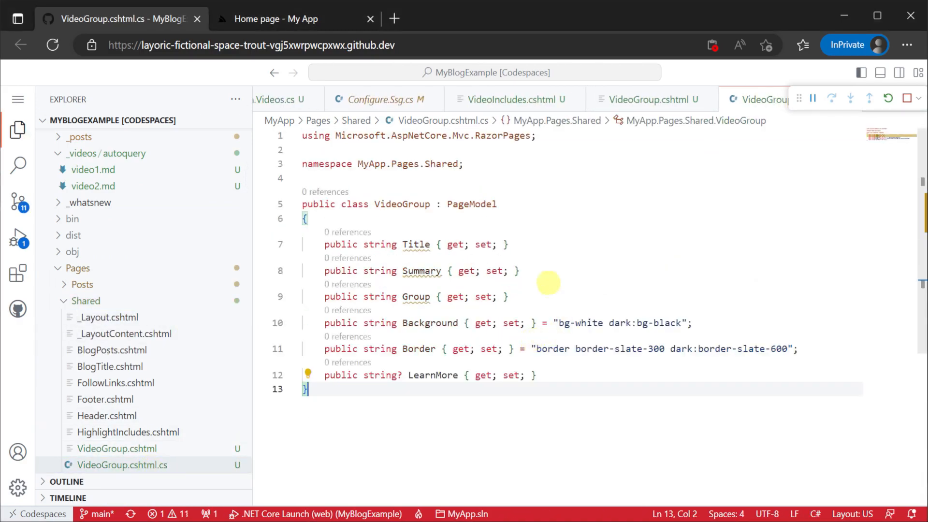
pyautogui.doubleClick(416, 297)
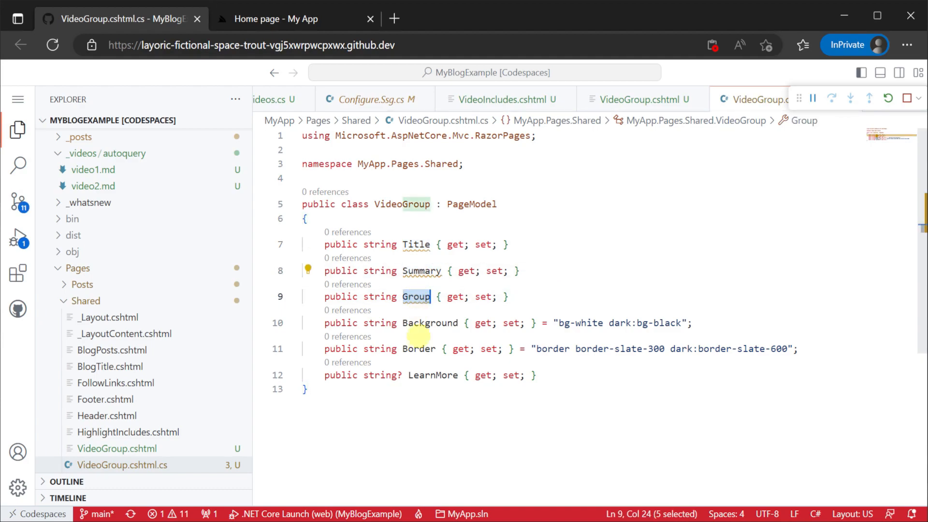
pyautogui.click(434, 322)
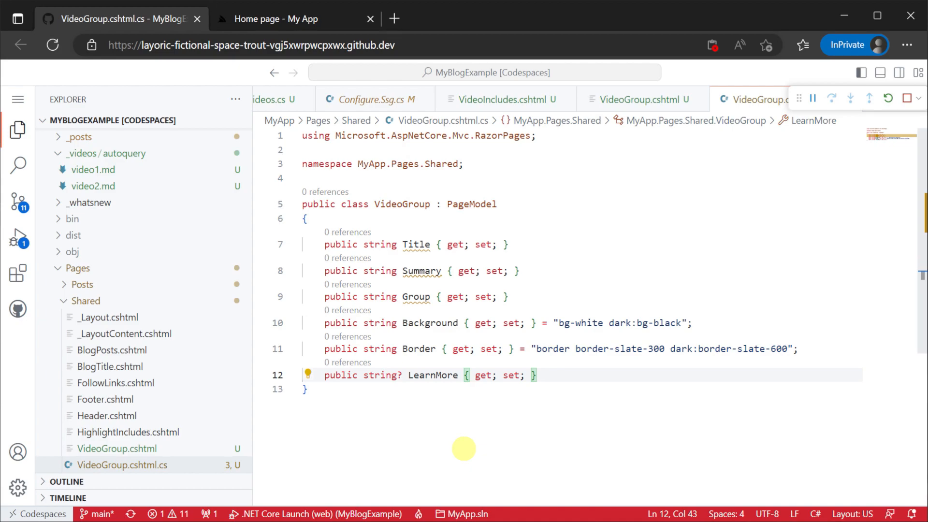
pyautogui.click(642, 99)
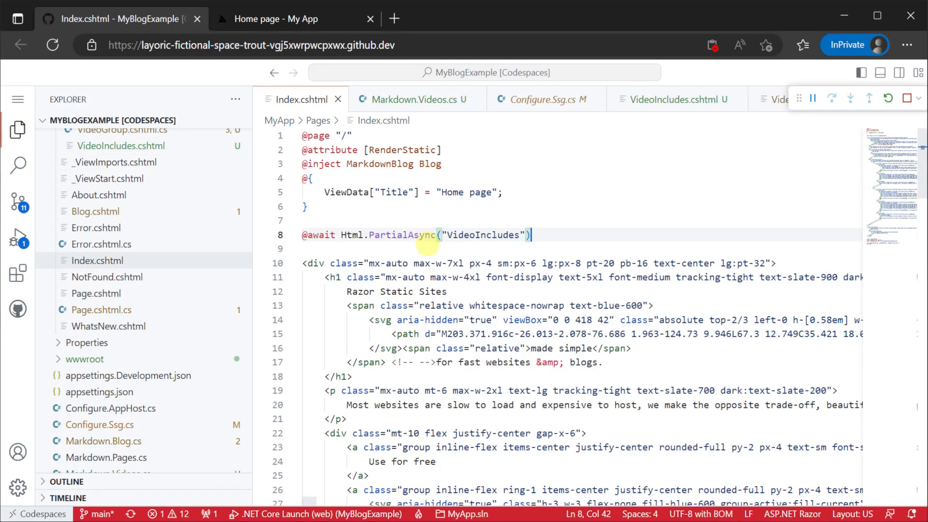
# Insert the AutoQuery VideoGroup partial above Getting Started in Index.cshtml and preview the site.
pyautogui.scroll(-3)
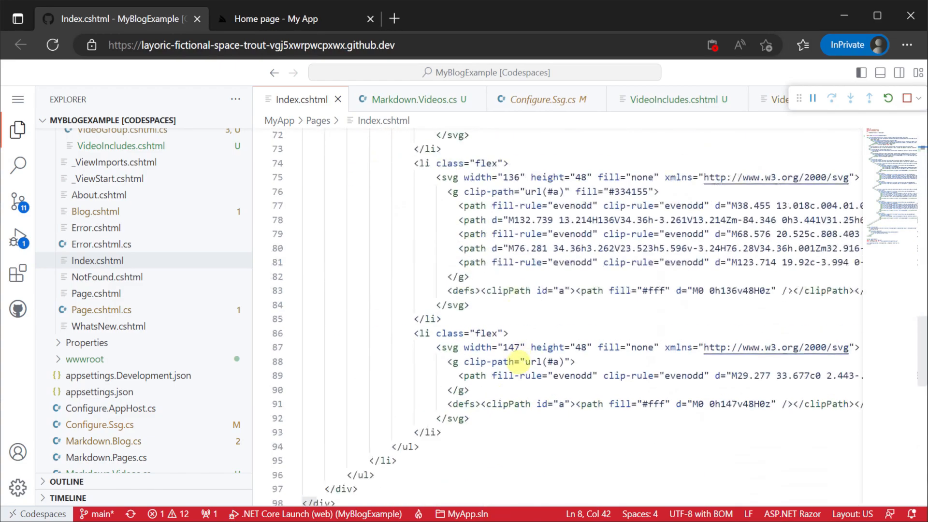
pyautogui.scroll(-3)
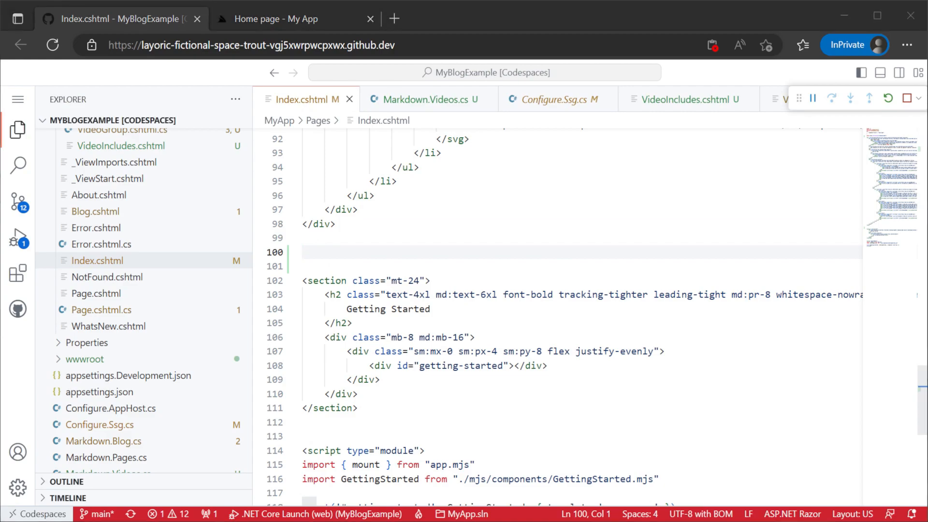
pyautogui.doubleClick(408, 465)
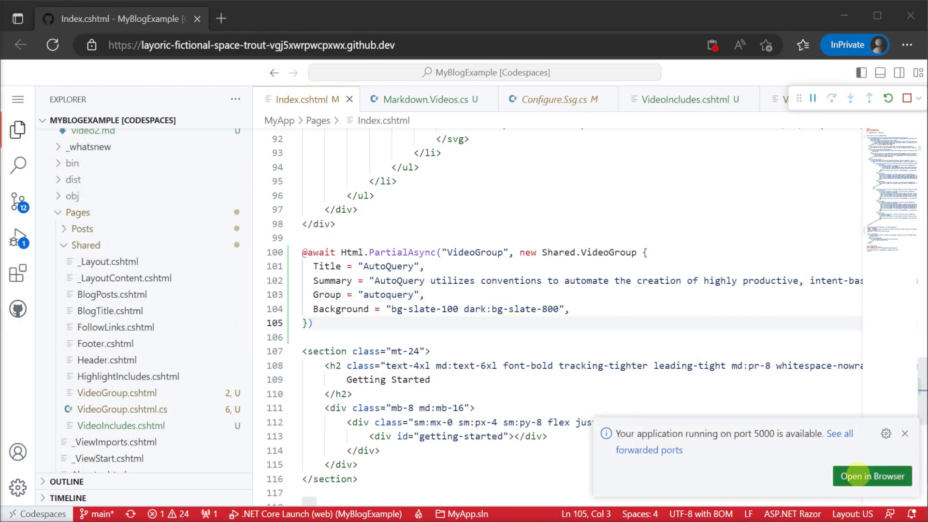
pyautogui.click(871, 476)
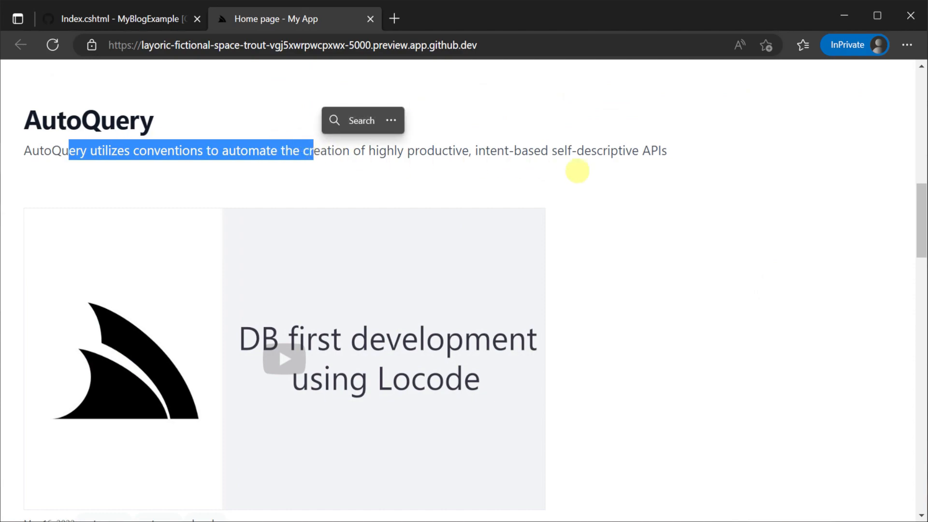
# Scroll through the Database first development with Locode video card, then return to the editor.
pyautogui.scroll(-3)
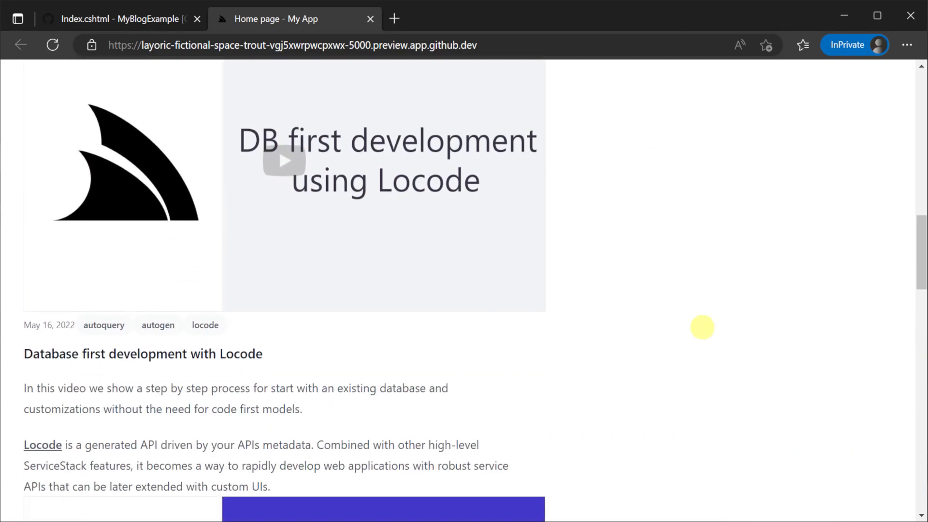
pyautogui.scroll(-3)
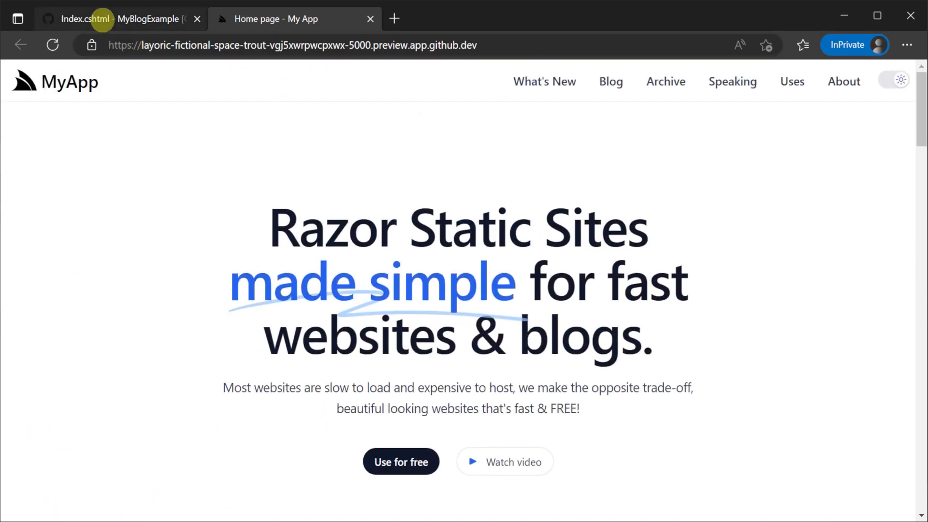
pyautogui.click(106, 18)
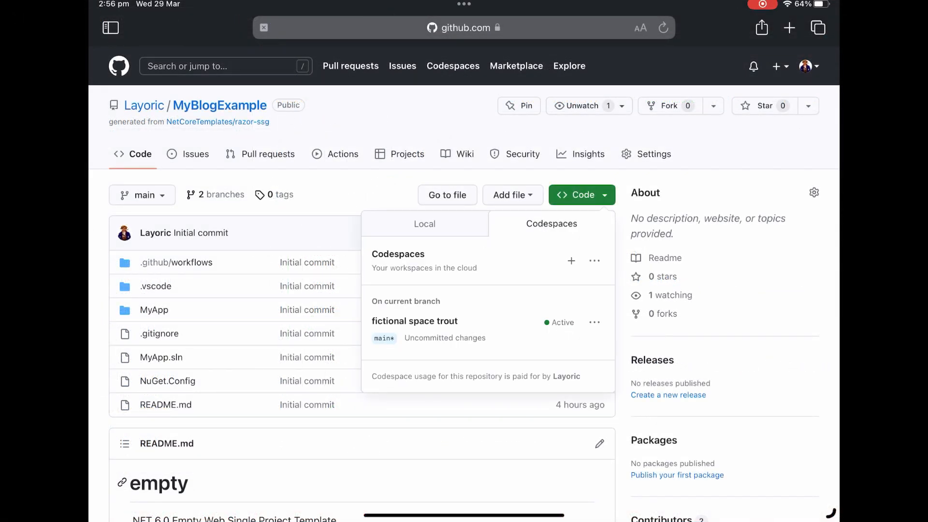
# On the iPad, open the codespace, preview port 5000, and add 'amazing' to video1.md's title.
pyautogui.click(414, 321)
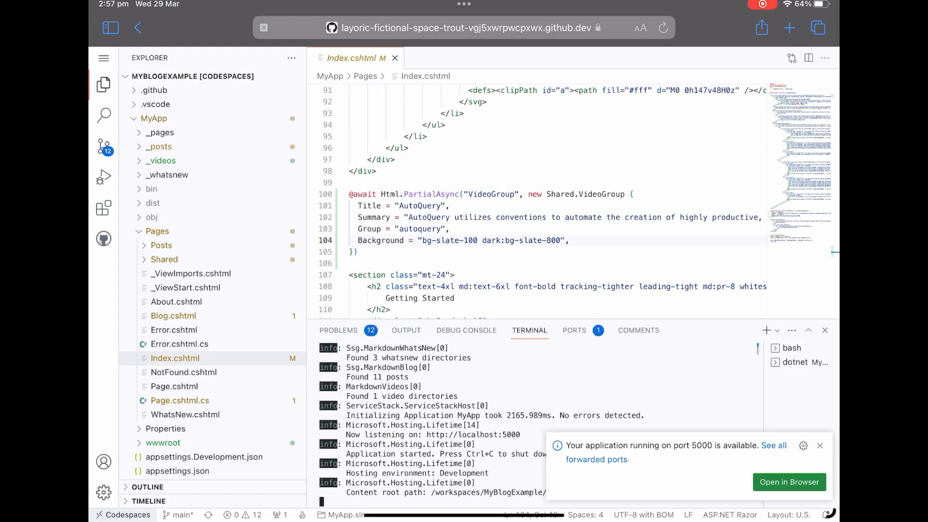
pyautogui.click(788, 481)
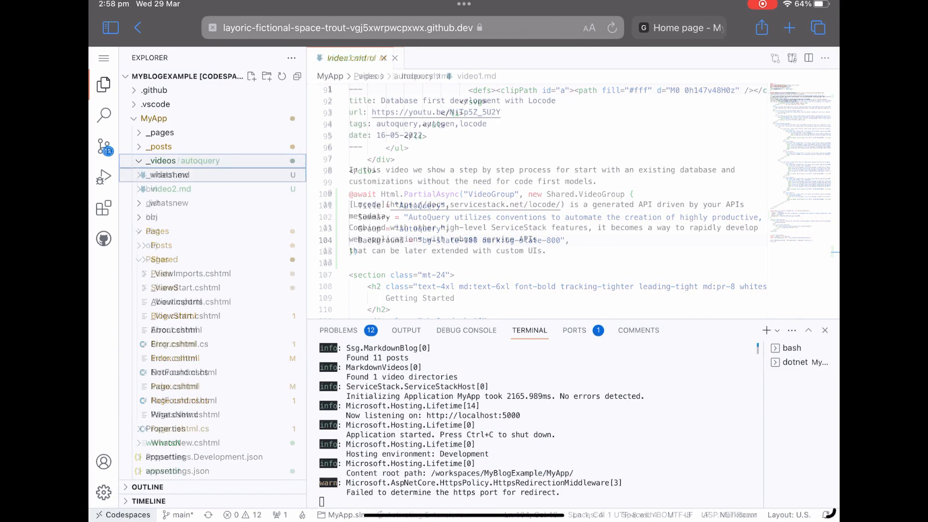
pyautogui.click(171, 174)
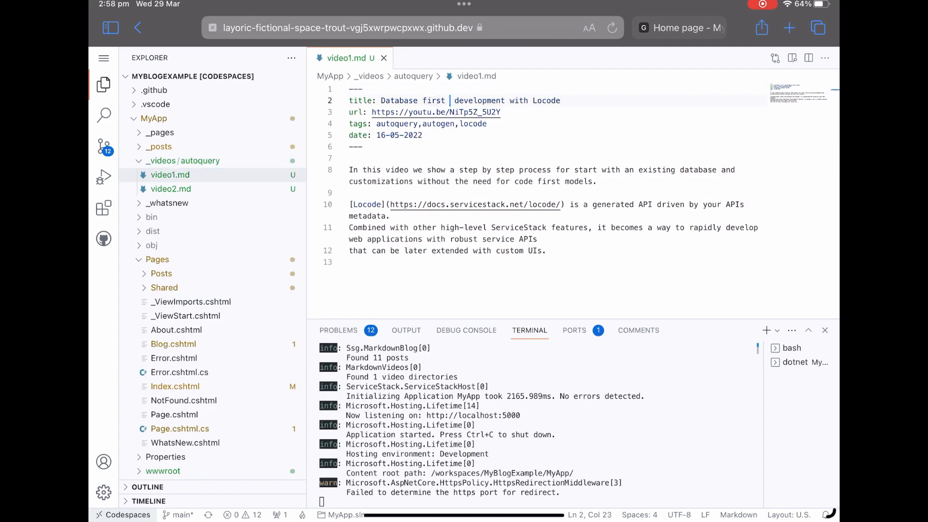
pyautogui.write('amazing')
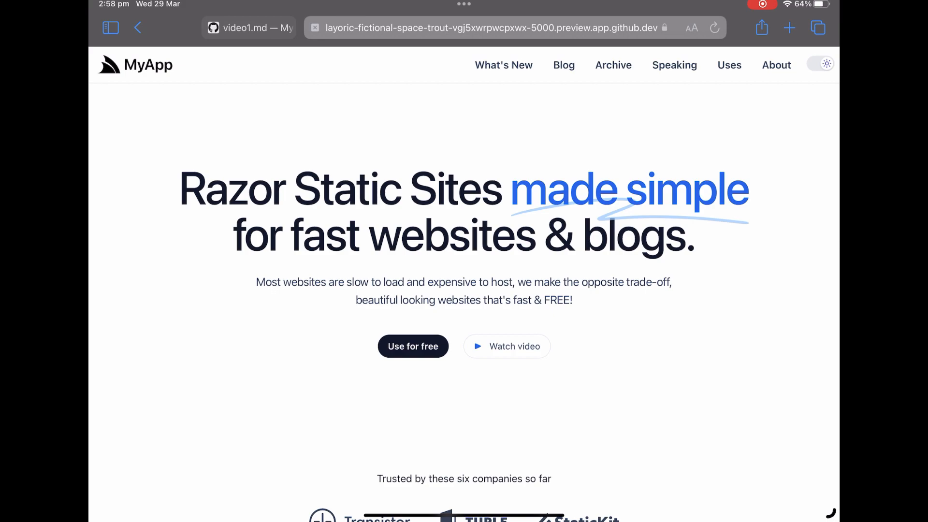
pyautogui.scroll(-3)
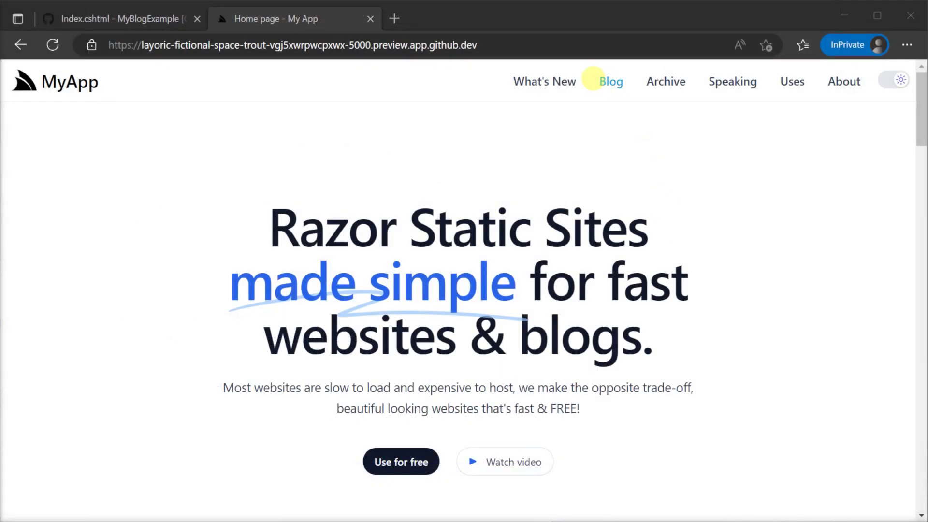
# Open the Simple, Modern JavaScript blog post and open and close its demo modal.
pyautogui.click(610, 81)
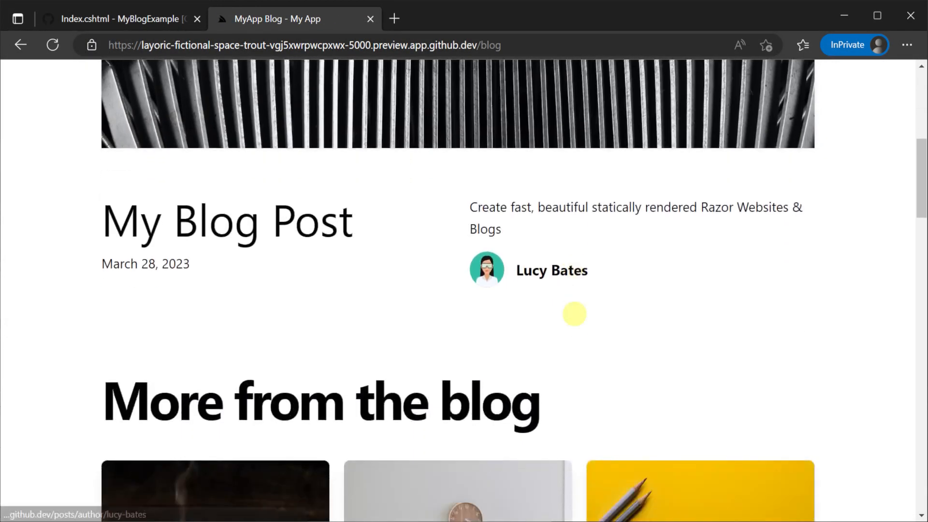
pyautogui.scroll(-3)
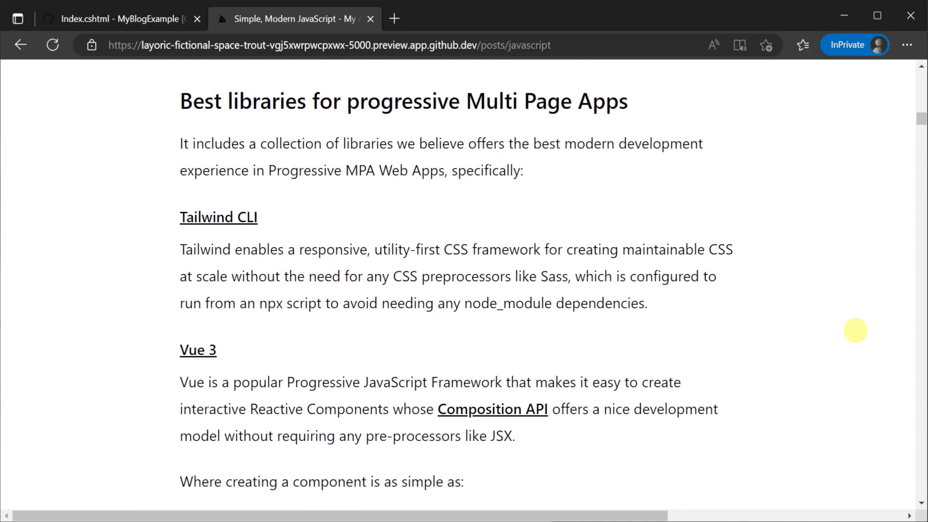
pyautogui.scroll(-3)
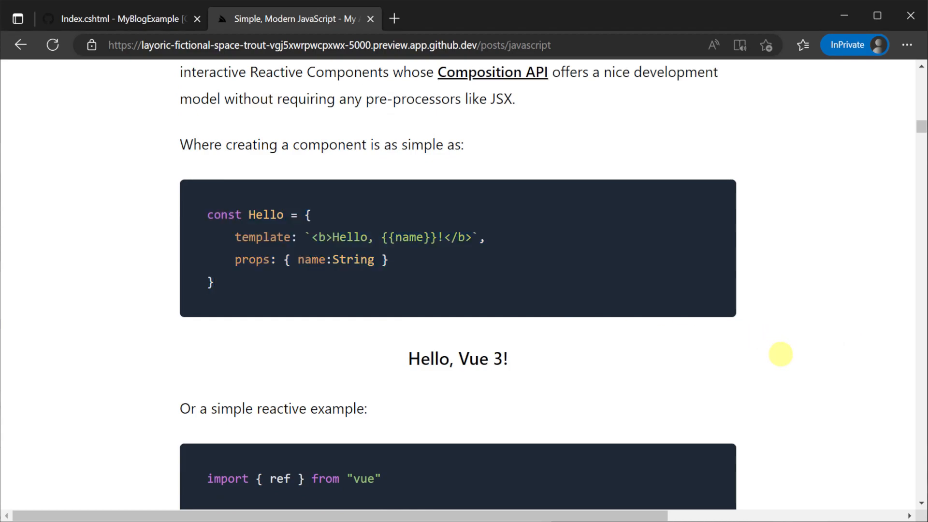
pyautogui.scroll(-3)
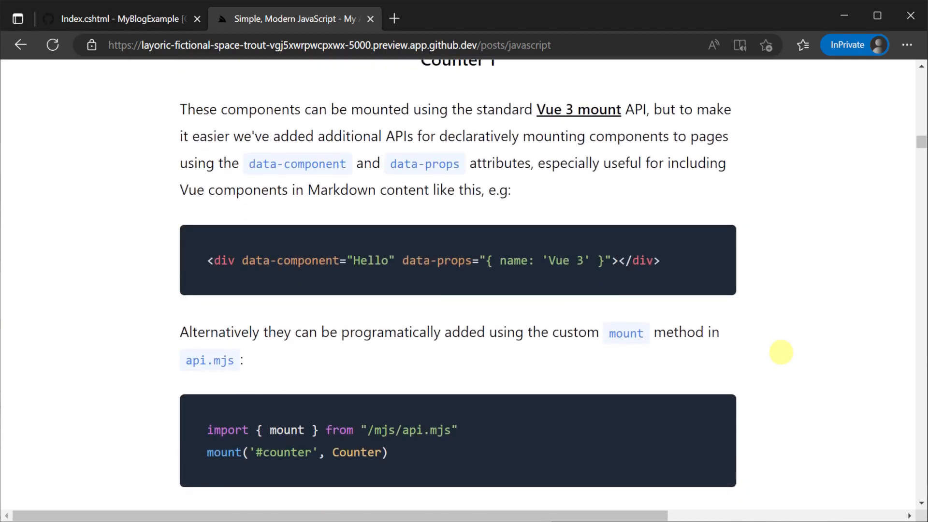
pyautogui.scroll(-3)
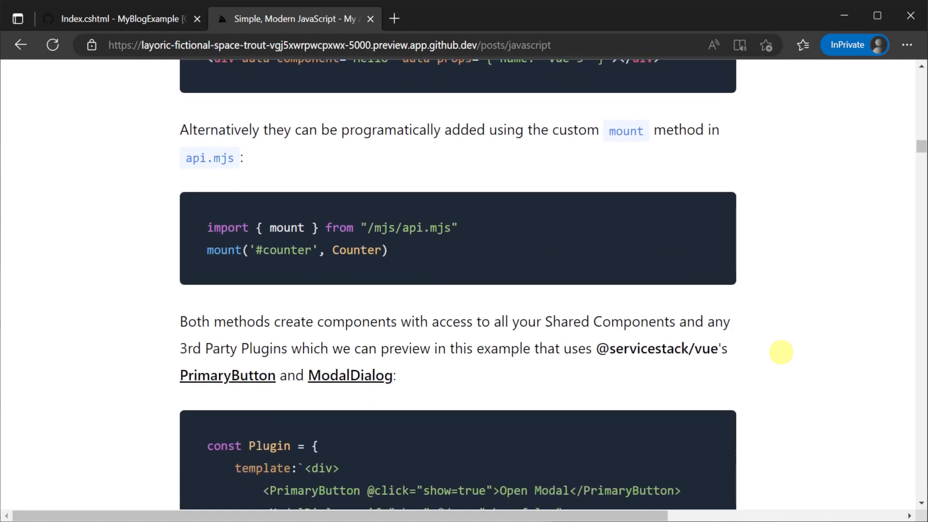
pyautogui.scroll(-3)
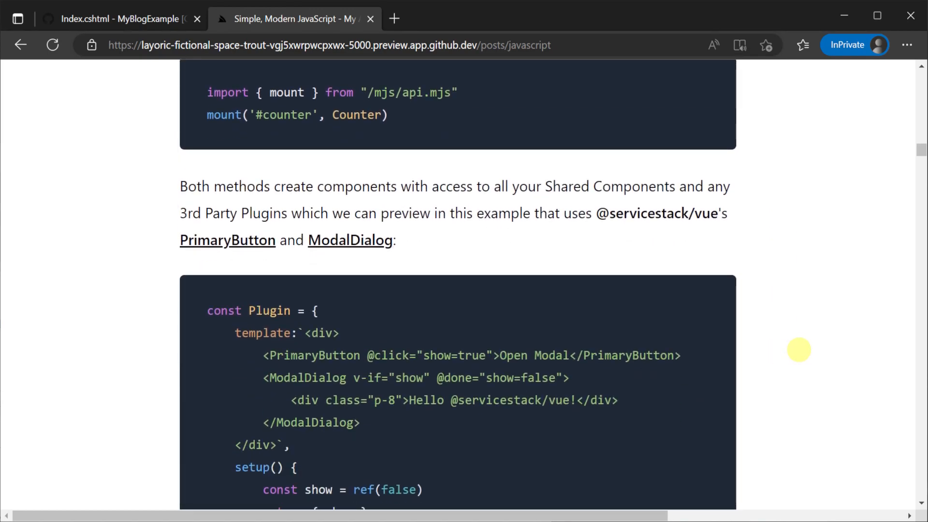
pyautogui.scroll(-3)
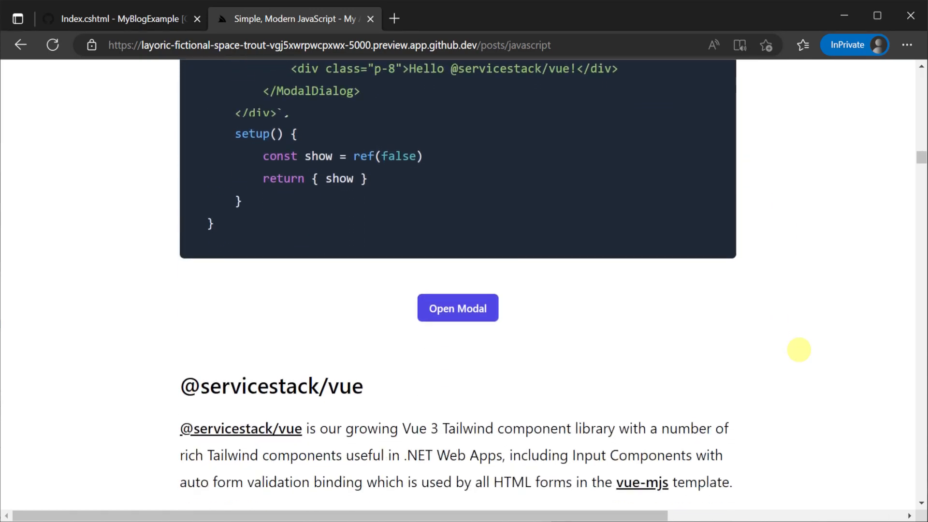
pyautogui.click(457, 308)
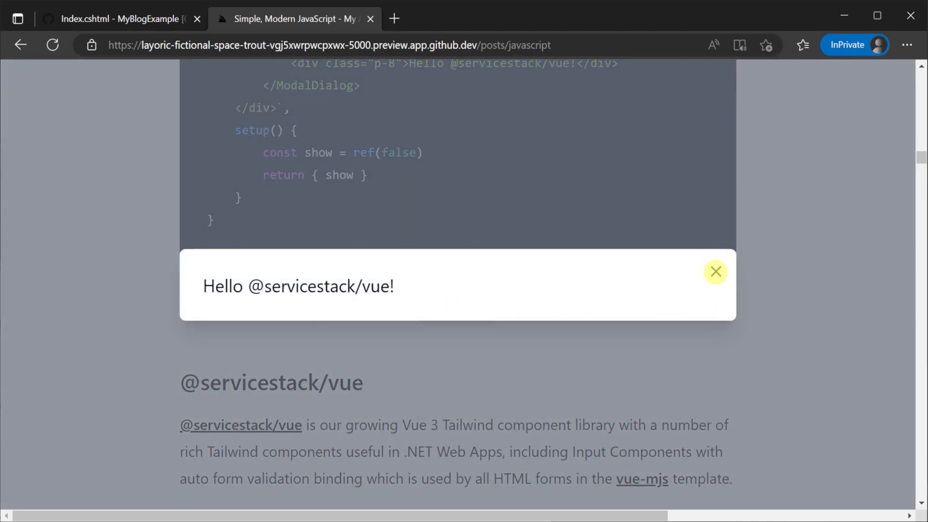
pyautogui.click(714, 272)
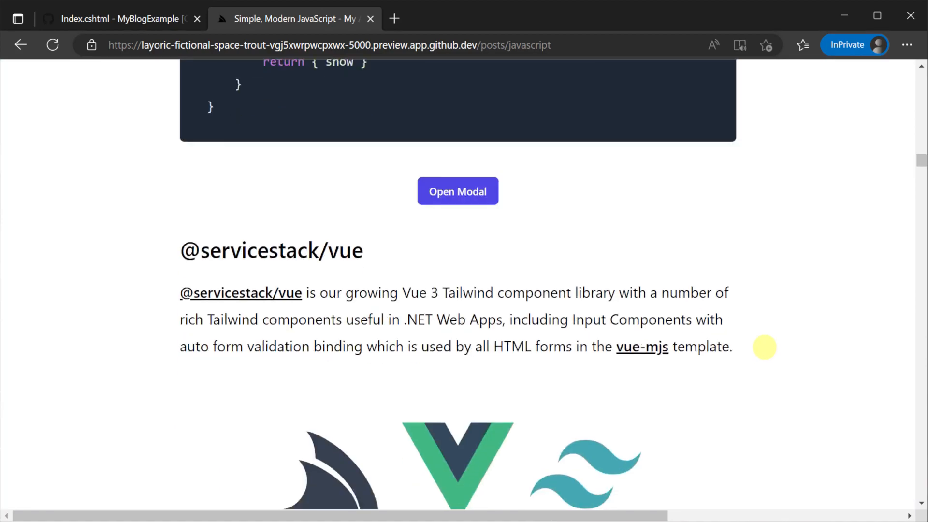